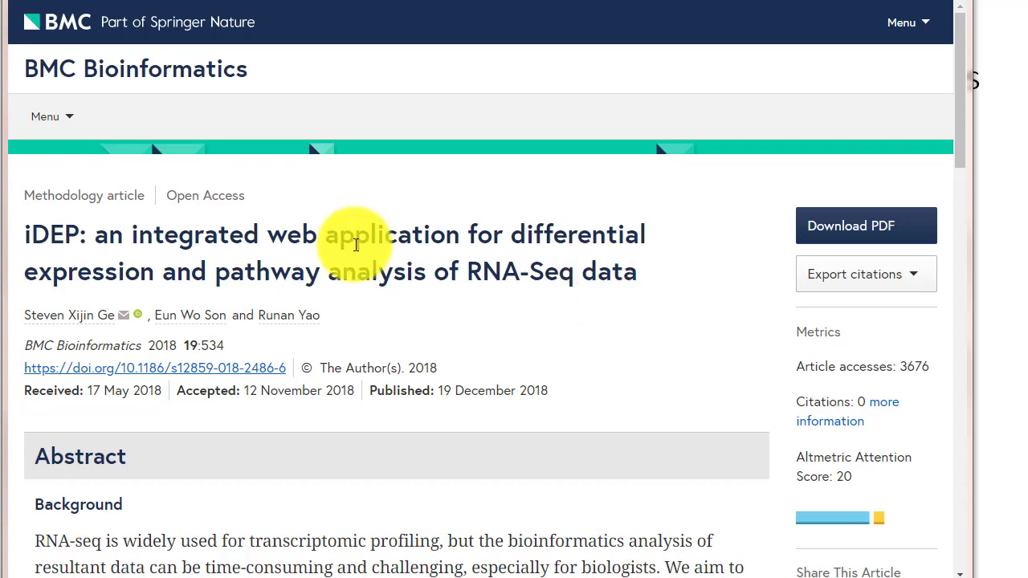
pyautogui.moveTo(44, 229)
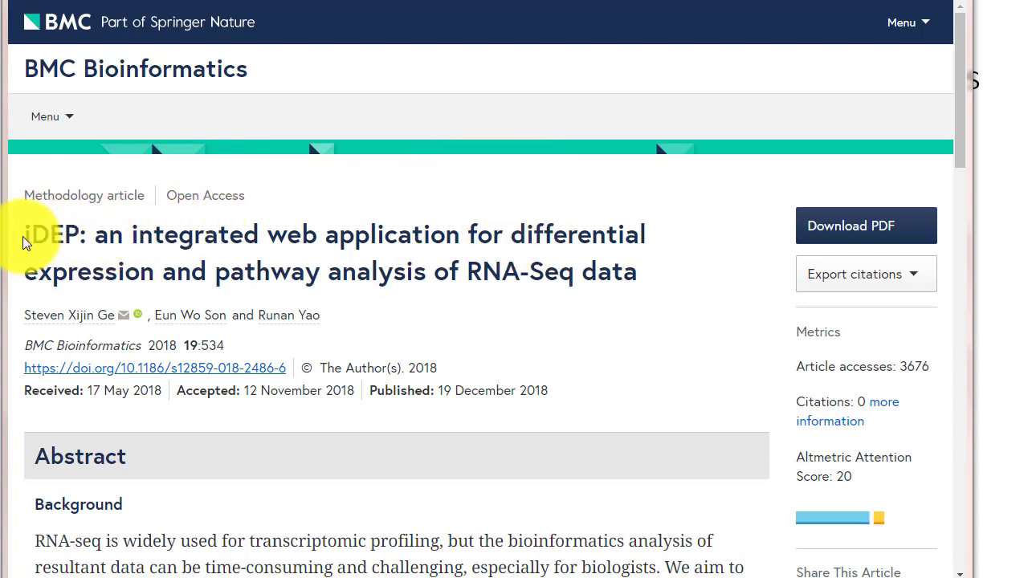
pyautogui.moveTo(304, 239)
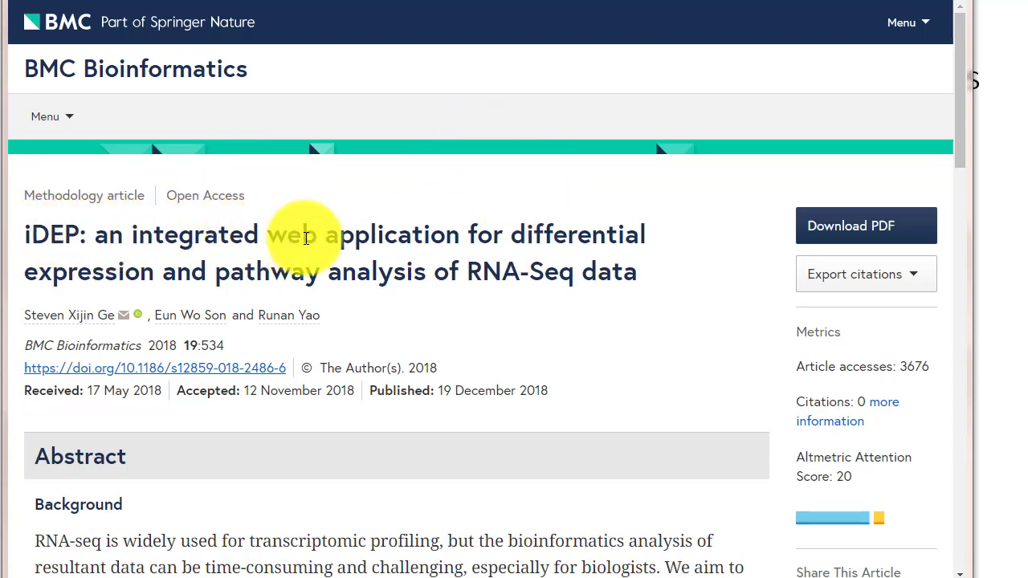
pyautogui.moveTo(511, 265)
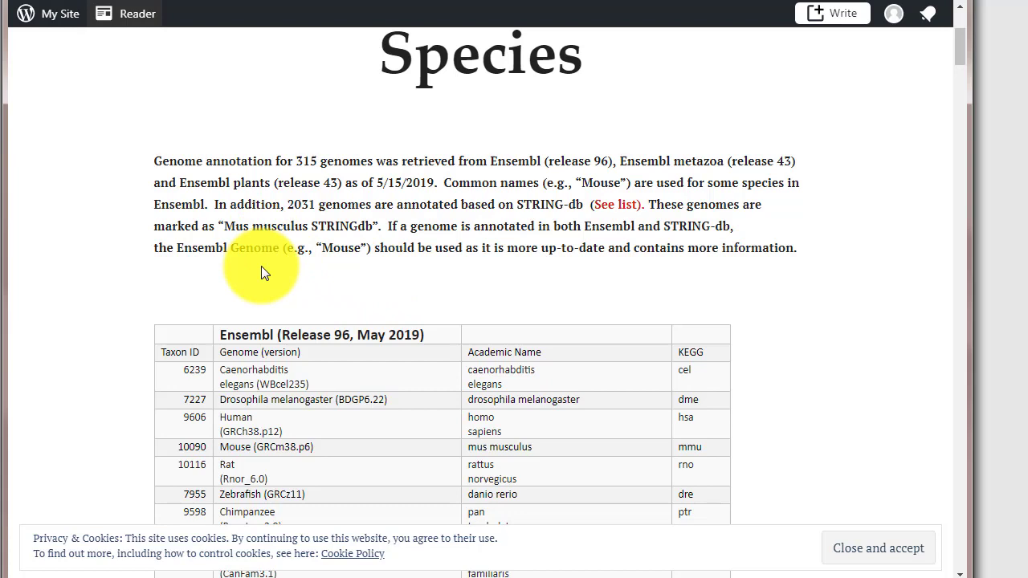
pyautogui.moveTo(494, 241)
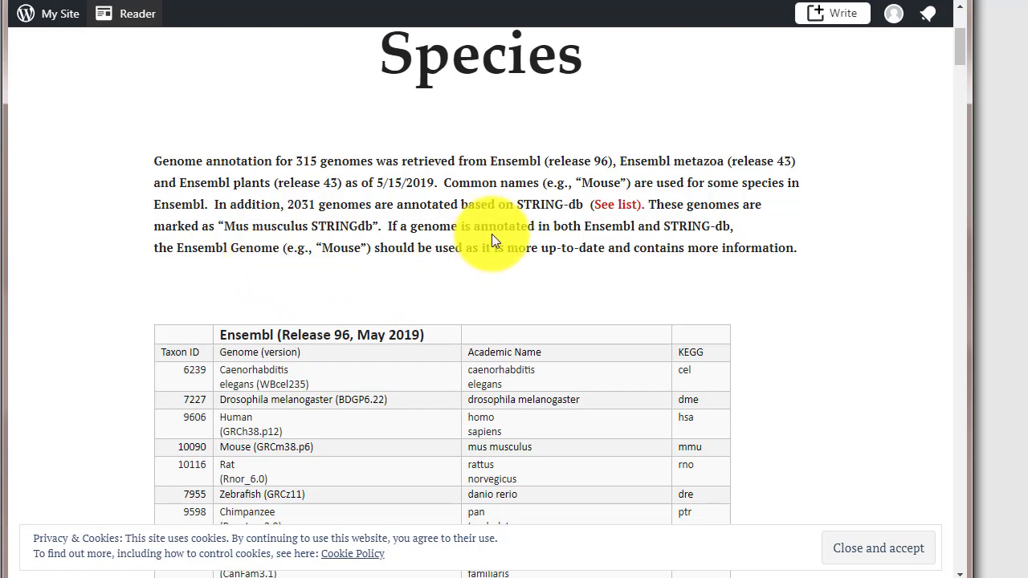
# Step: Open the STRING-db species text list from the Species page and scroll through it
pyautogui.doubleClick(516, 161)
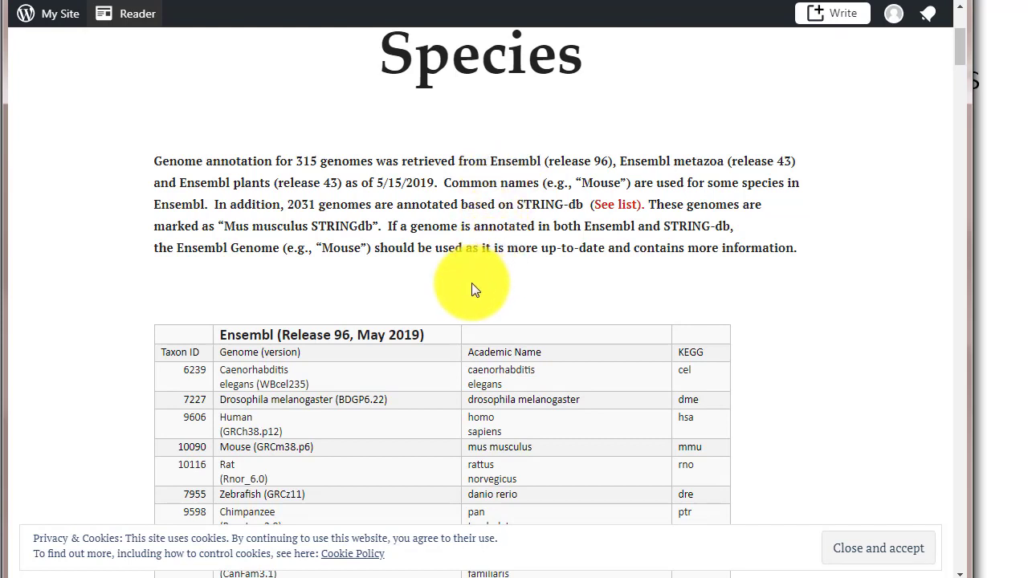
pyautogui.moveTo(490, 283)
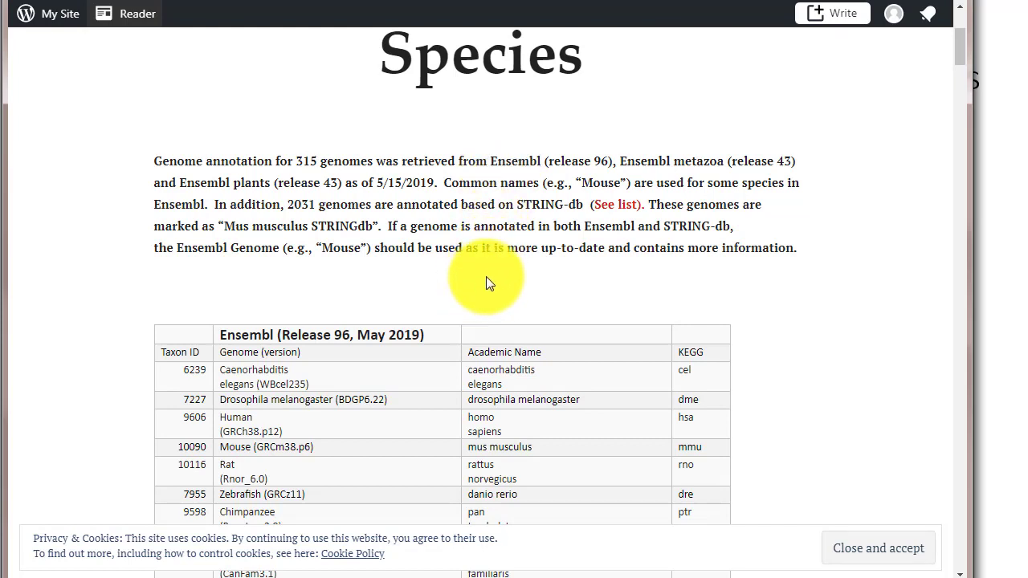
pyautogui.moveTo(562, 221)
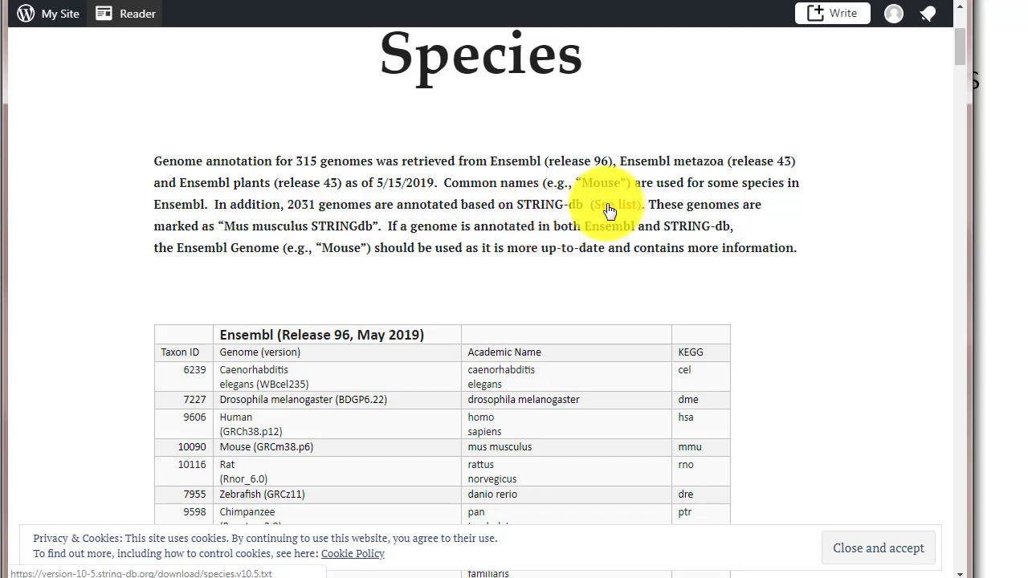
pyautogui.click(607, 204)
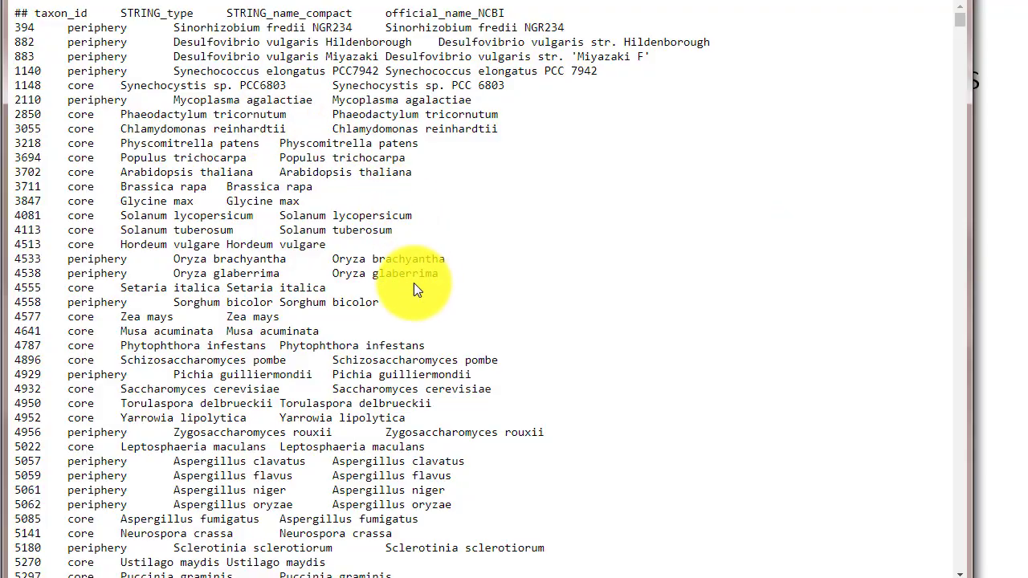
pyautogui.scroll(-3)
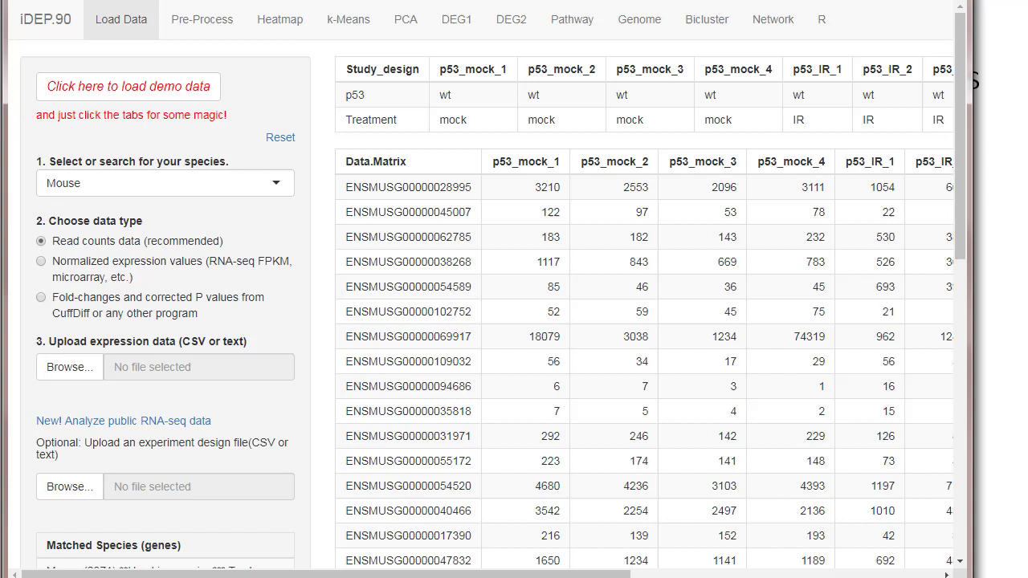
pyautogui.moveTo(320, 199)
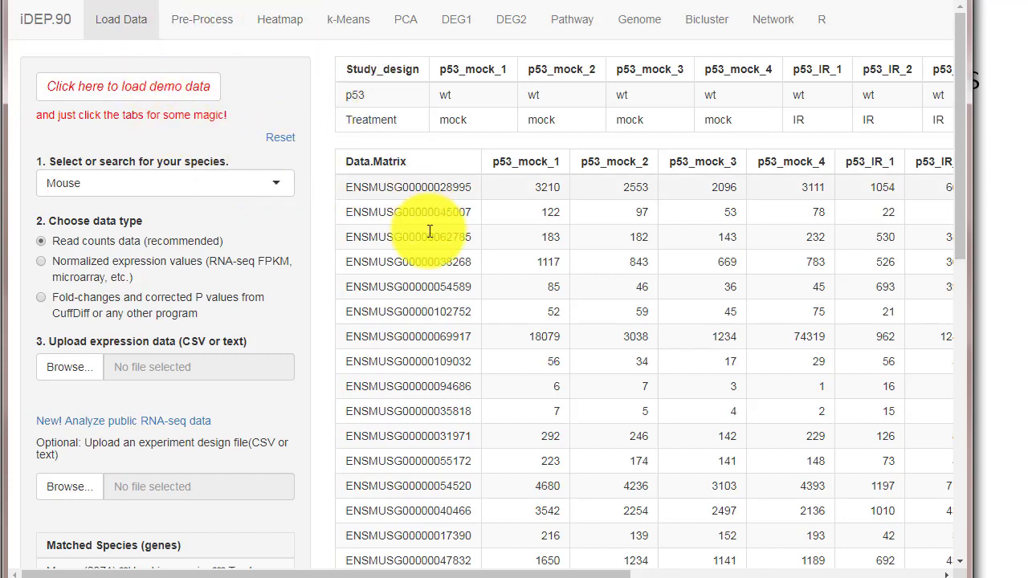
pyautogui.moveTo(277, 300)
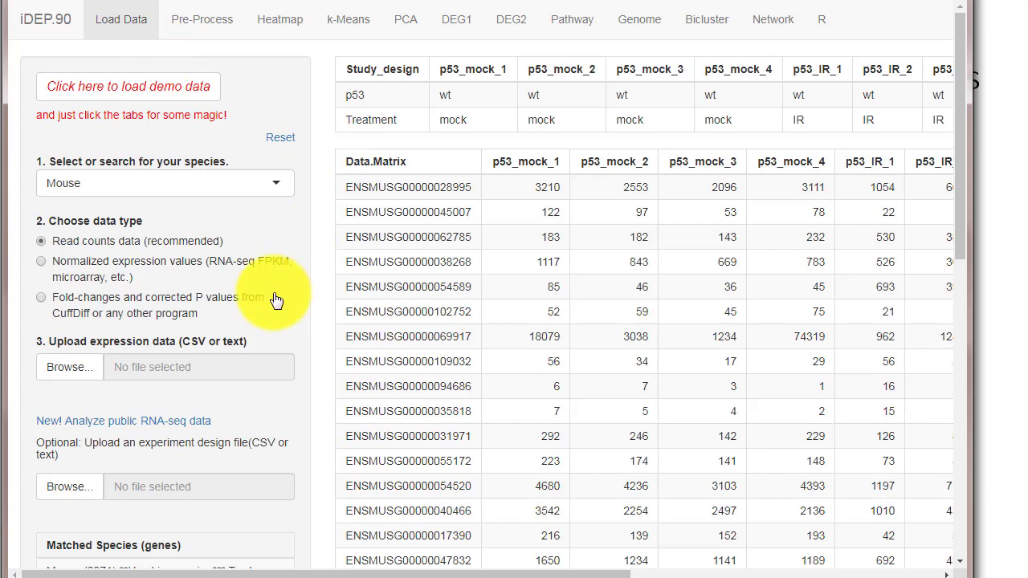
pyautogui.moveTo(120, 195)
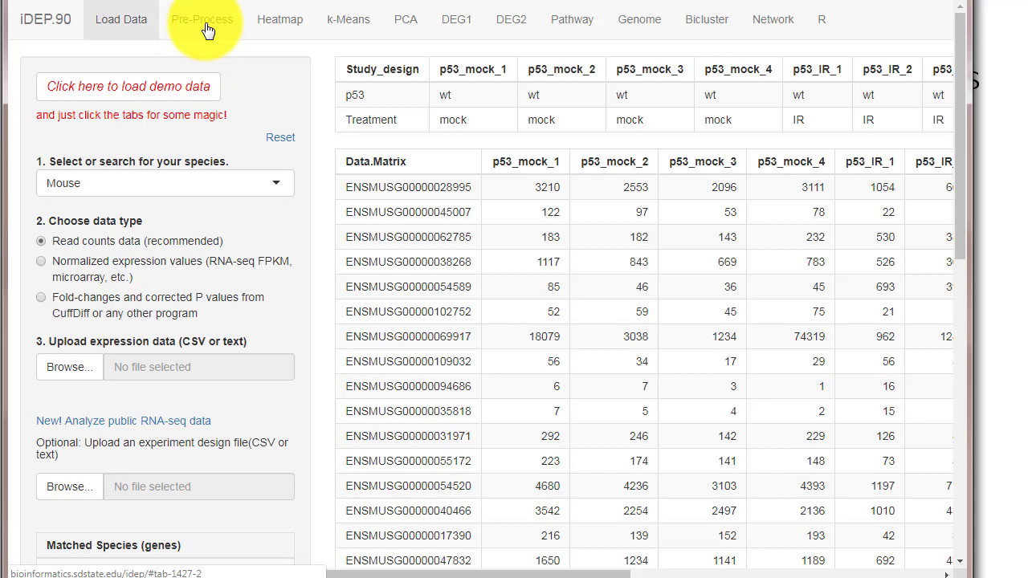
# Step: Show the Pre-Process results and browse the read-count and transformed-data distribution plots
pyautogui.click(201, 19)
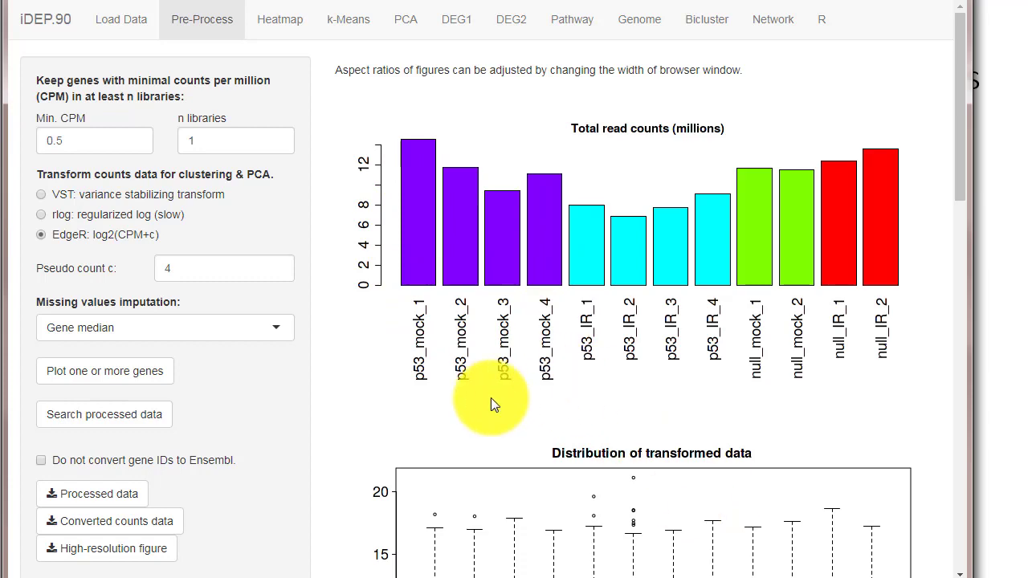
pyautogui.scroll(-3)
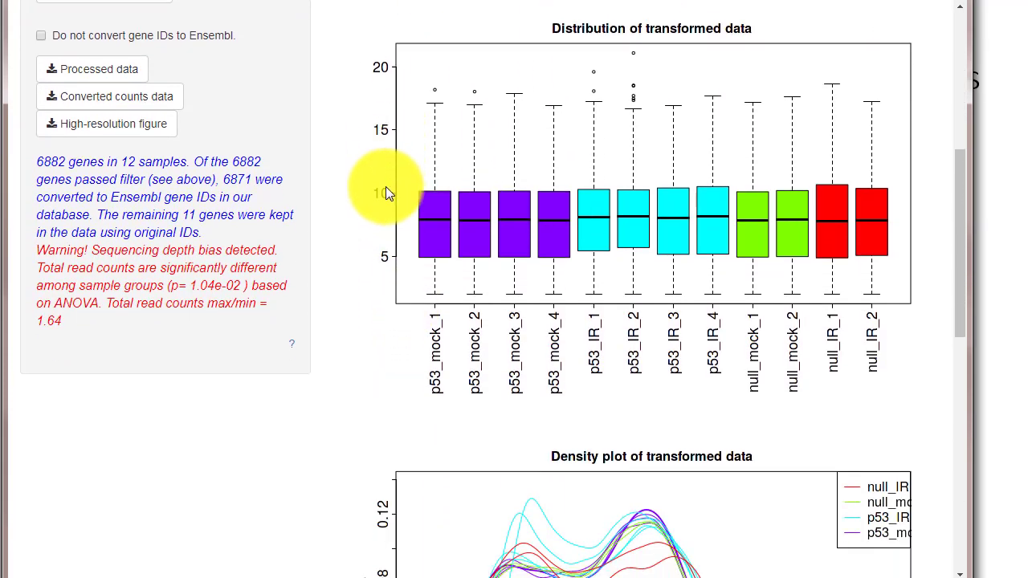
pyautogui.scroll(-3)
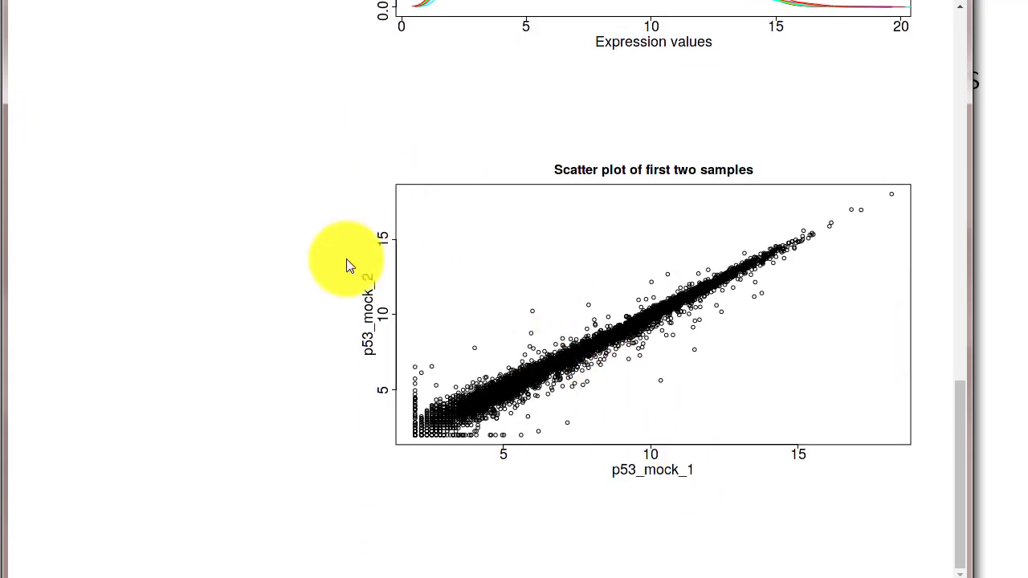
pyautogui.moveTo(735, 462)
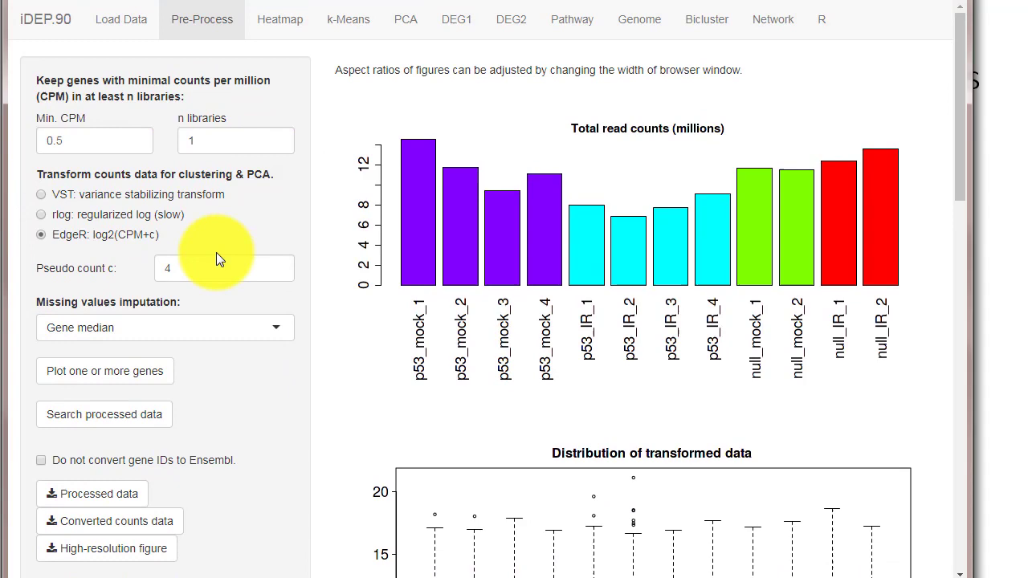
pyautogui.moveTo(295, 261)
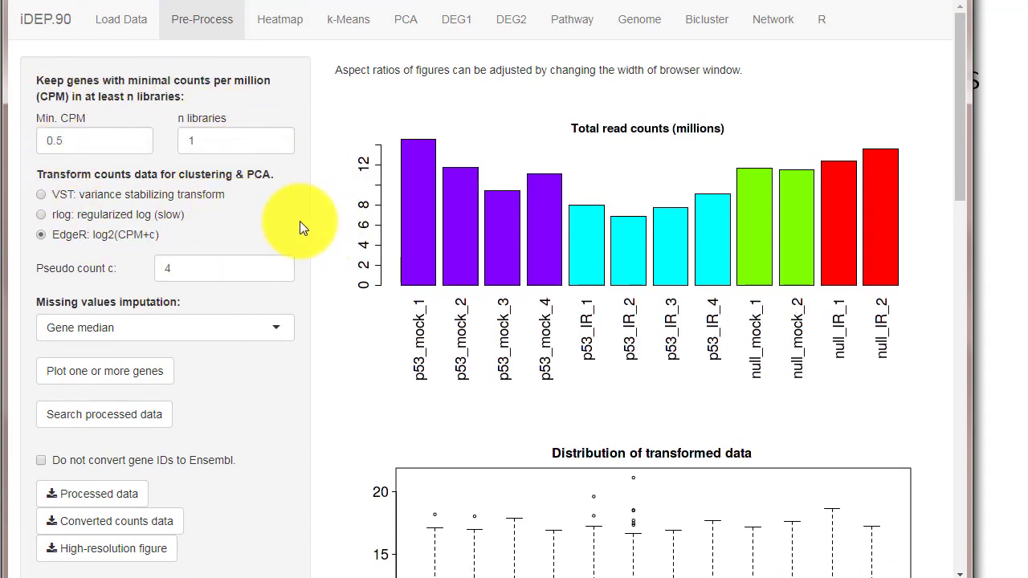
pyautogui.scroll(-3)
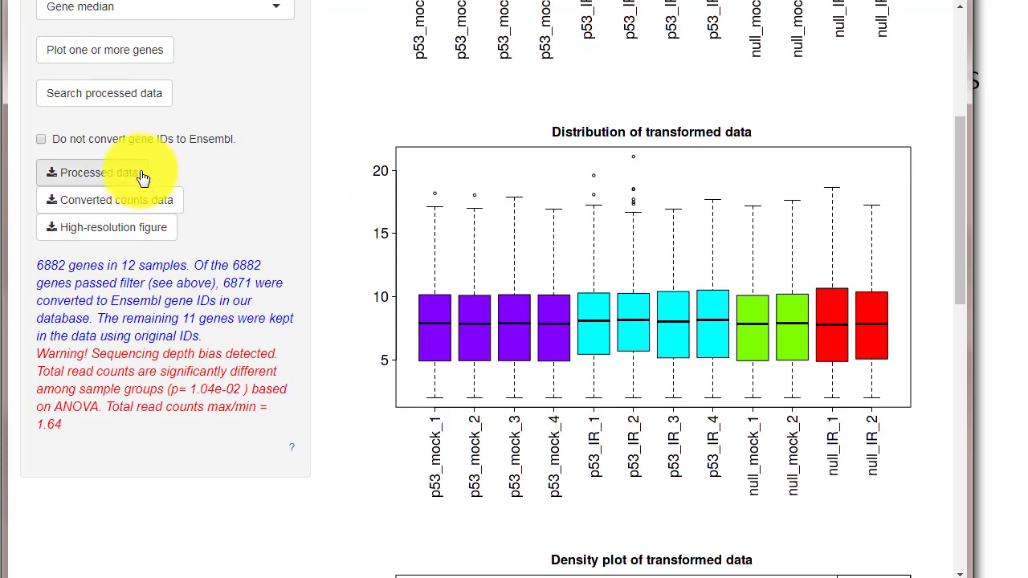
# Step: Search the processed data for e2f to plot E2f gene expression
pyautogui.click(104, 92)
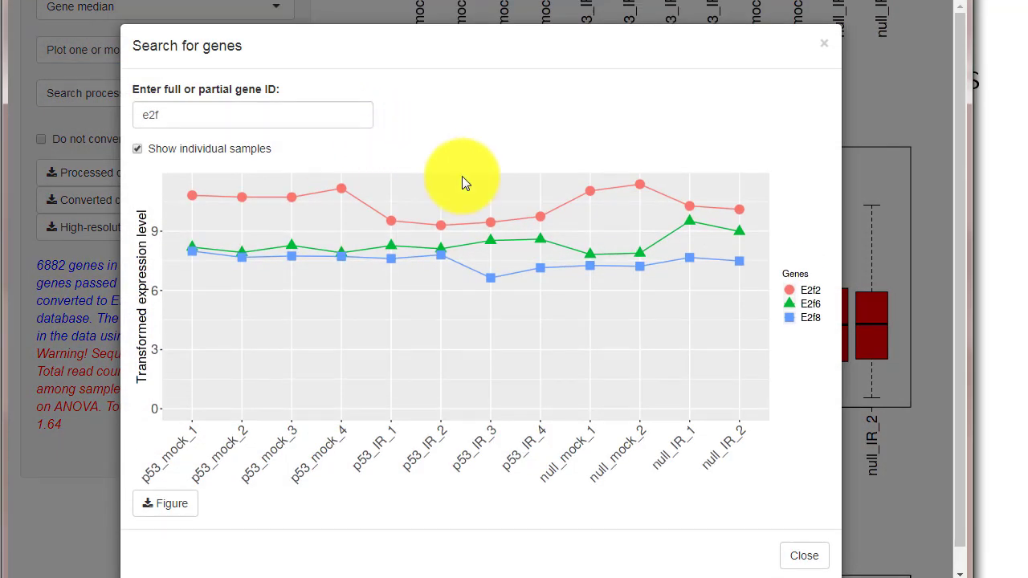
pyautogui.click(138, 149)
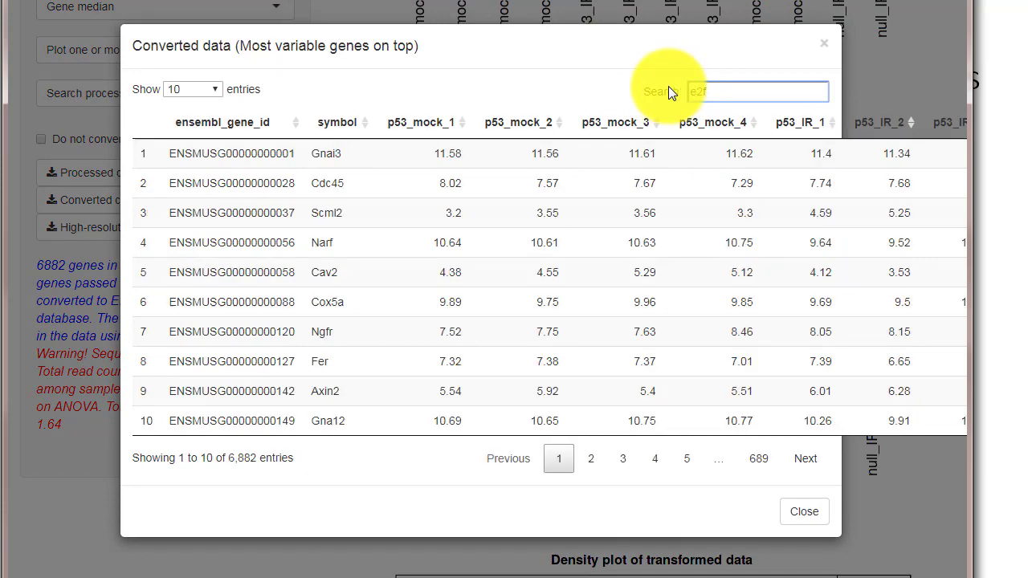
pyautogui.write('e2f')
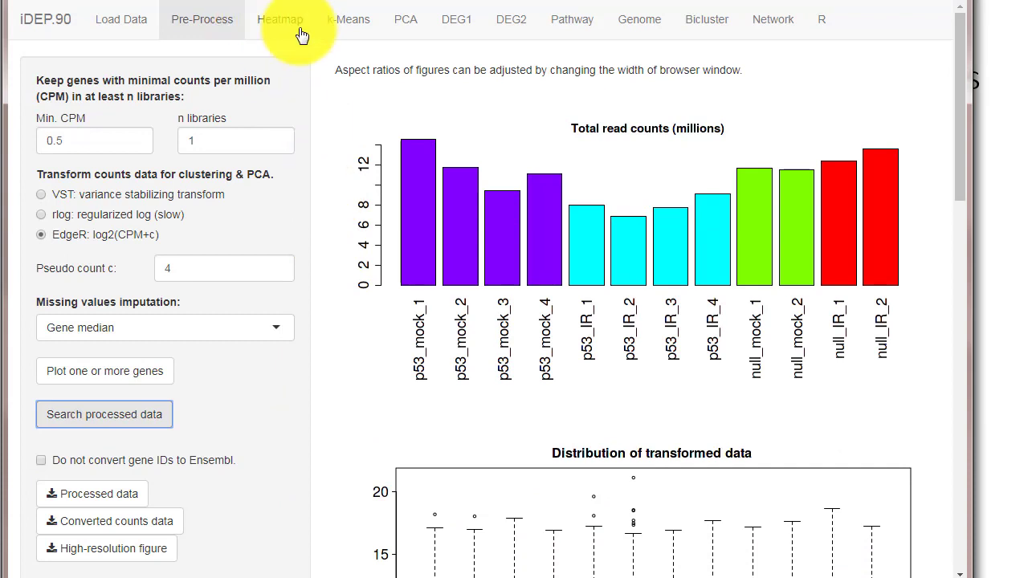
# Step: Show the heatmap of most variable genes and view the interactive clustered heatmap
pyautogui.click(279, 20)
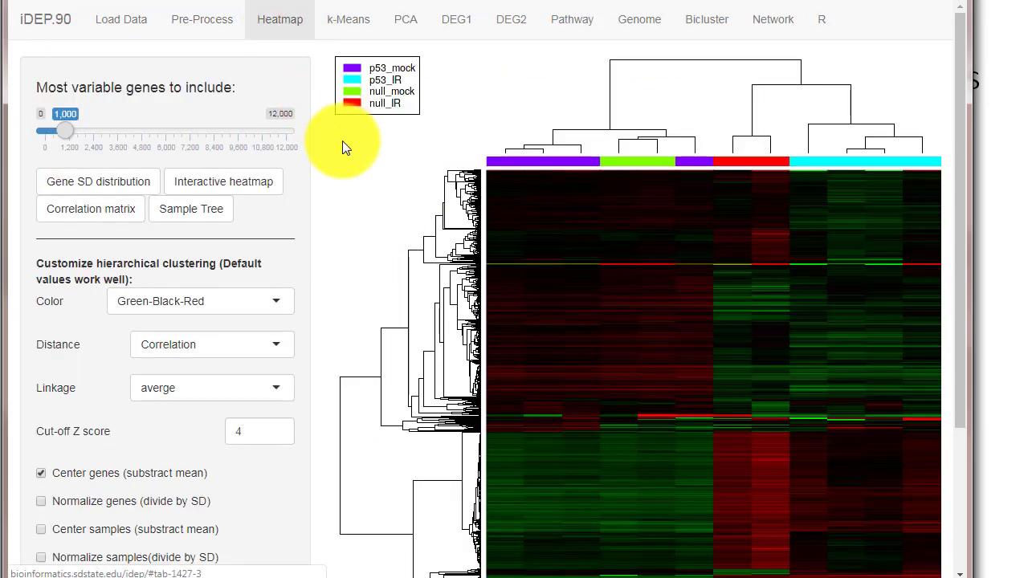
pyautogui.moveTo(338, 297)
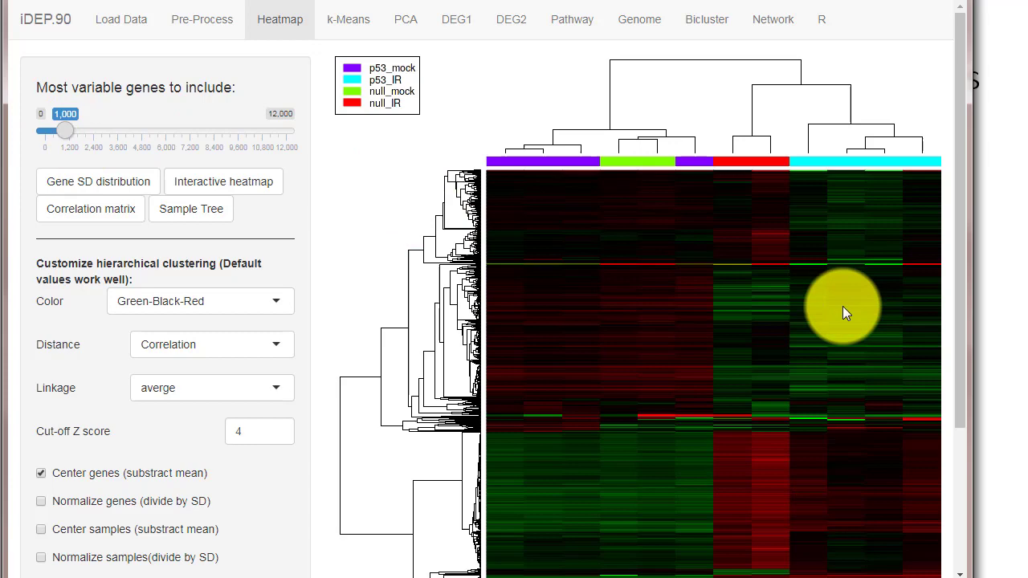
pyautogui.scroll(-3)
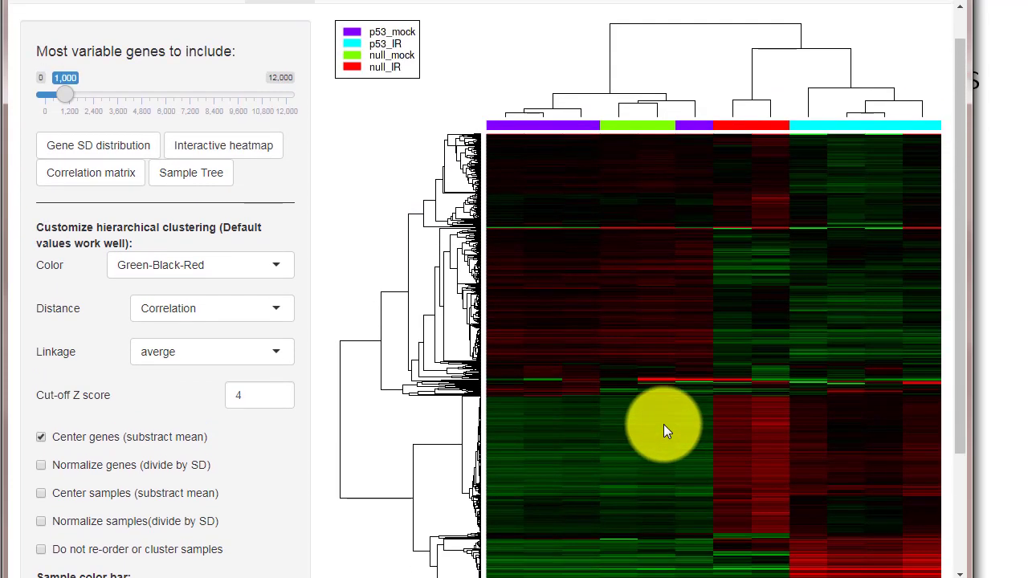
pyautogui.scroll(-3)
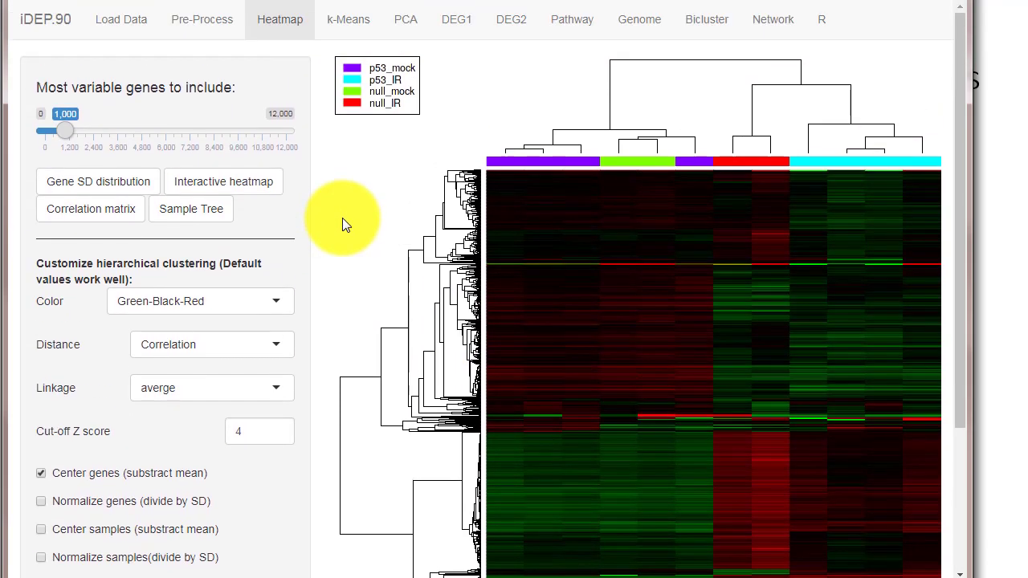
pyautogui.moveTo(223, 181)
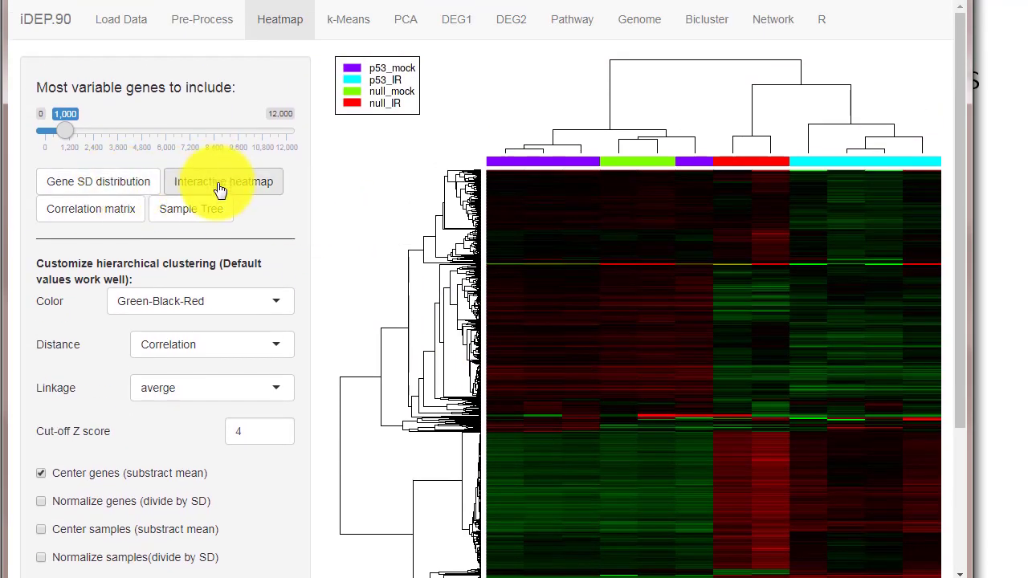
pyautogui.click(223, 181)
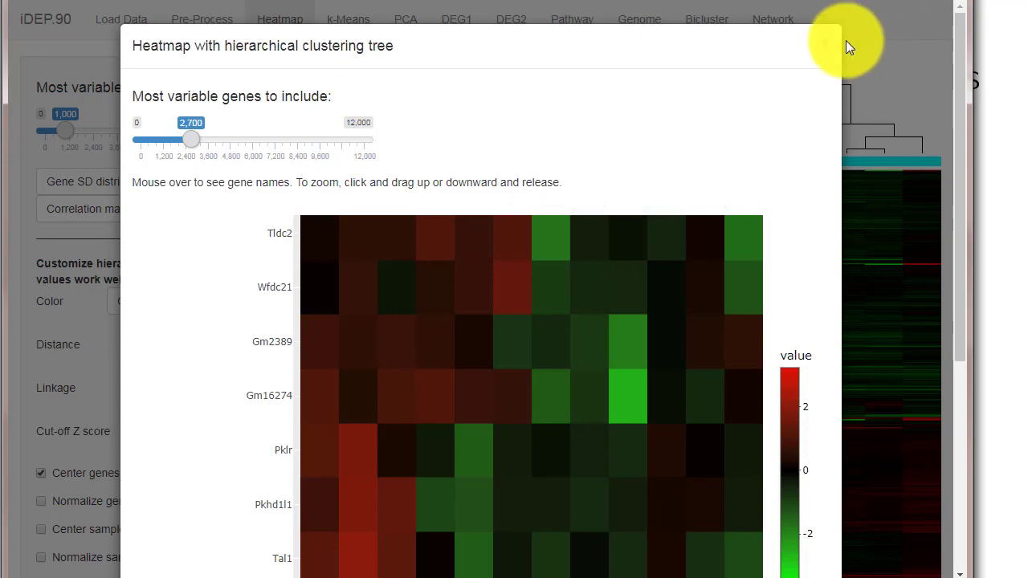
pyautogui.click(83, 209)
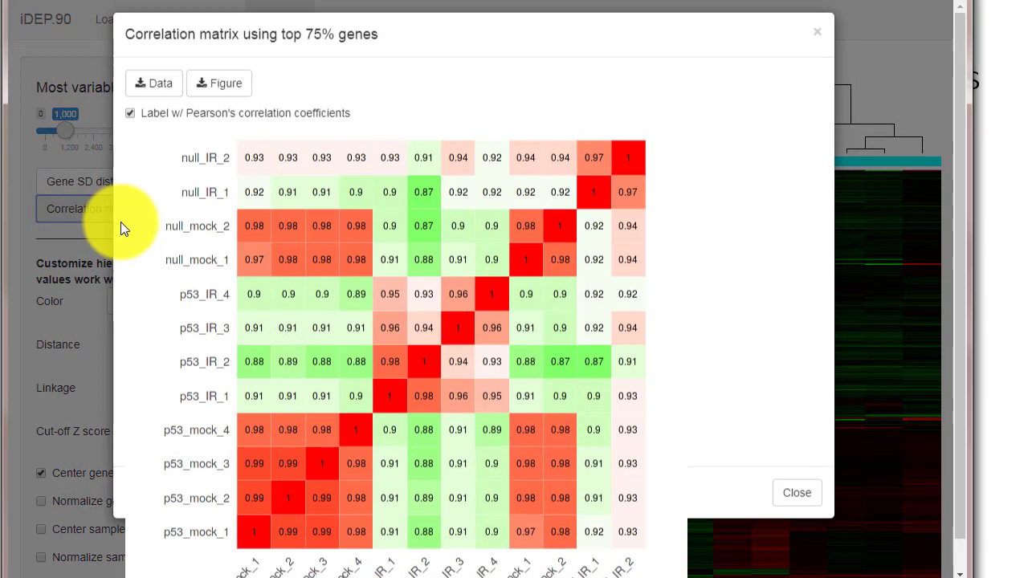
# Step: Close the sample correlation matrix, then view and close the sample clustering tree
pyautogui.click(796, 492)
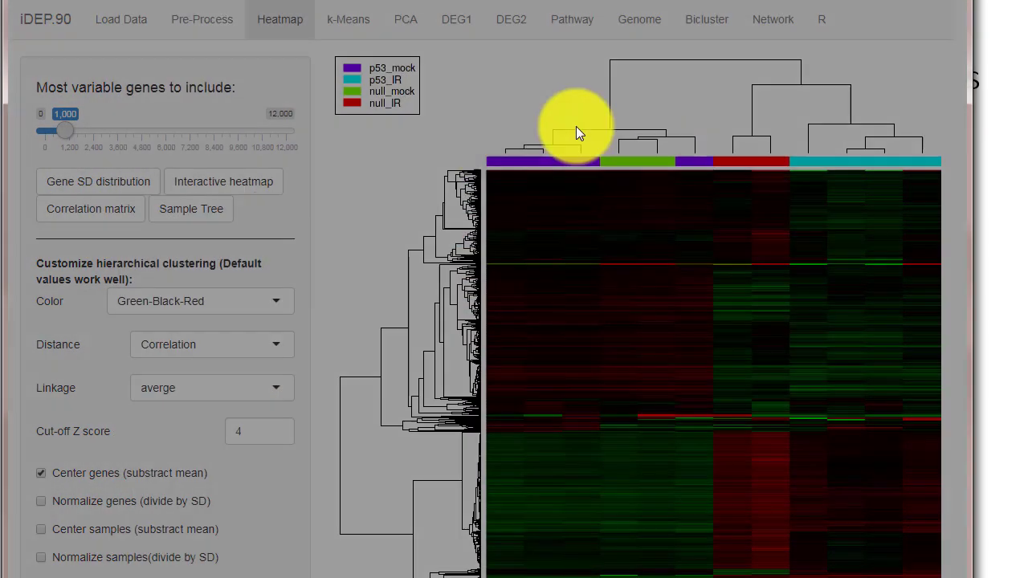
pyautogui.click(191, 209)
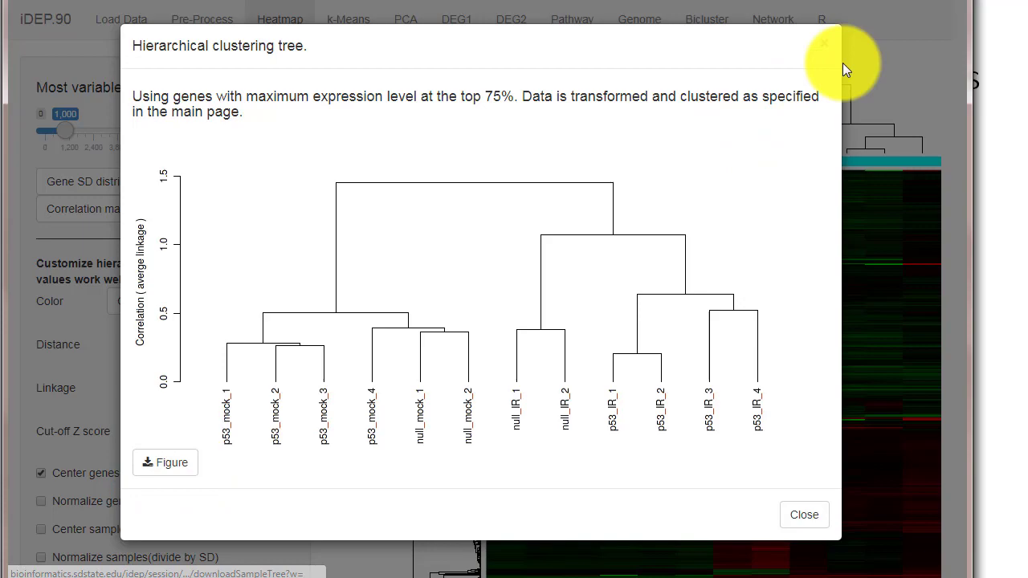
pyautogui.click(804, 515)
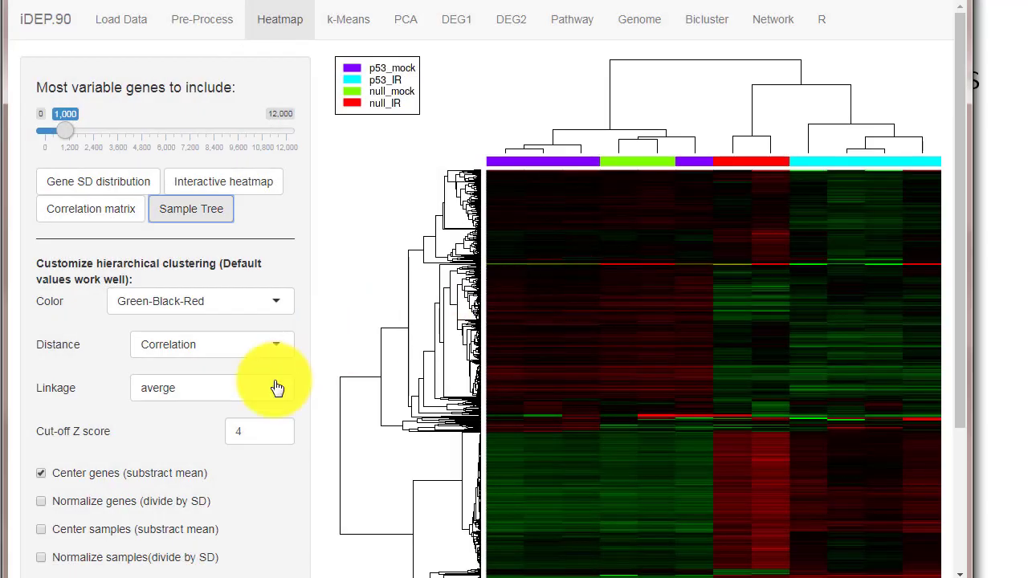
pyautogui.moveTo(416, 301)
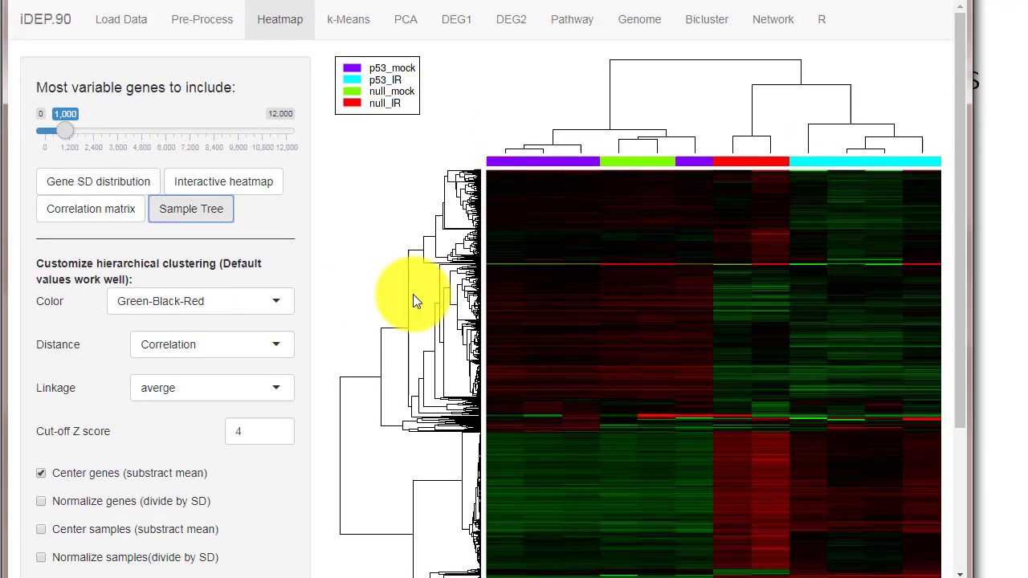
# Step: Show k-means clustering and check the elbow plot for choosing the cluster count
pyautogui.click(348, 19)
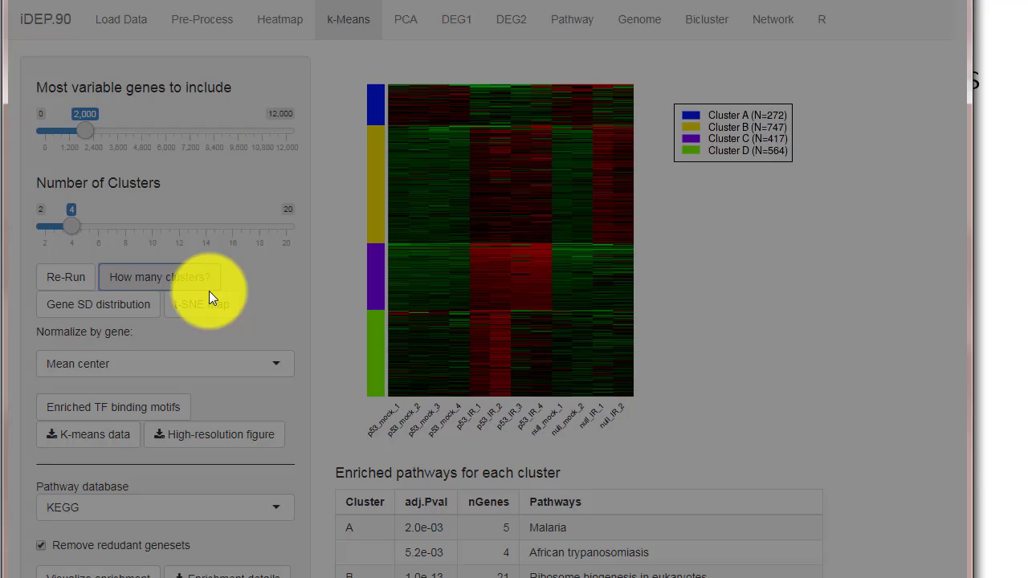
pyautogui.click(159, 276)
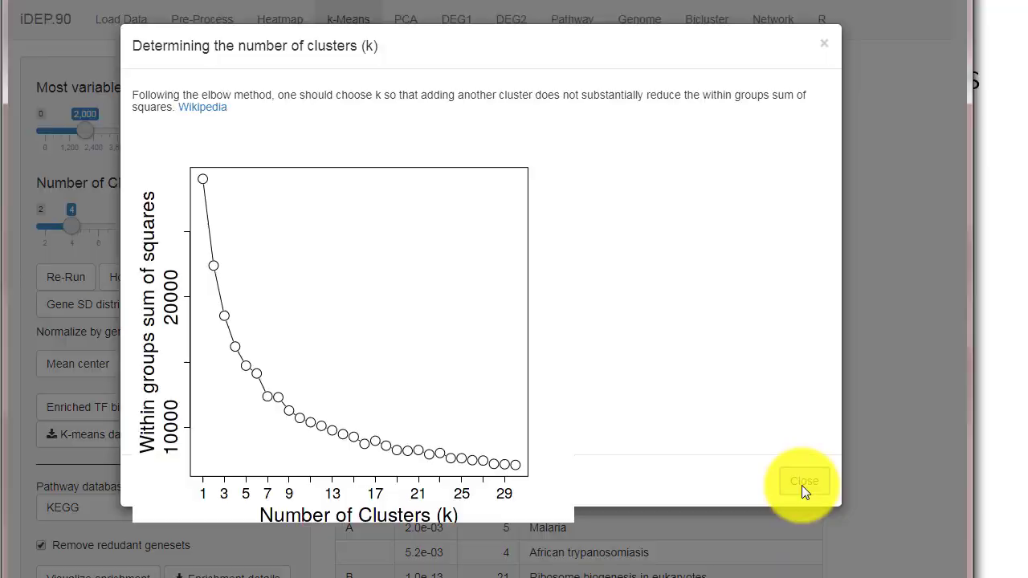
pyautogui.click(804, 481)
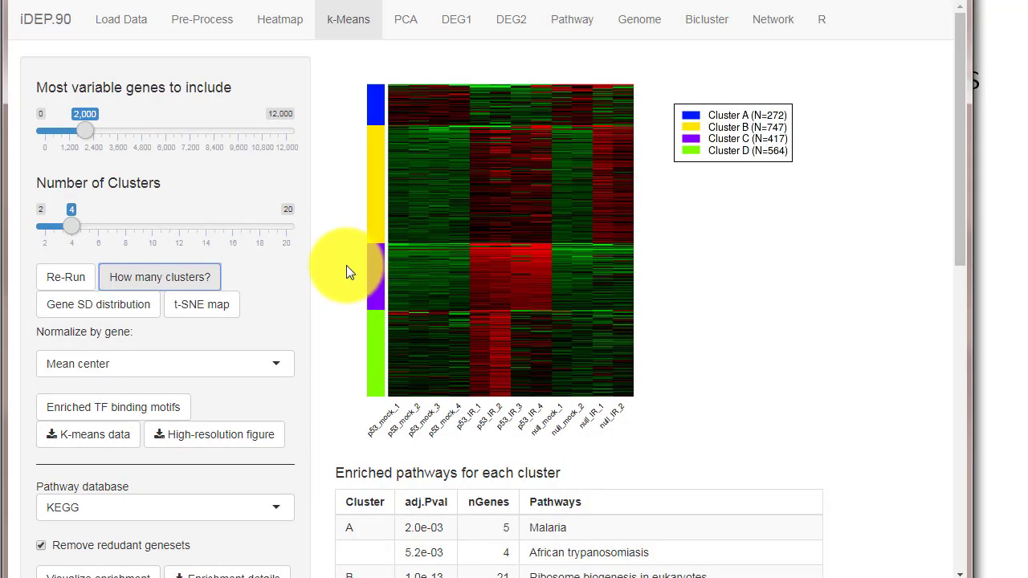
pyautogui.moveTo(453, 286)
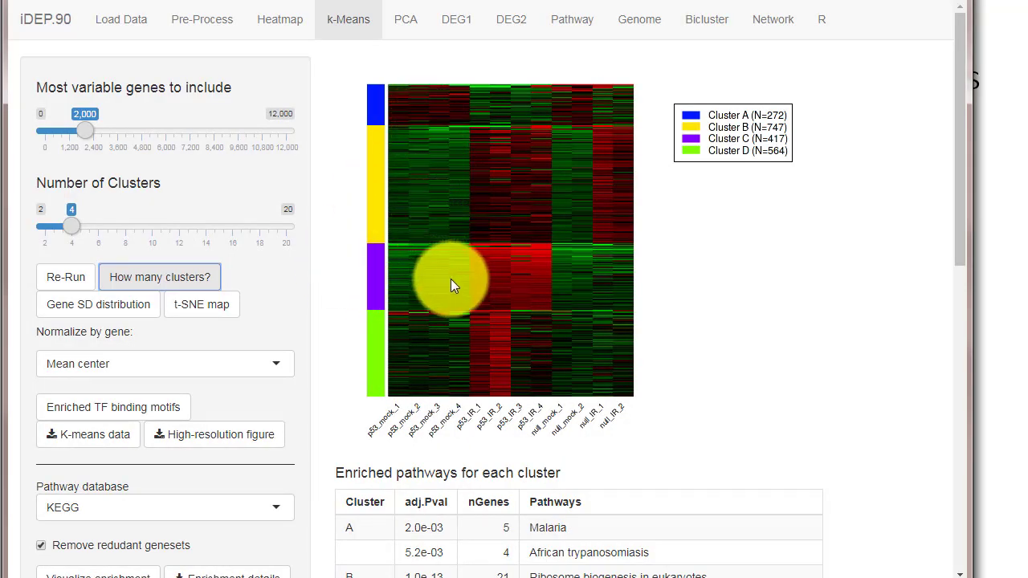
# Step: Scroll through the four-cluster heatmap and its enriched KEGG pathways table
pyautogui.scroll(-3)
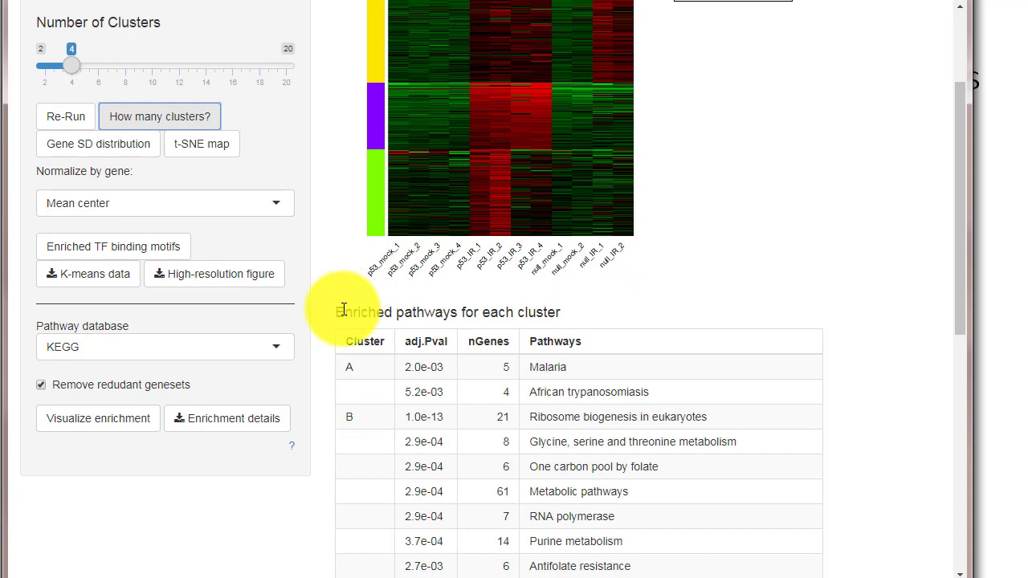
pyautogui.scroll(-3)
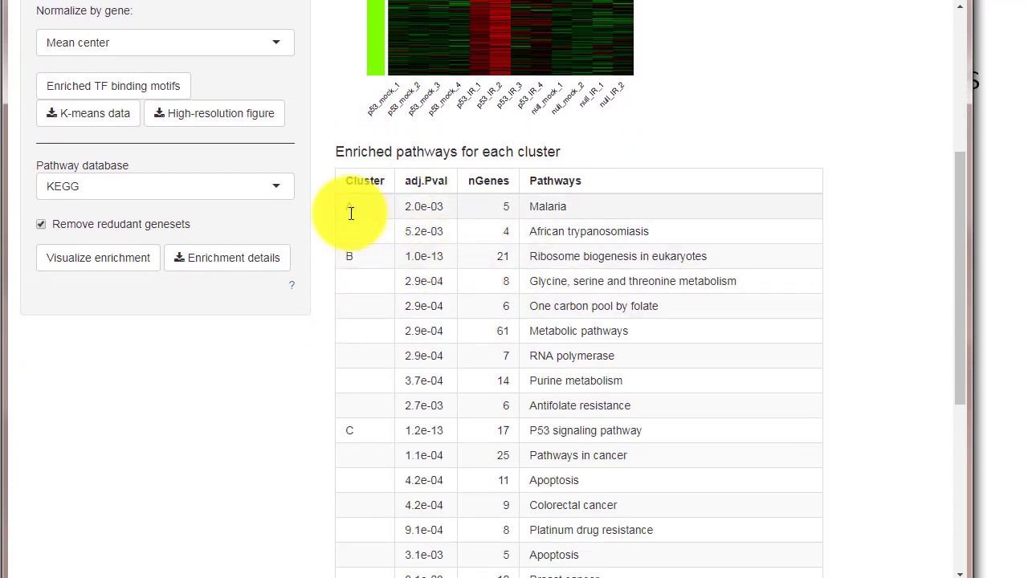
pyautogui.scroll(-3)
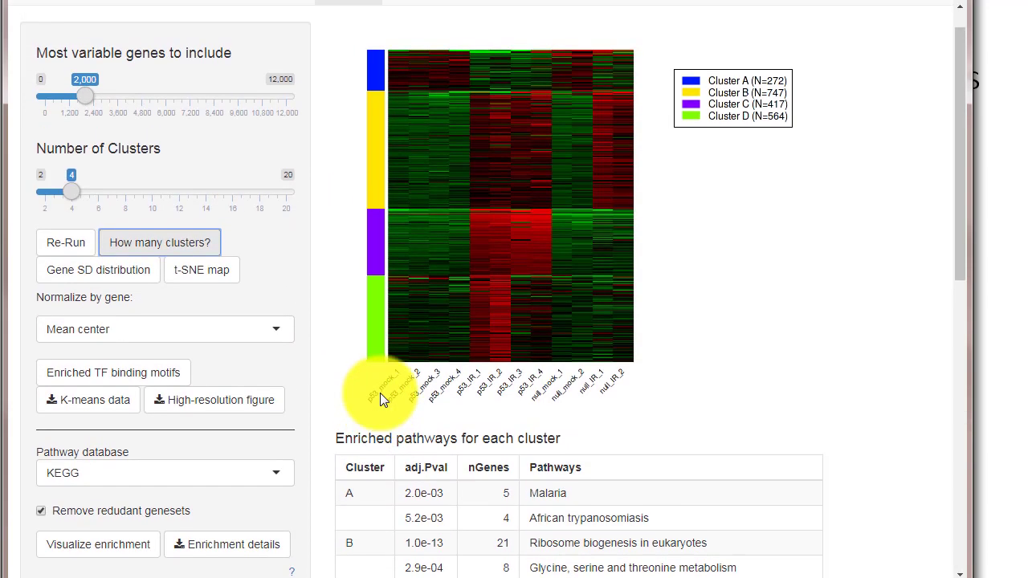
pyautogui.scroll(-3)
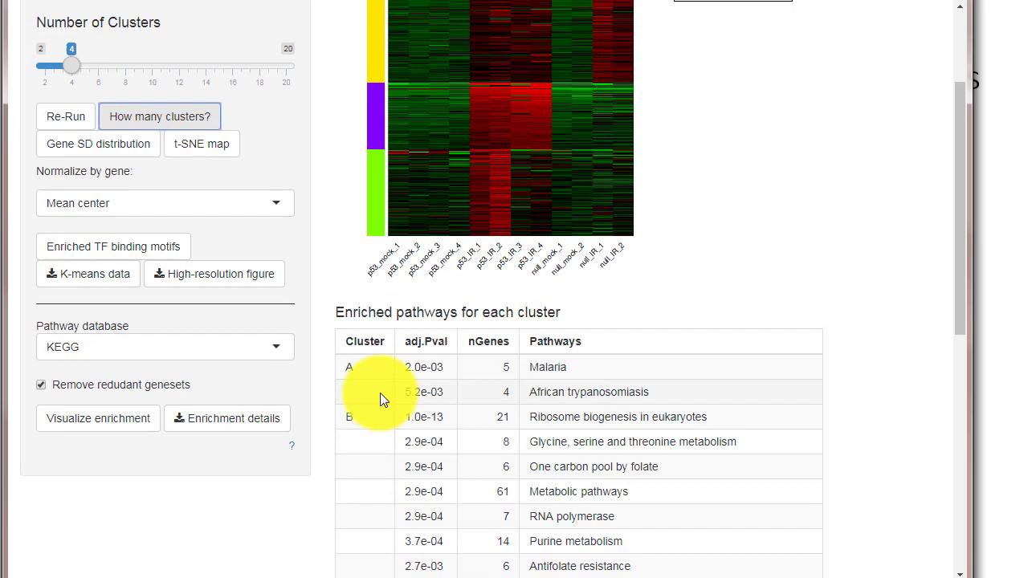
pyautogui.scroll(-3)
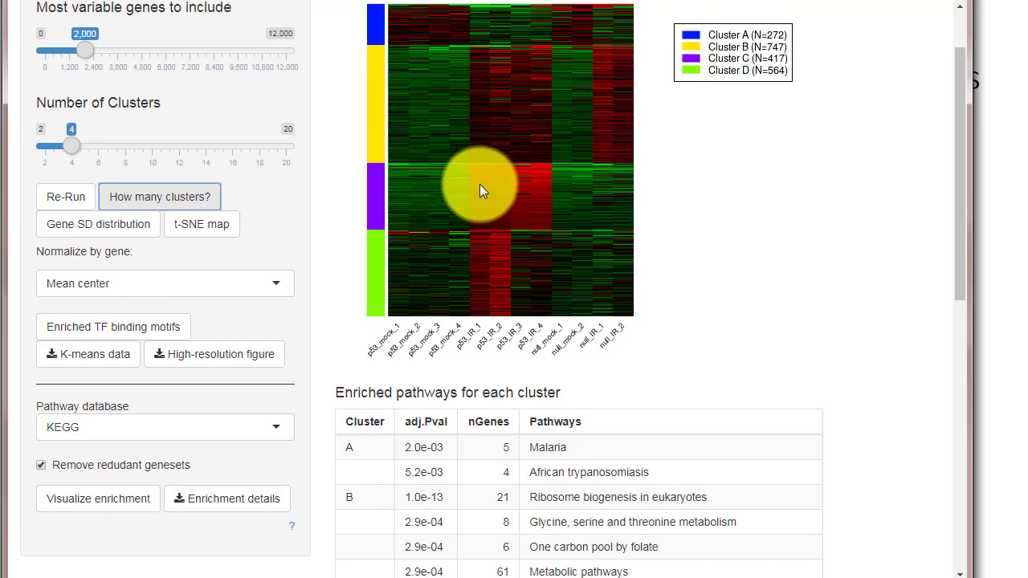
pyautogui.scroll(-3)
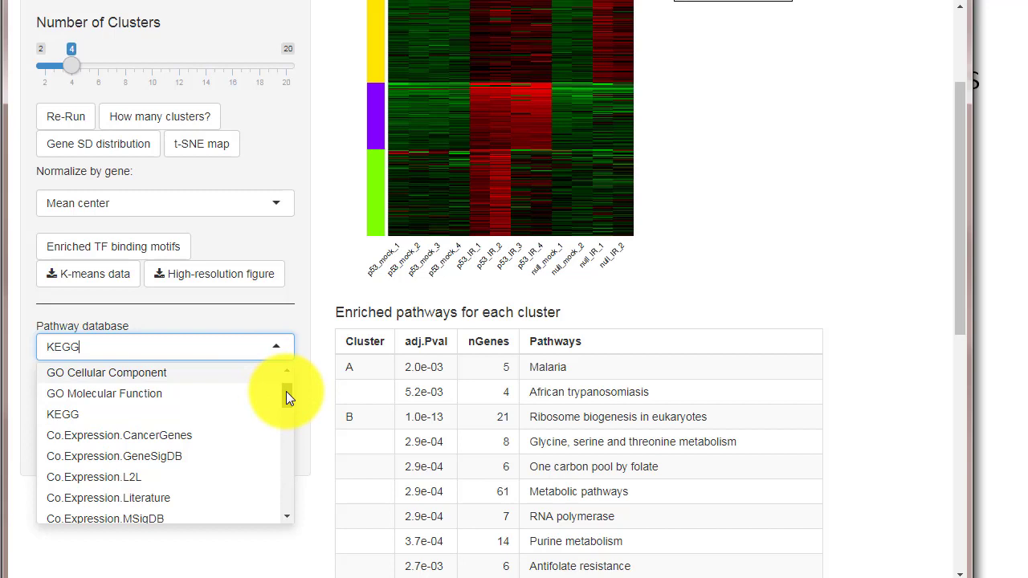
# Step: Scroll the Pathway database list to TF.Target.TFacts for per-cluster enrichment
pyautogui.scroll(-3)
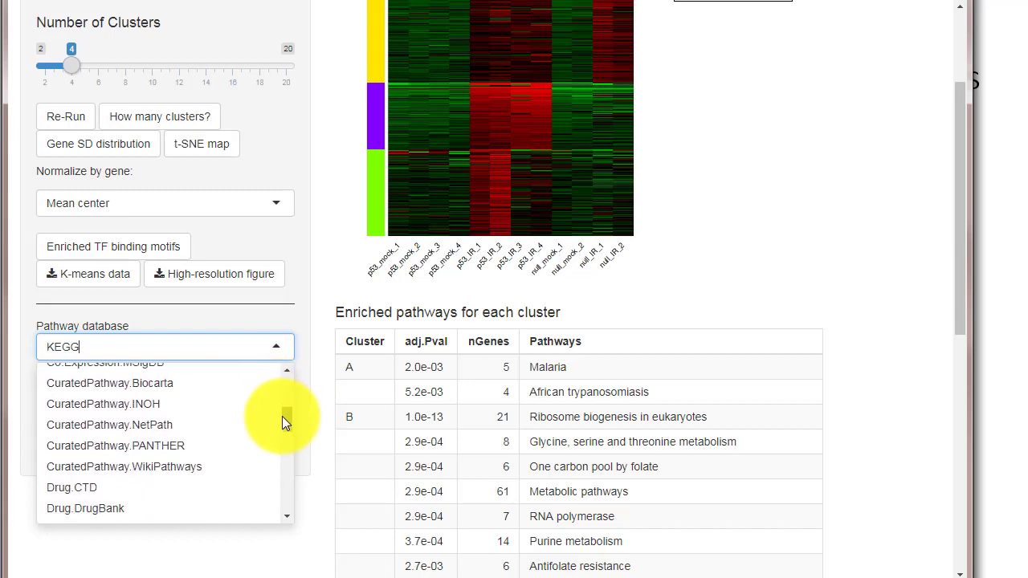
pyautogui.scroll(-3)
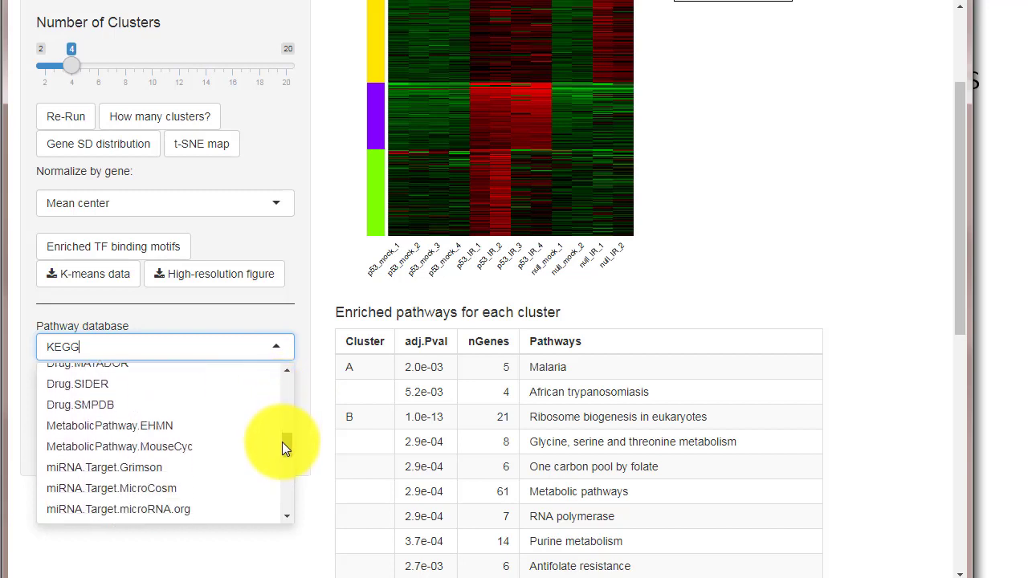
pyautogui.scroll(-3)
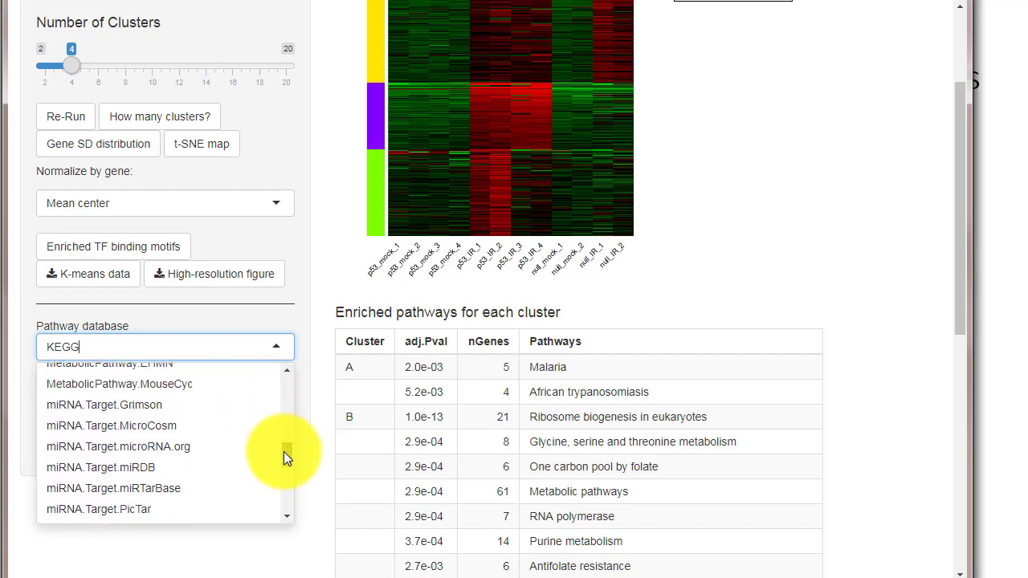
pyautogui.scroll(-3)
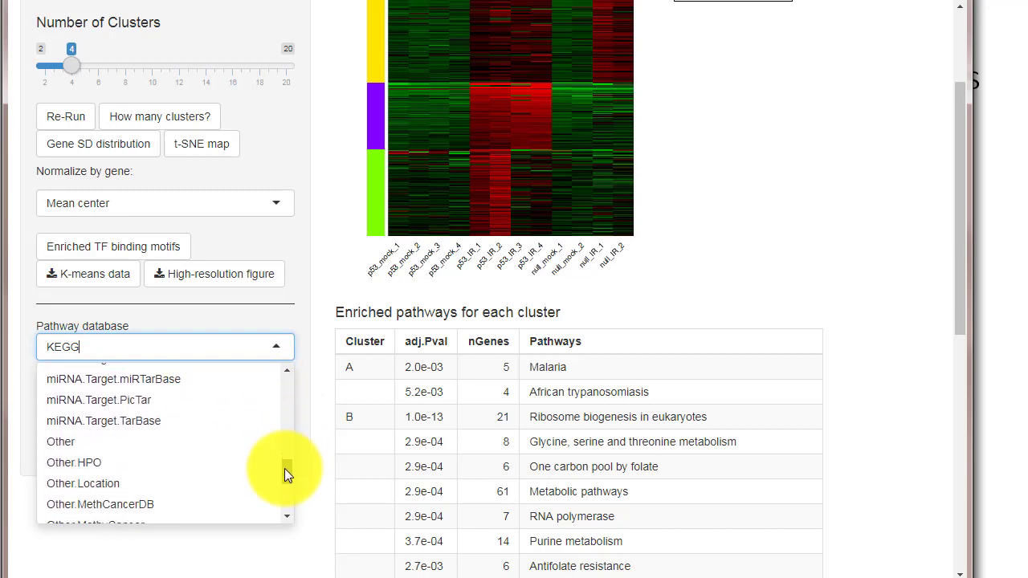
pyautogui.scroll(-3)
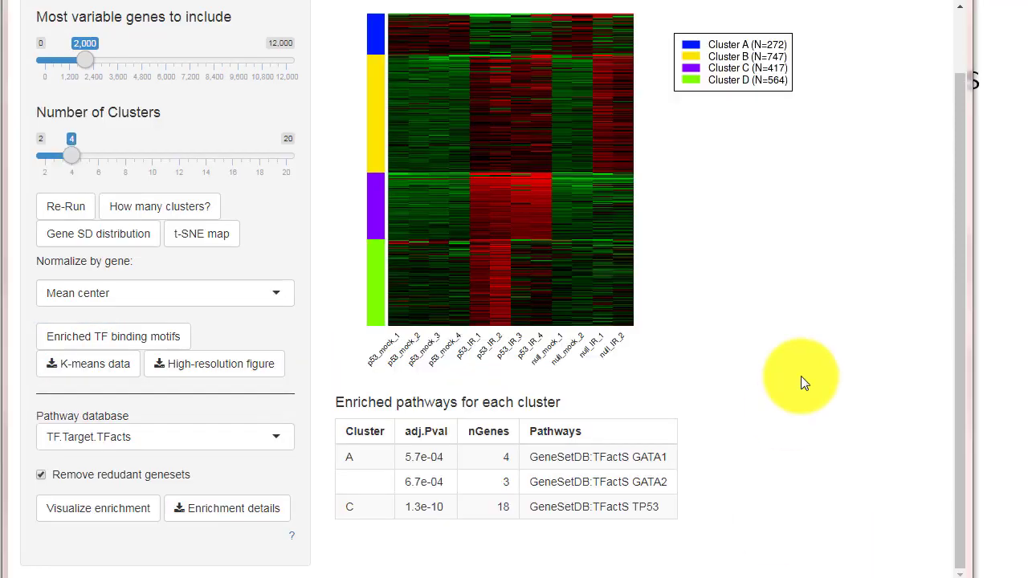
pyautogui.moveTo(114, 448)
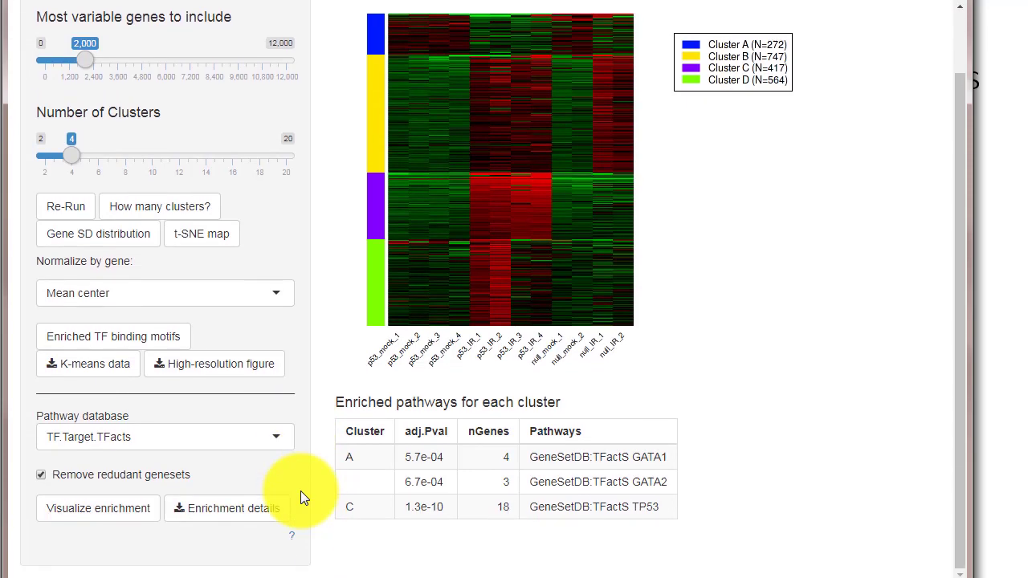
# Step: Show the Principal Component Analysis plot with Color set to p53 and Shape to Treatment
pyautogui.click(405, 19)
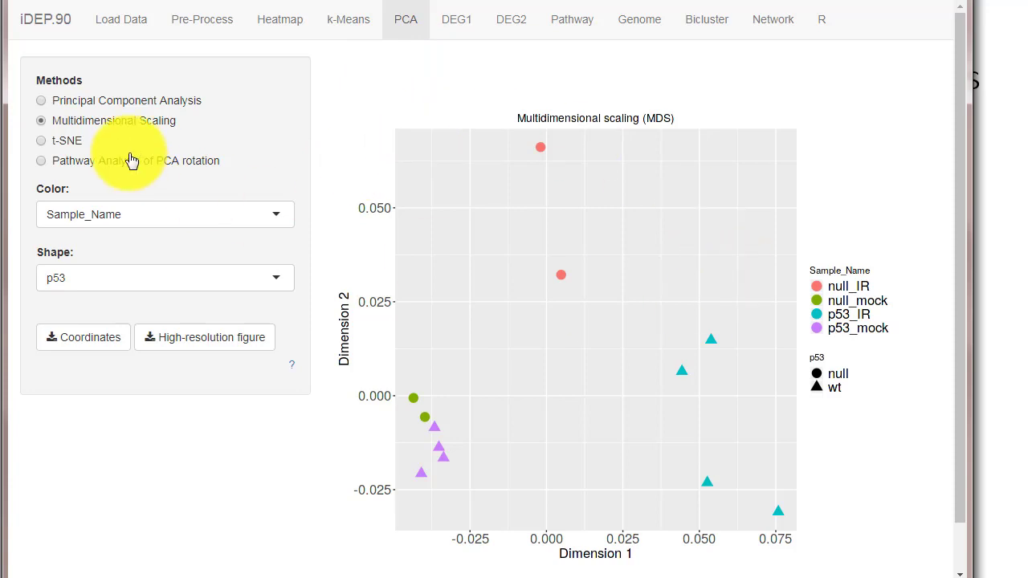
pyautogui.click(41, 100)
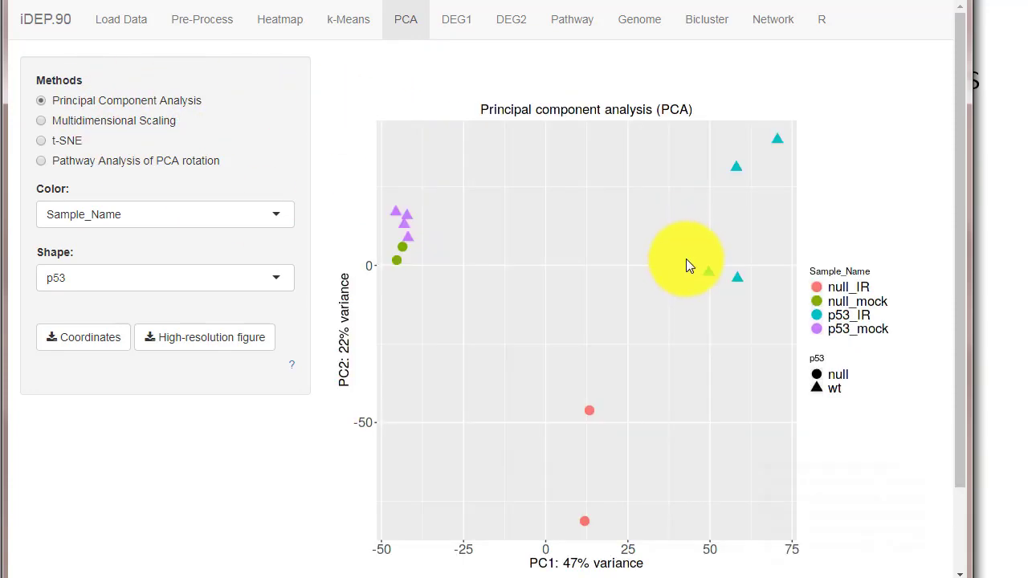
pyautogui.moveTo(560, 199)
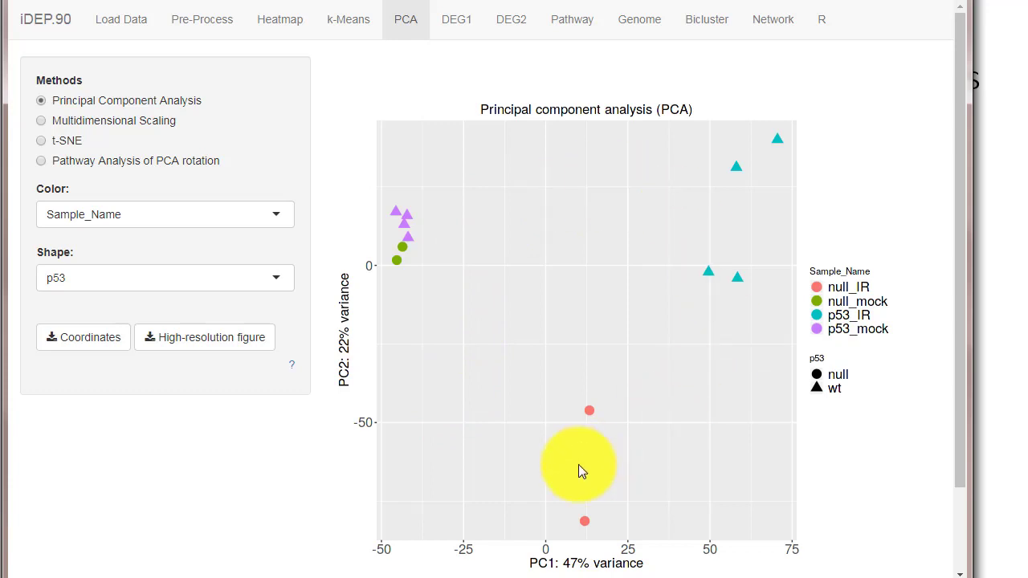
pyautogui.click(165, 215)
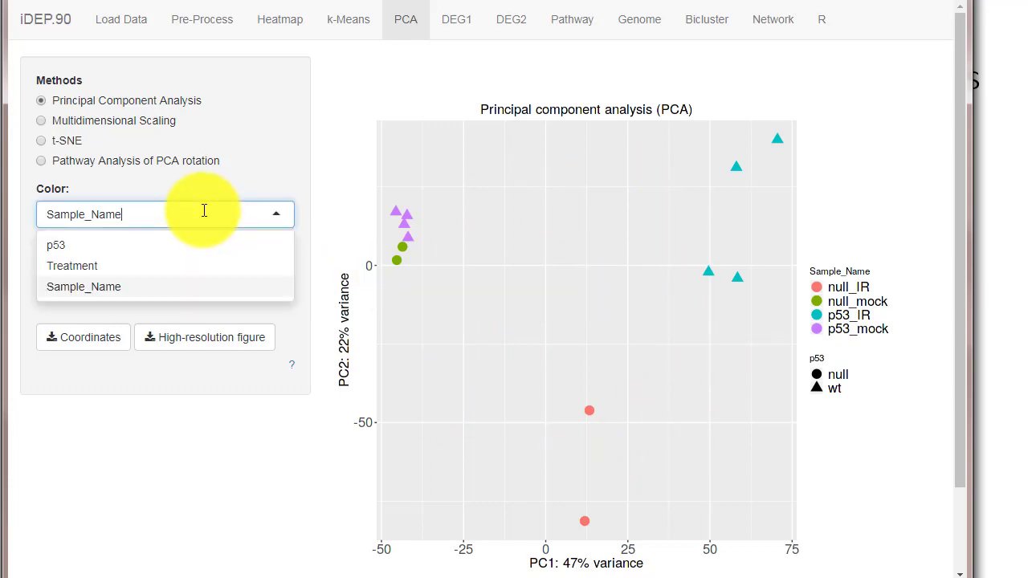
pyautogui.click(55, 245)
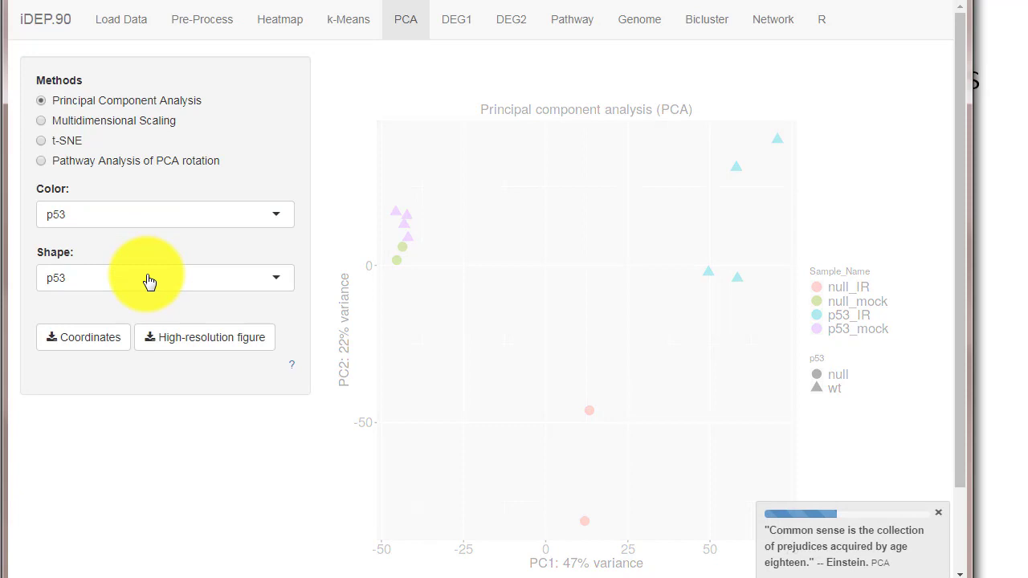
pyautogui.click(165, 277)
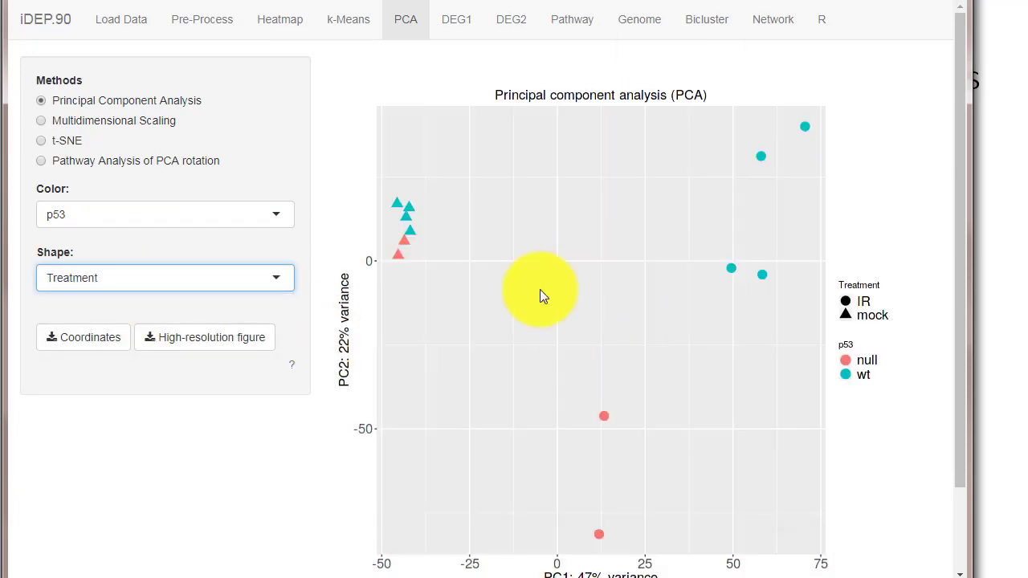
pyautogui.scroll(-3)
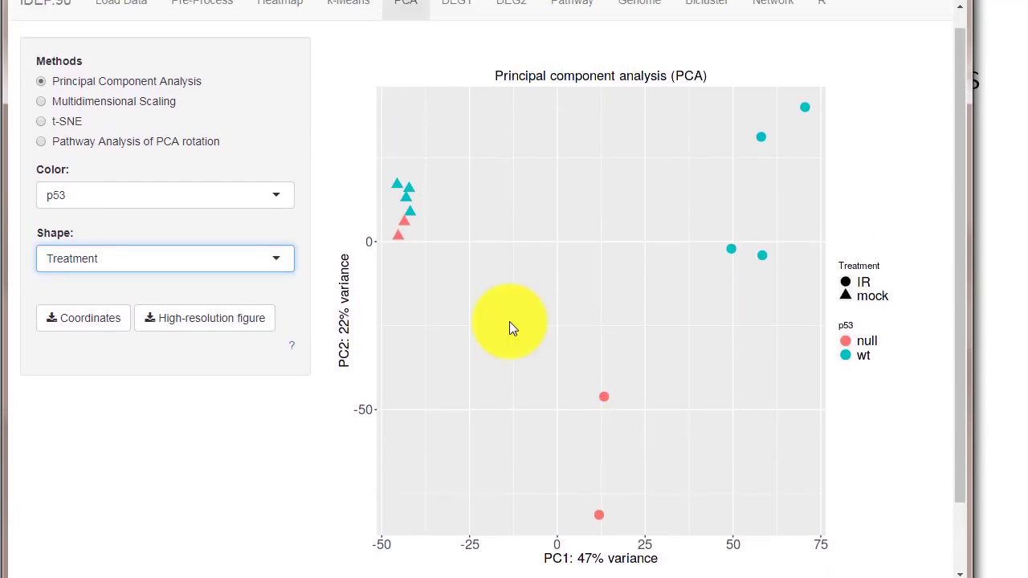
pyautogui.moveTo(466, 496)
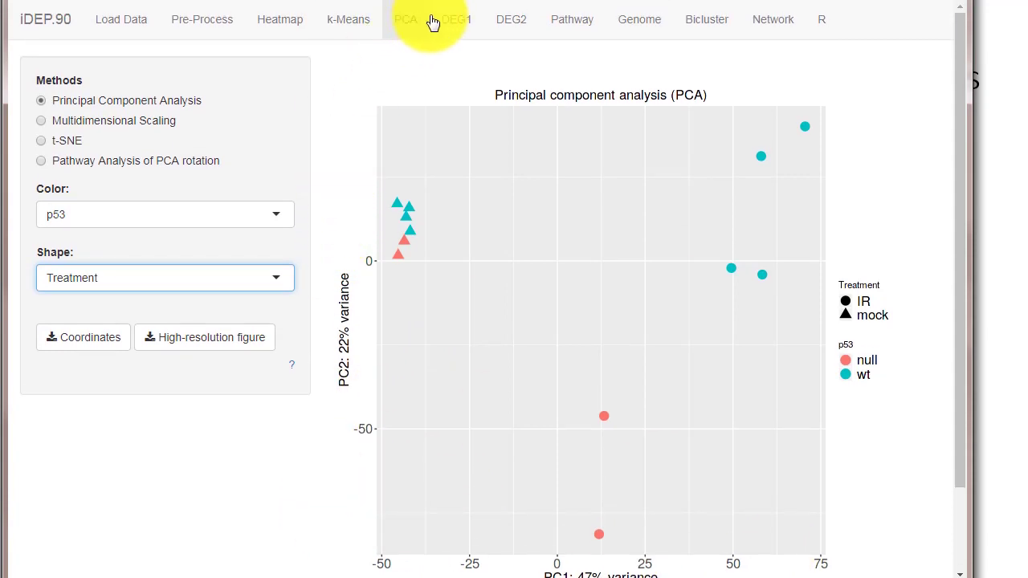
pyautogui.click(456, 19)
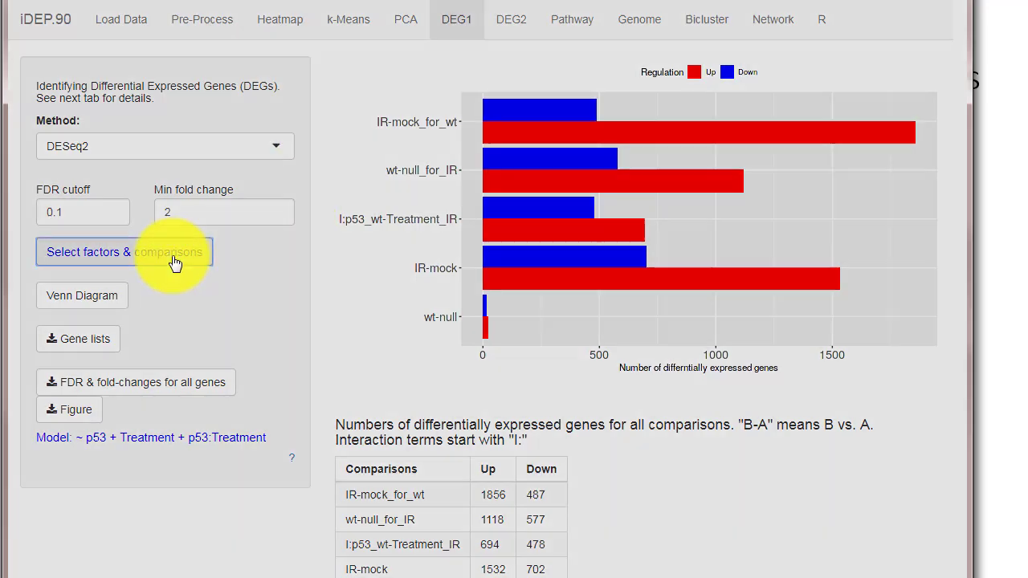
pyautogui.click(124, 252)
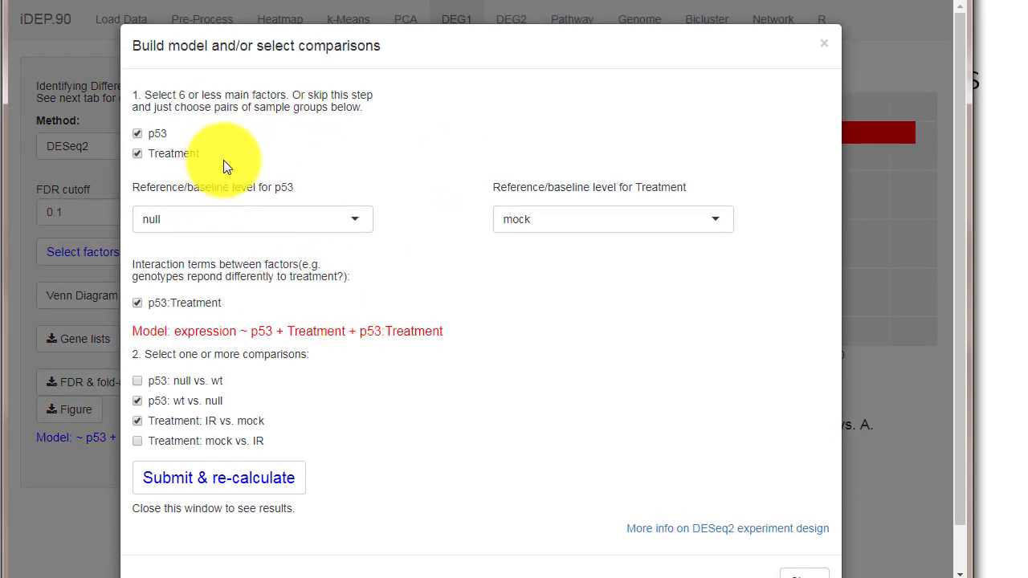
pyautogui.moveTo(793, 426)
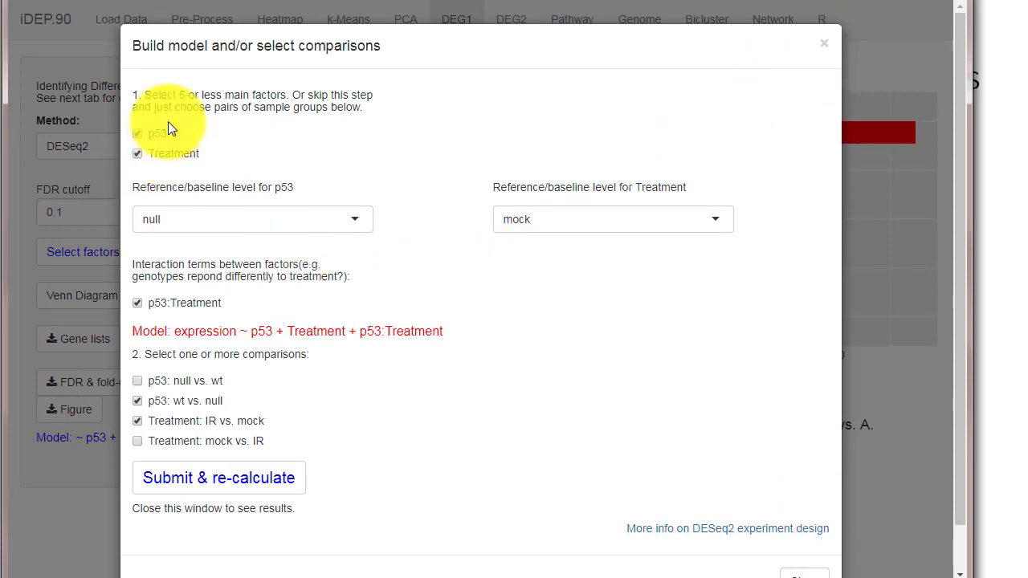
pyautogui.moveTo(273, 237)
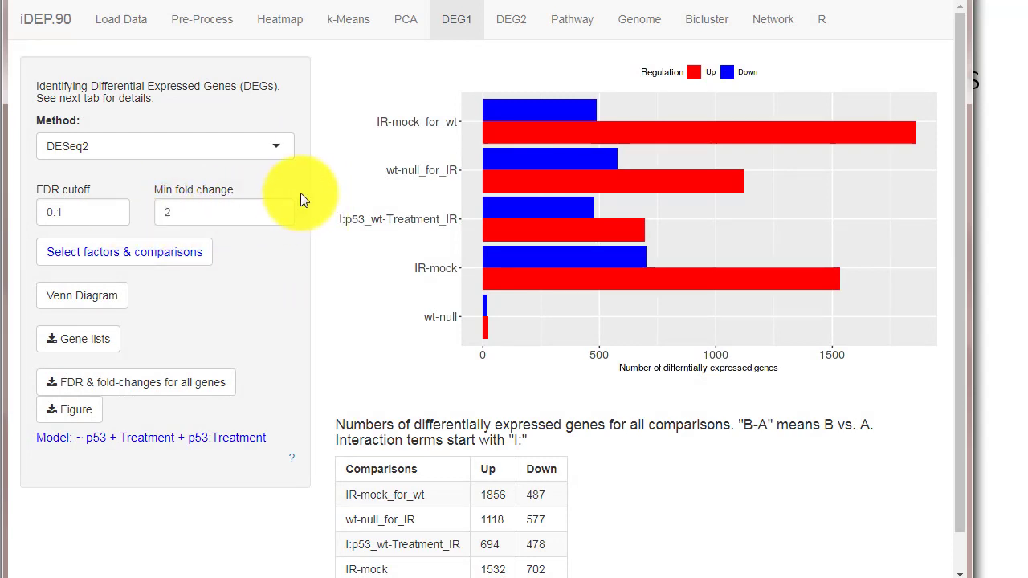
pyautogui.moveTo(339, 304)
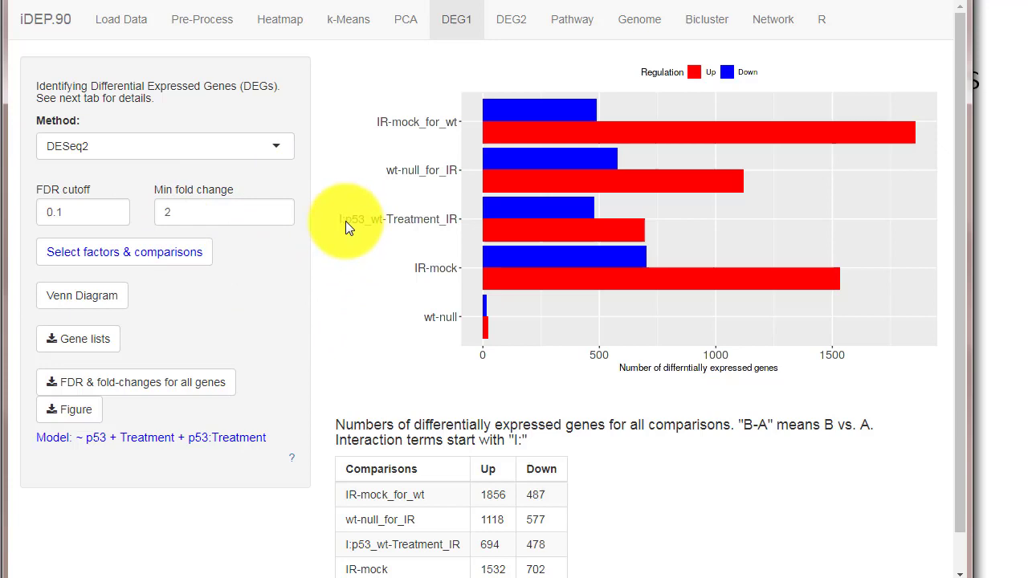
pyautogui.moveTo(392, 225)
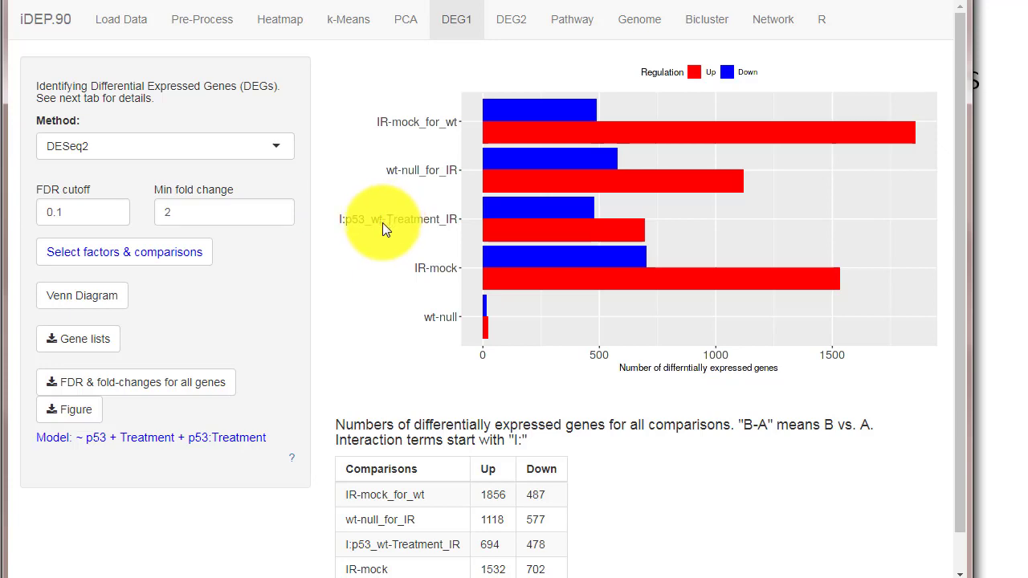
pyautogui.scroll(-3)
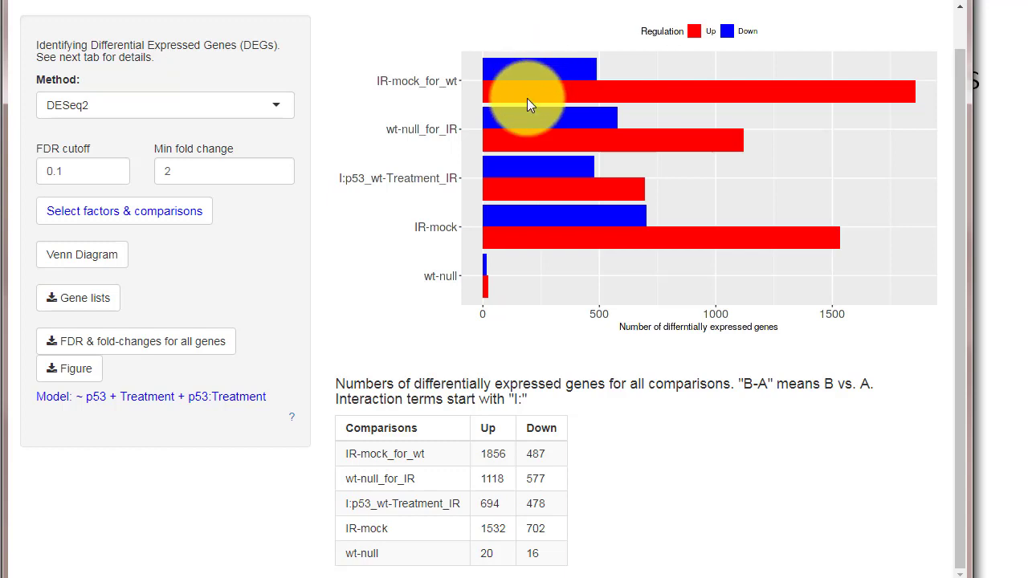
pyautogui.moveTo(549, 99)
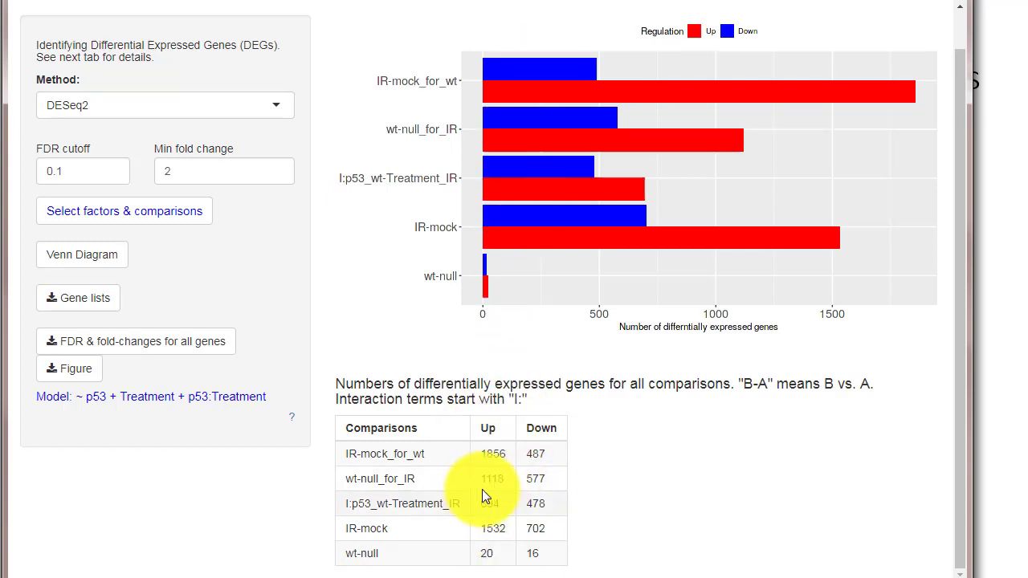
pyautogui.click(82, 254)
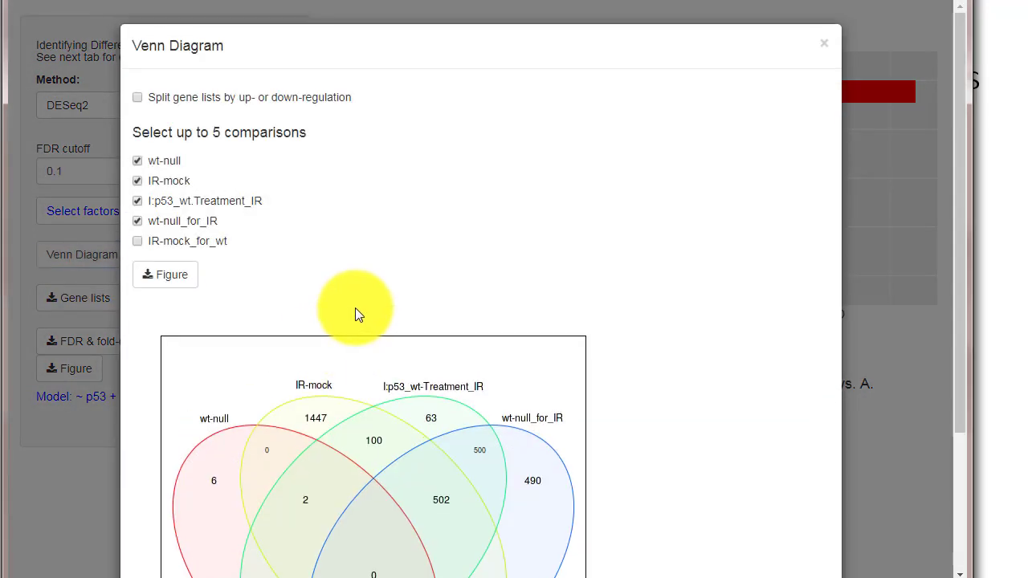
pyautogui.click(138, 221)
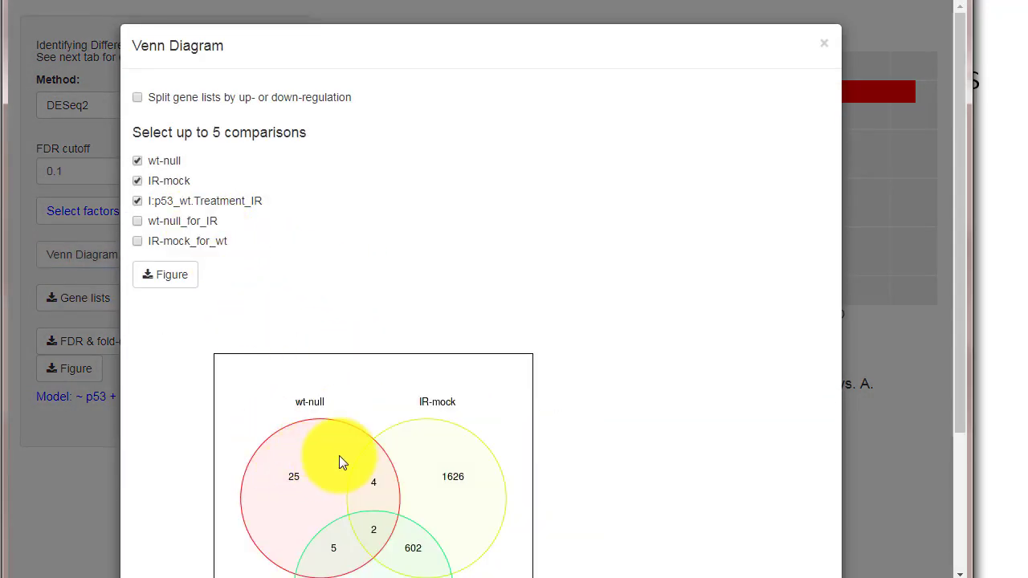
pyautogui.click(138, 201)
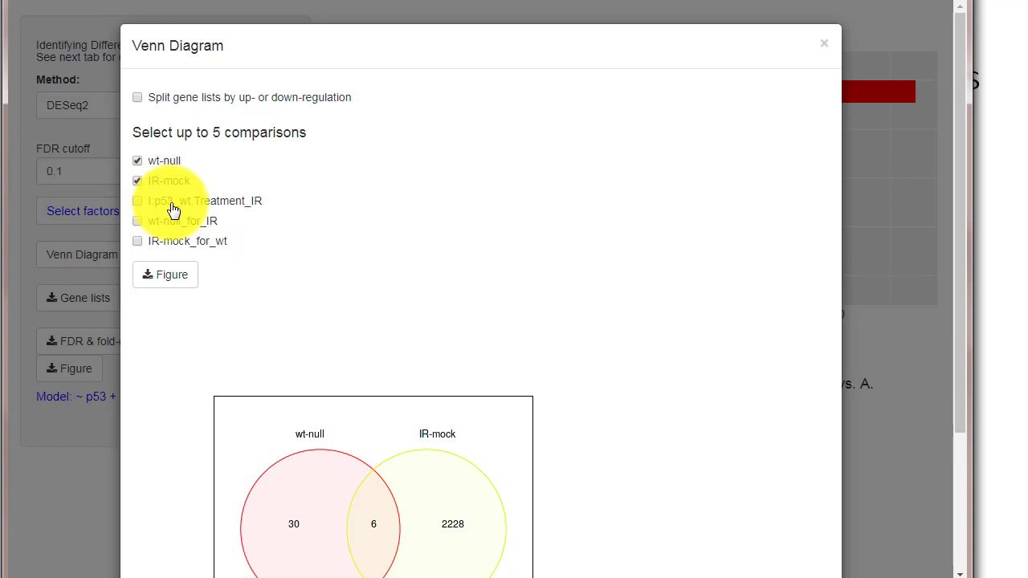
pyautogui.click(138, 97)
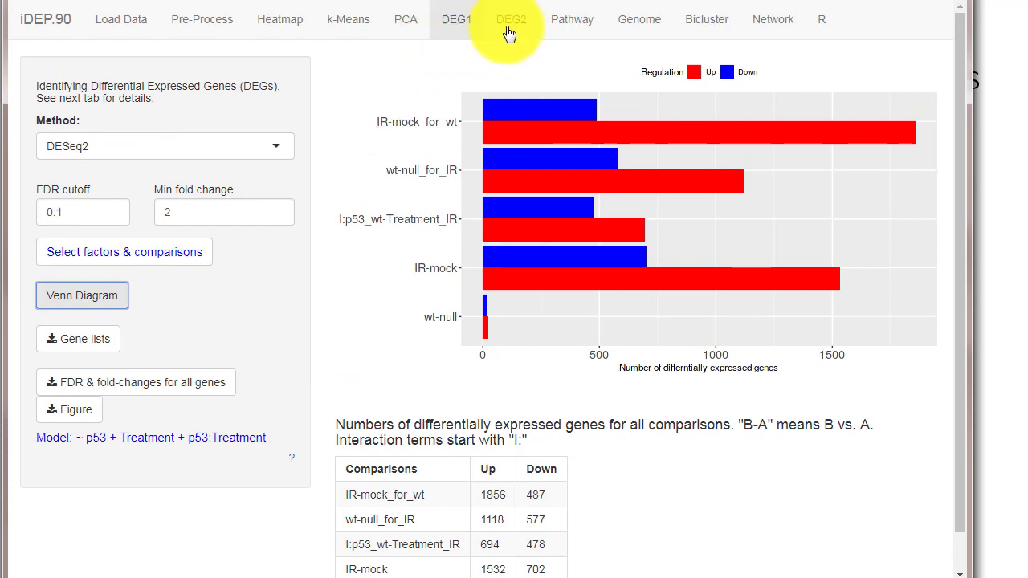
pyautogui.click(456, 20)
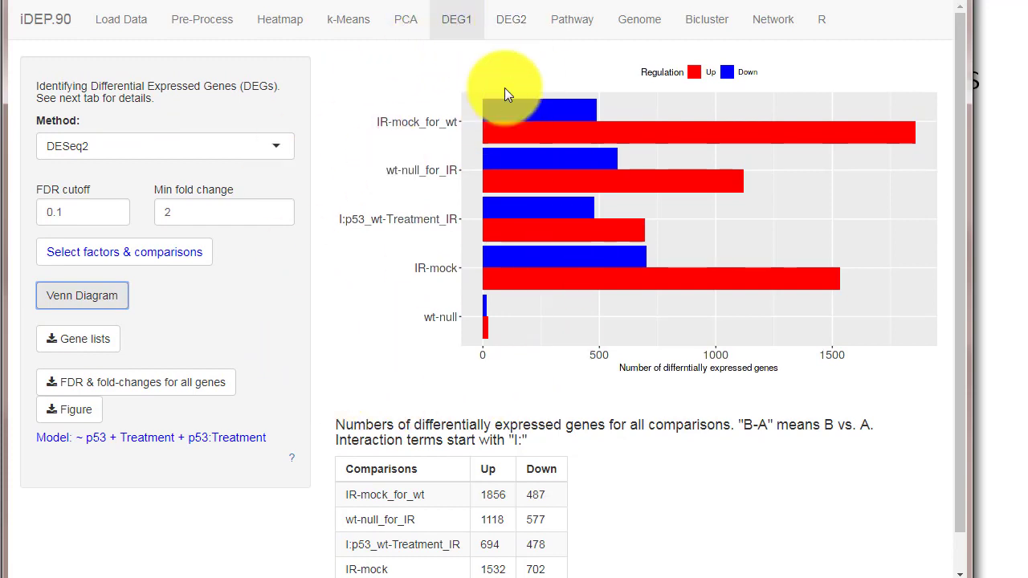
# Step: For IR-mock_for_wt on DEG2, view the static volcano plot and the scatter plot
pyautogui.click(511, 19)
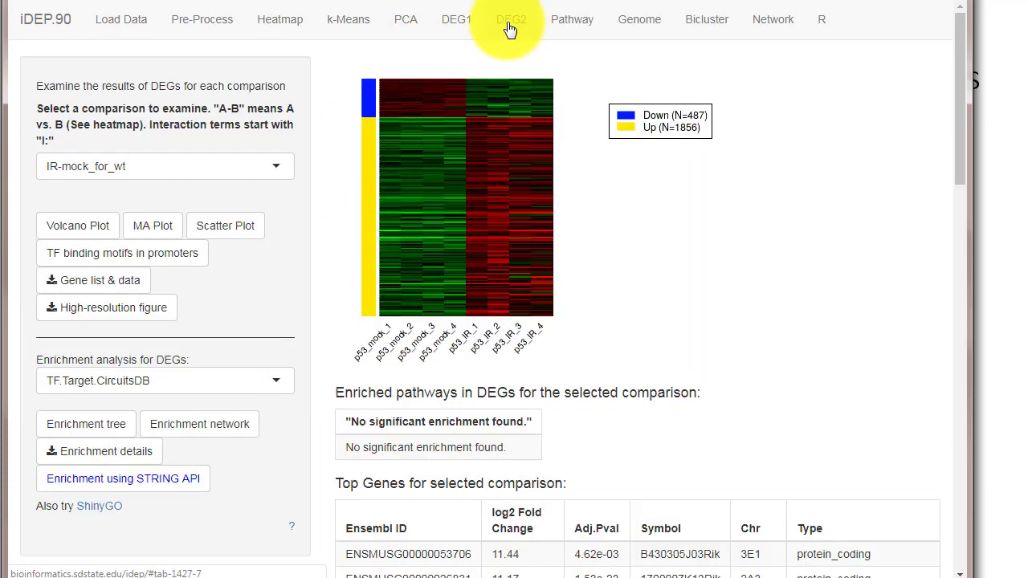
pyautogui.click(512, 19)
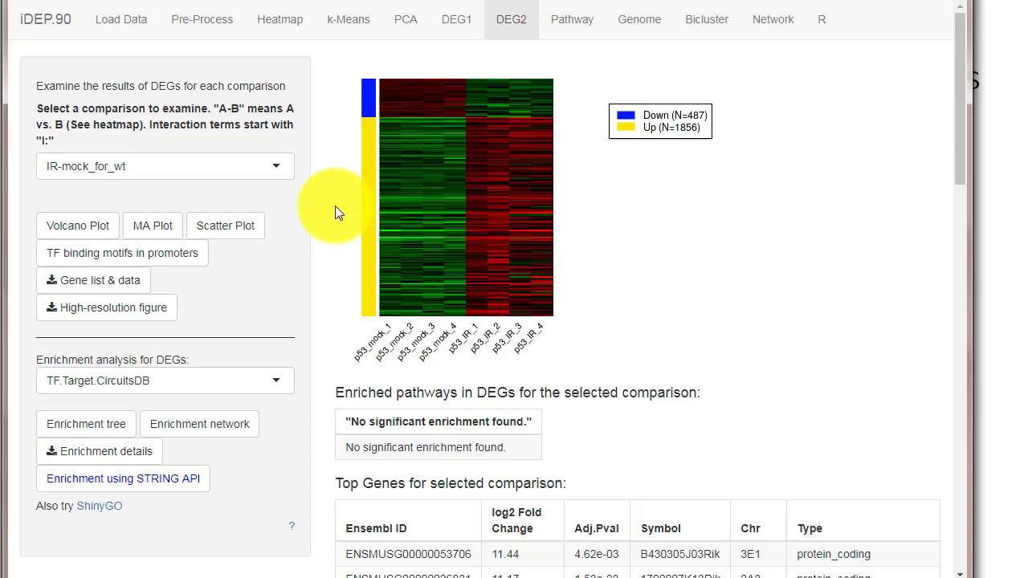
pyautogui.moveTo(304, 209)
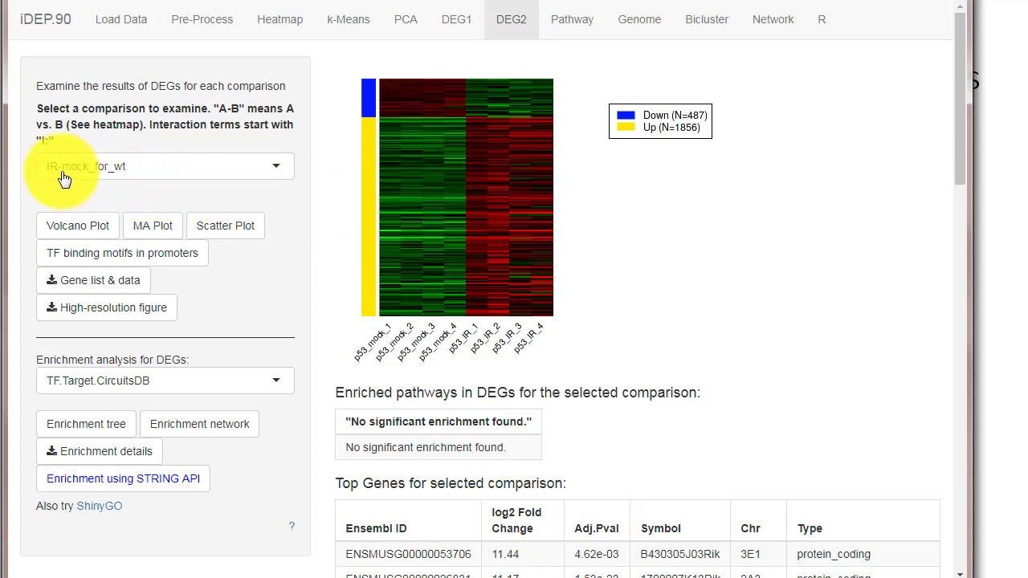
pyautogui.moveTo(68, 172)
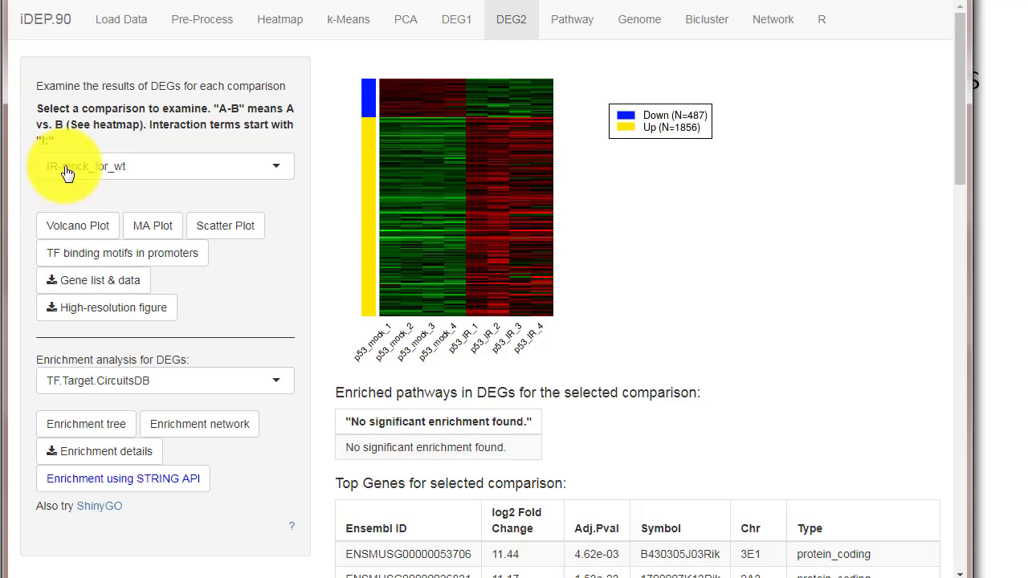
pyautogui.moveTo(494, 358)
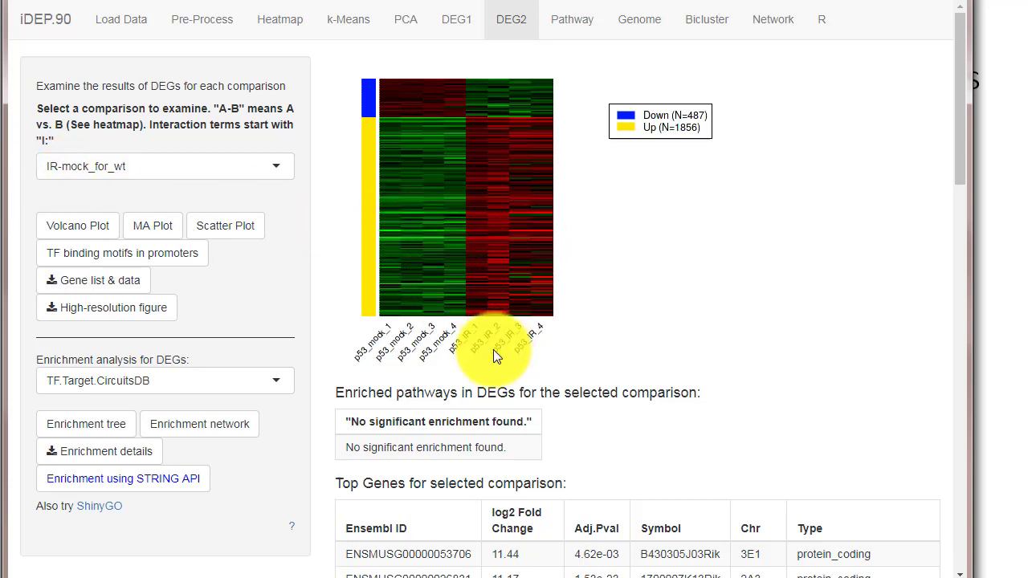
pyautogui.moveTo(650, 159)
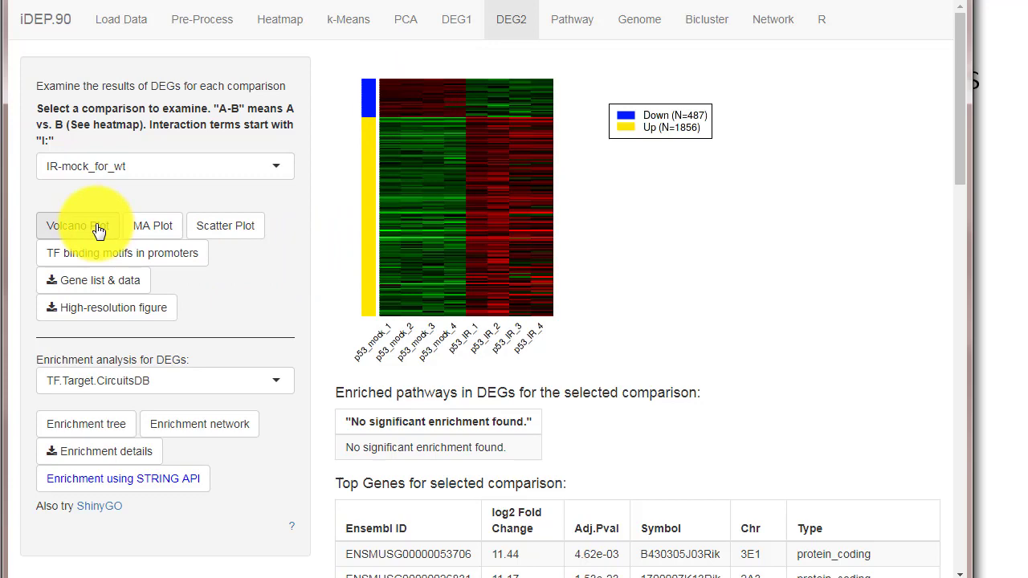
pyautogui.click(77, 225)
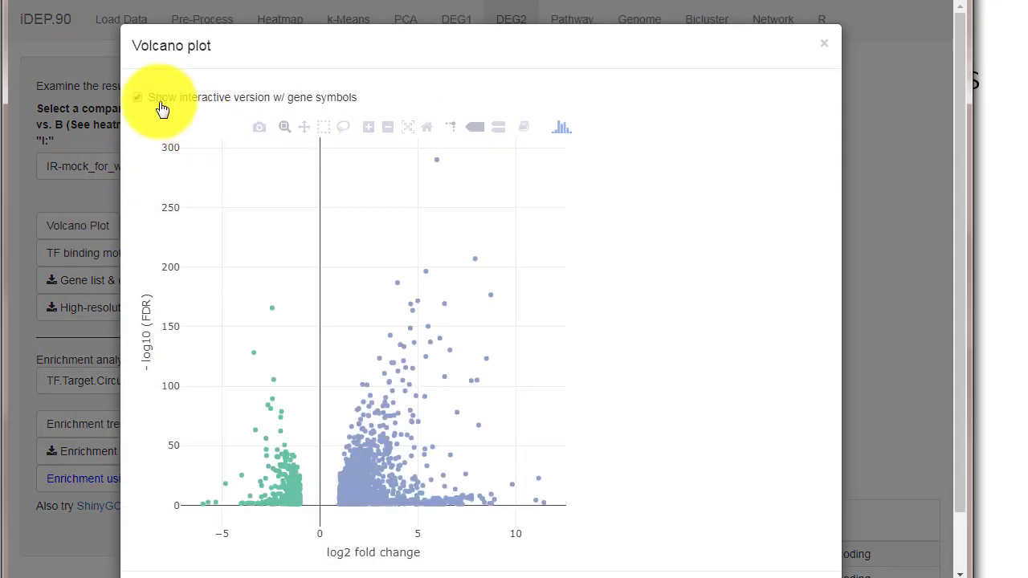
pyautogui.click(136, 96)
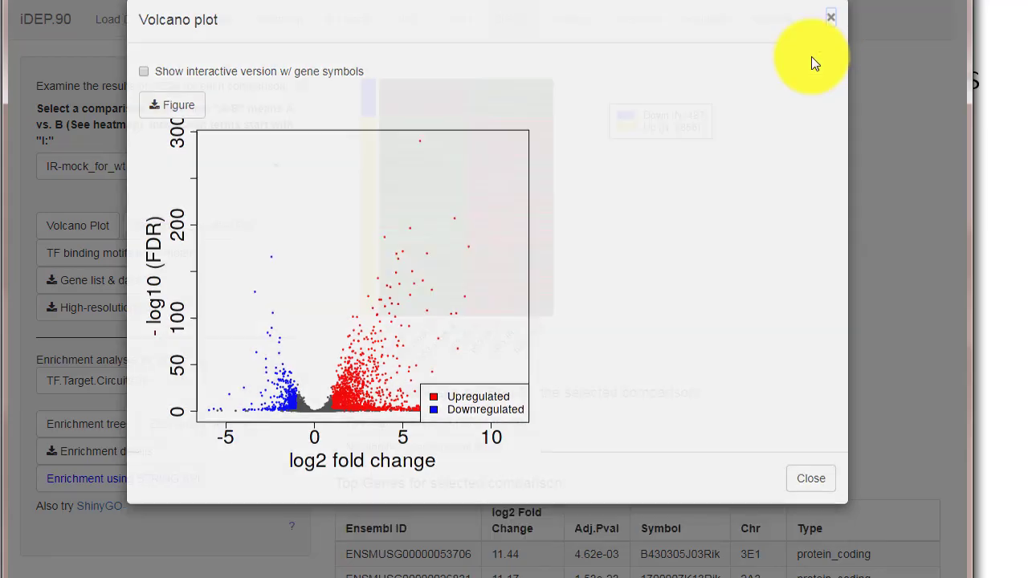
pyautogui.click(144, 71)
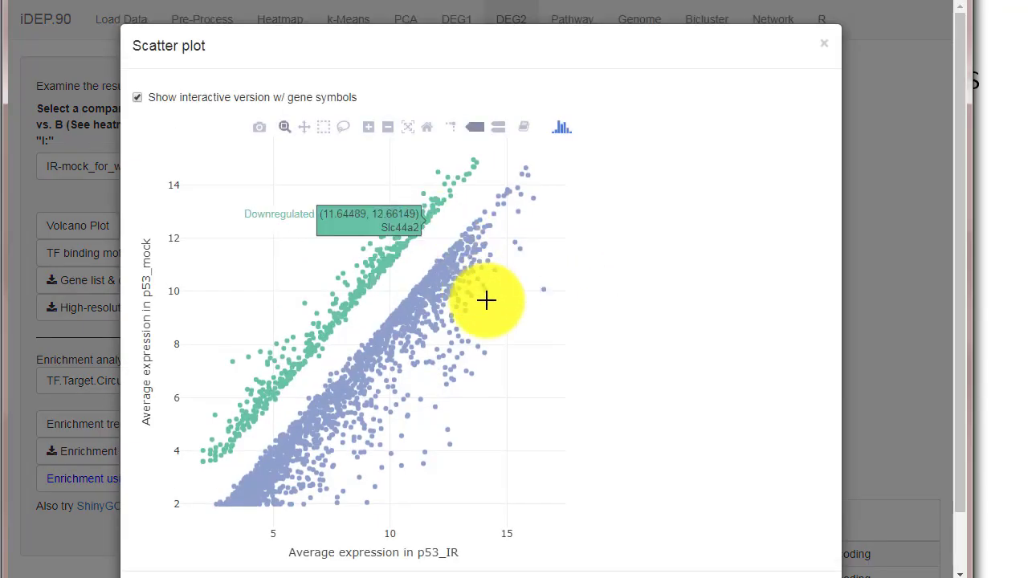
pyautogui.moveTo(411, 469)
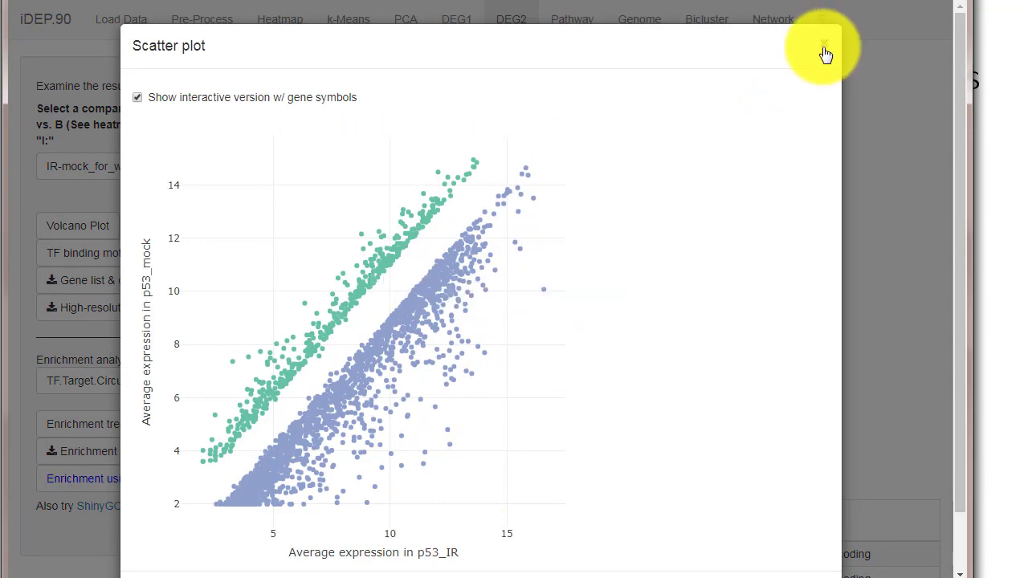
pyautogui.click(825, 46)
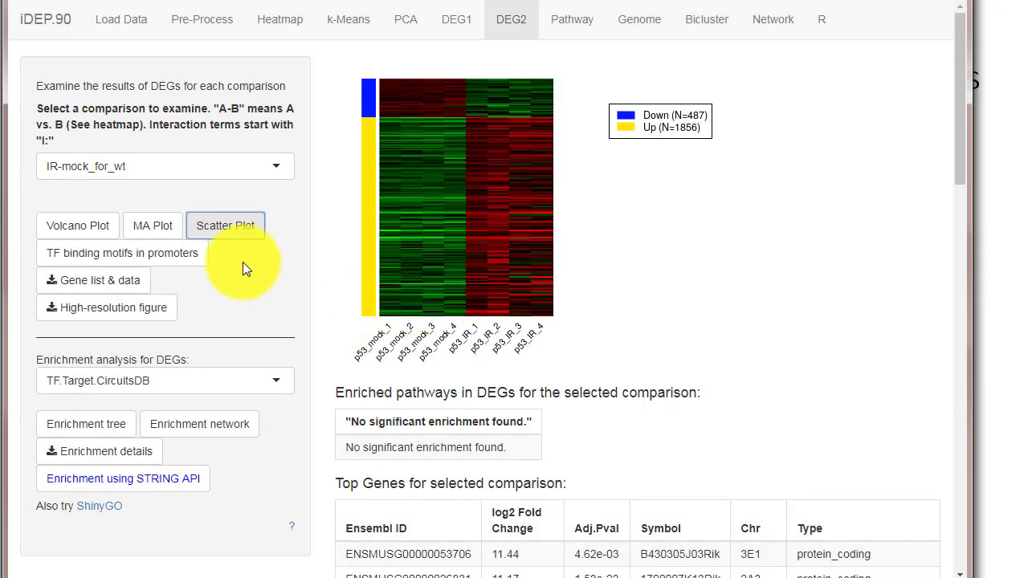
pyautogui.click(121, 253)
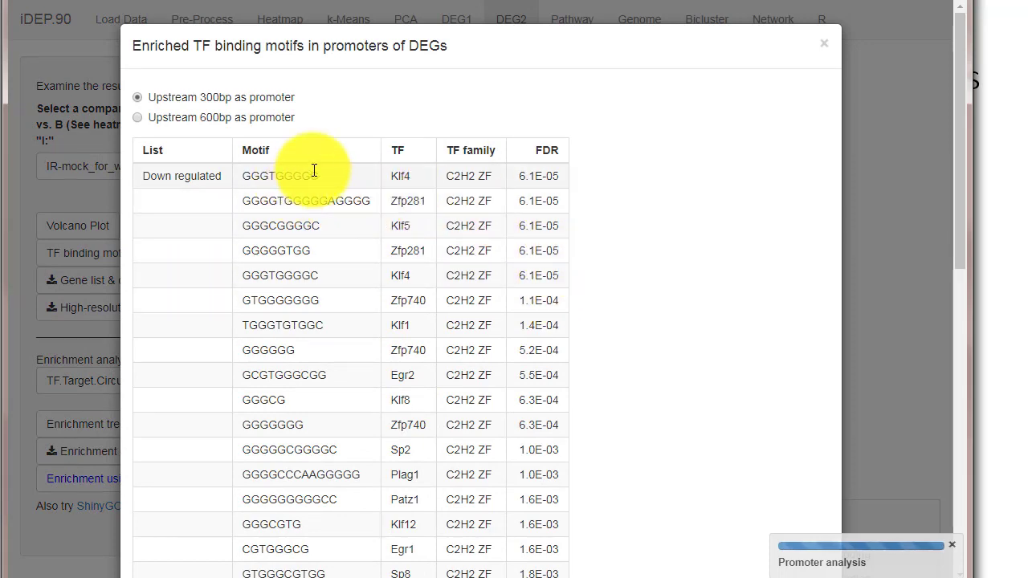
pyautogui.doubleClick(280, 176)
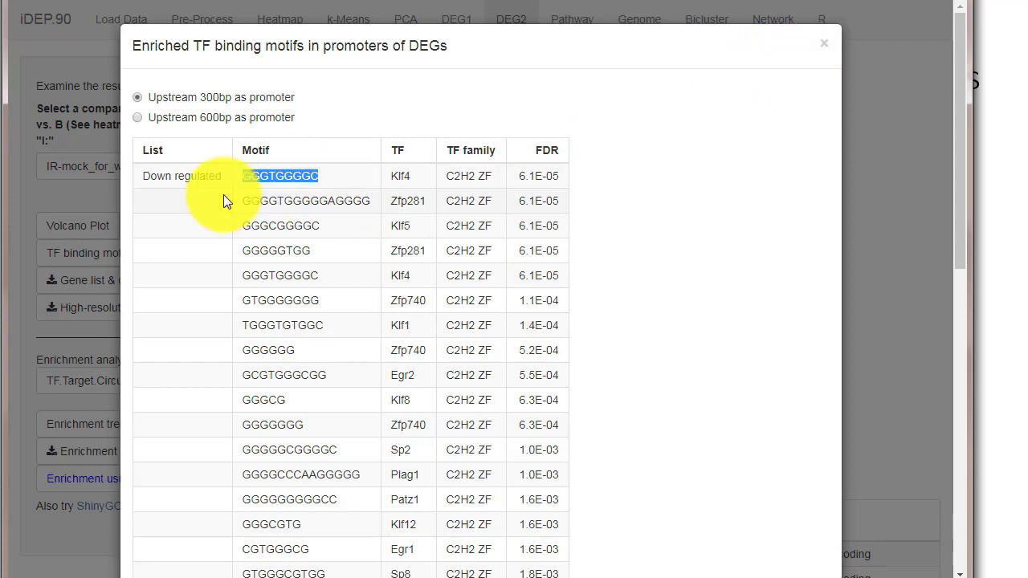
pyautogui.scroll(-3)
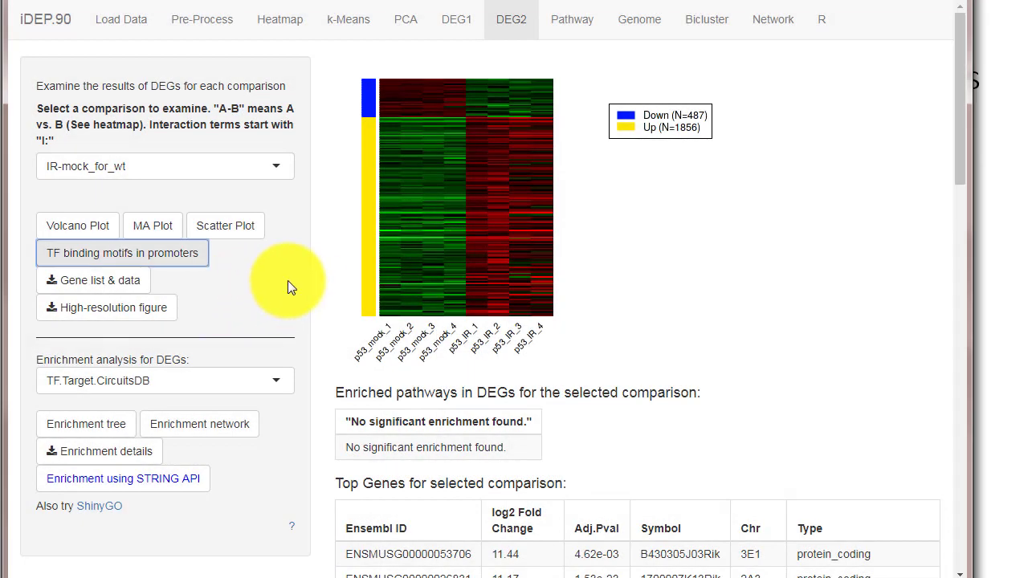
pyautogui.moveTo(283, 415)
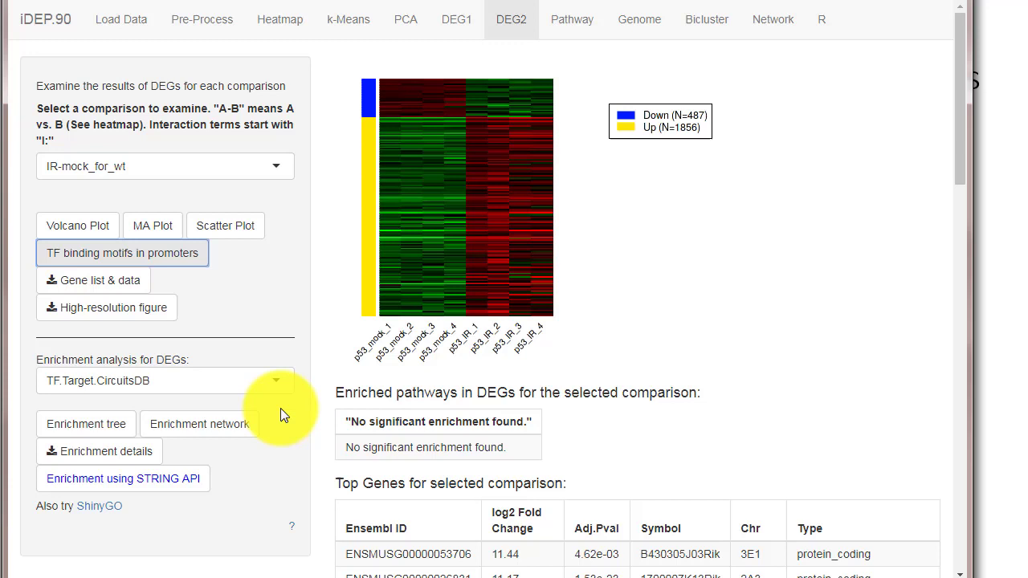
pyautogui.moveTo(245, 412)
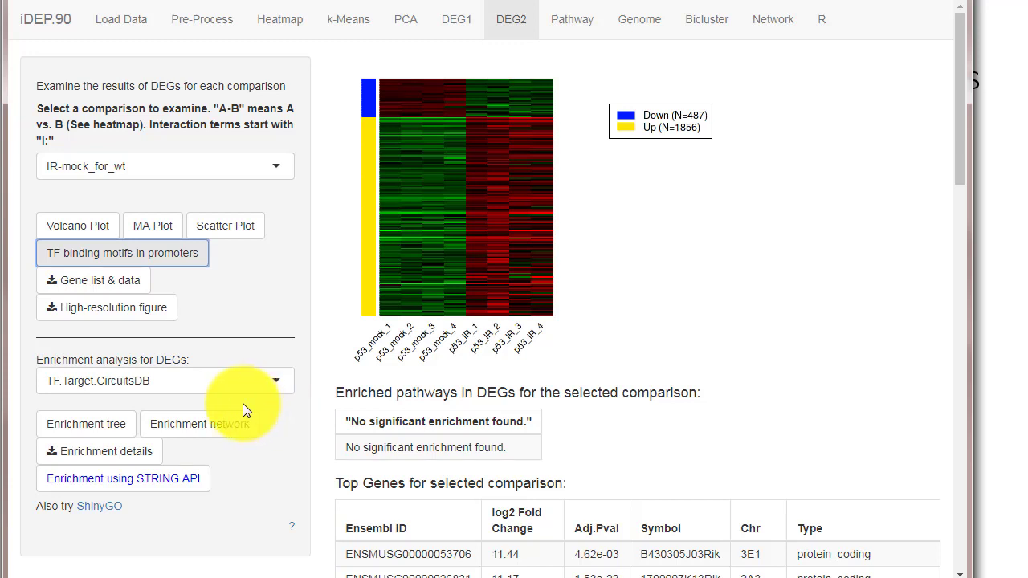
pyautogui.moveTo(157, 390)
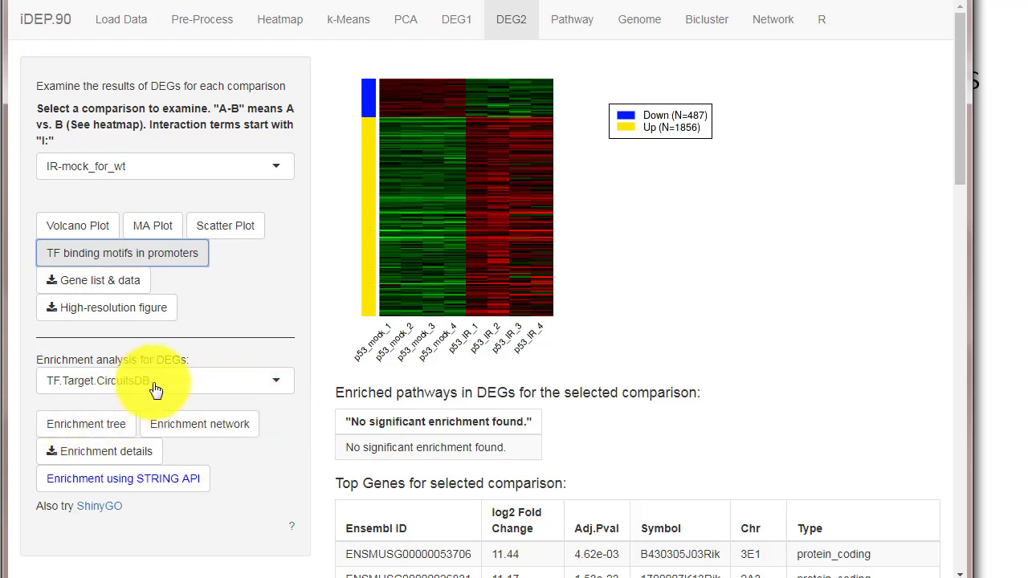
pyautogui.click(165, 381)
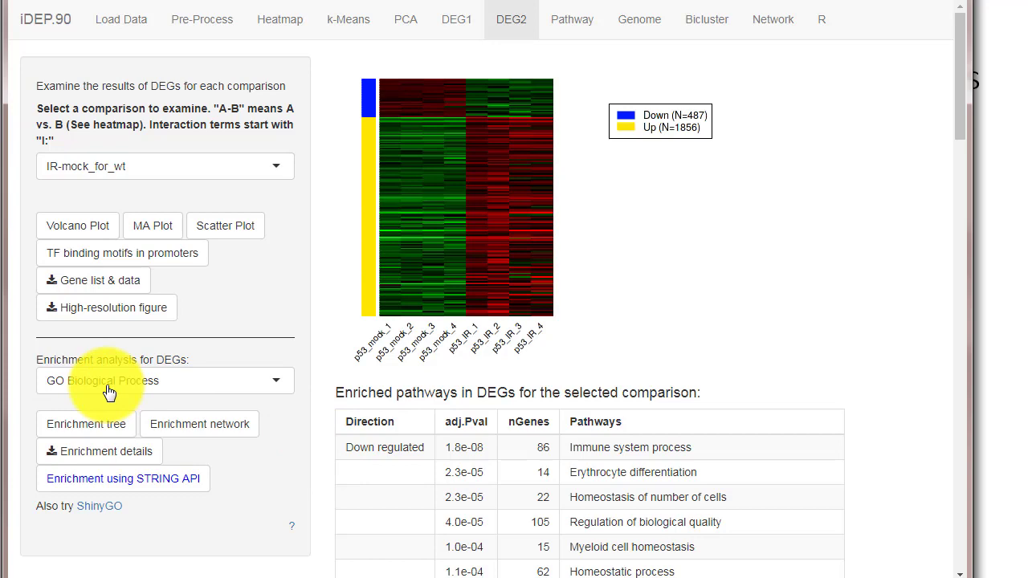
pyautogui.scroll(-3)
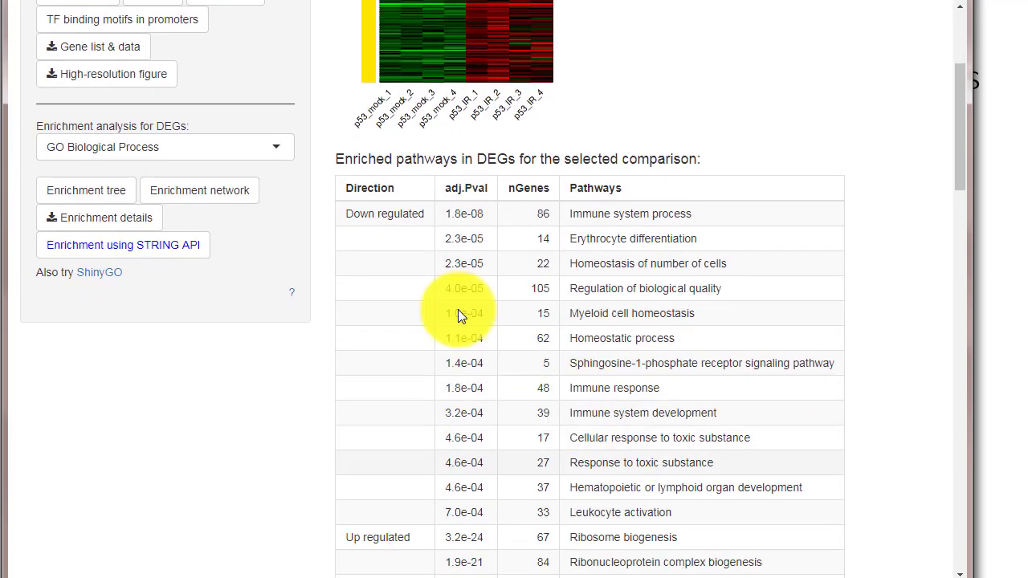
pyautogui.scroll(-3)
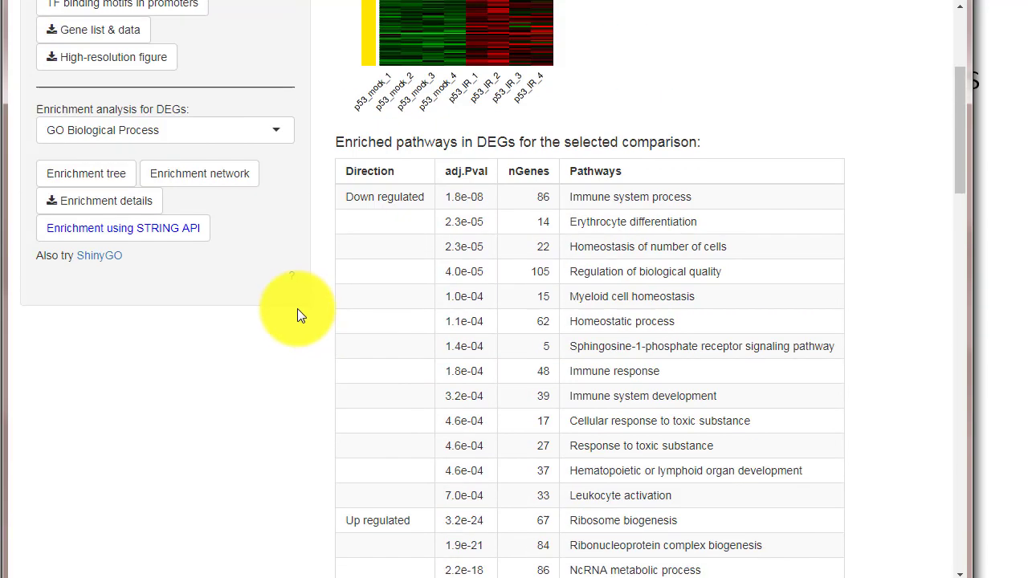
pyautogui.click(86, 173)
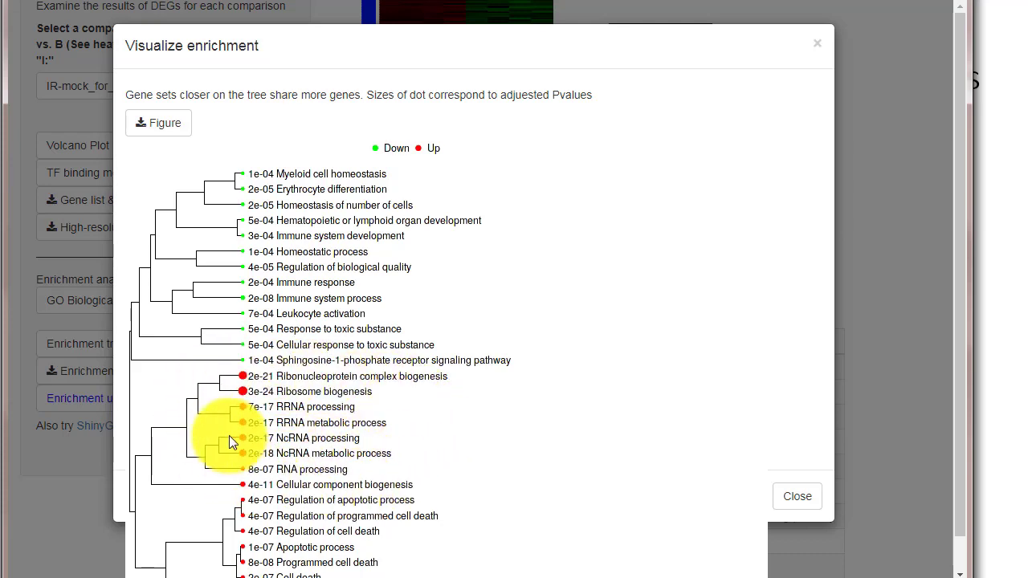
pyautogui.moveTo(860, 498)
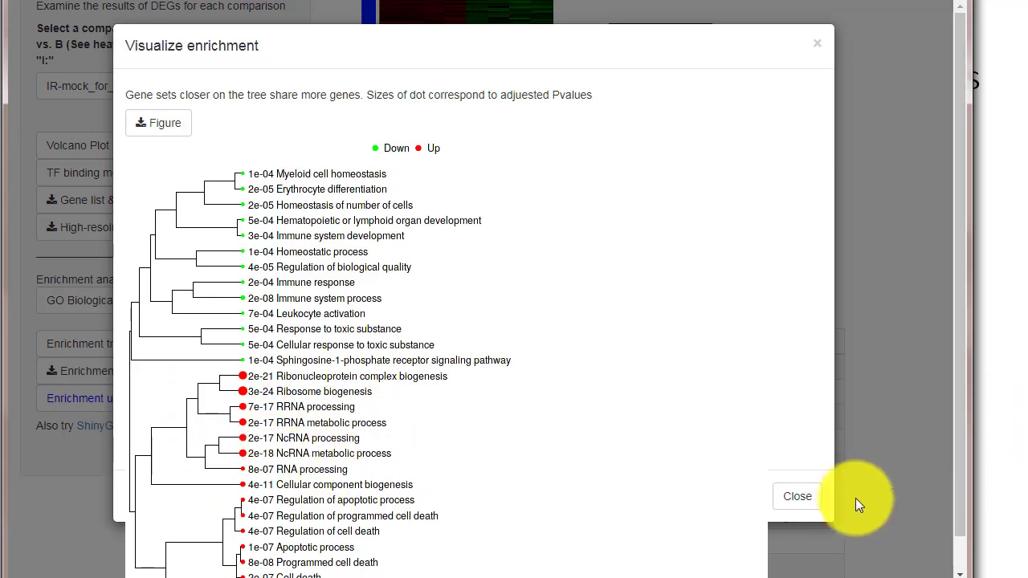
pyautogui.click(797, 495)
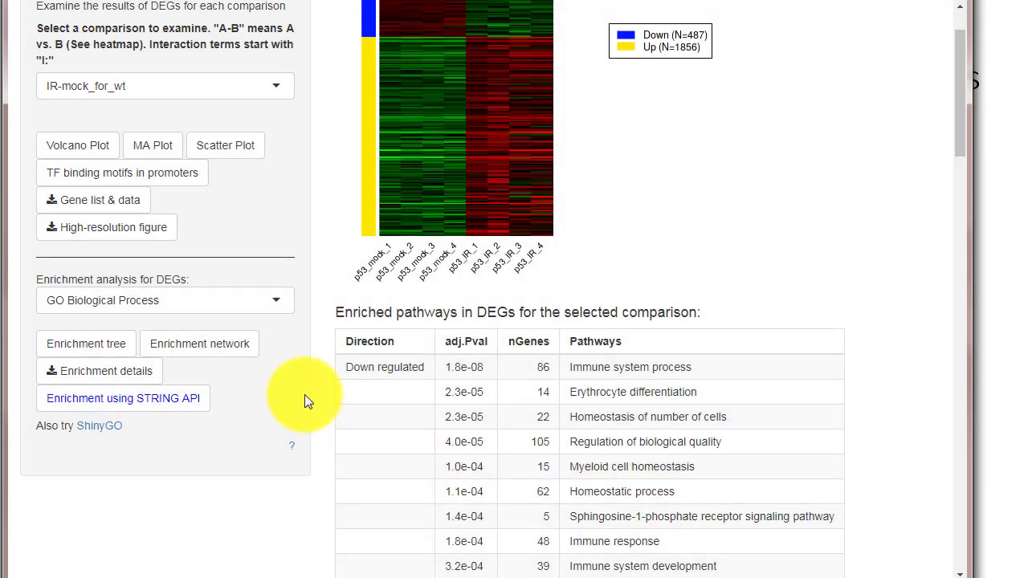
pyautogui.click(199, 344)
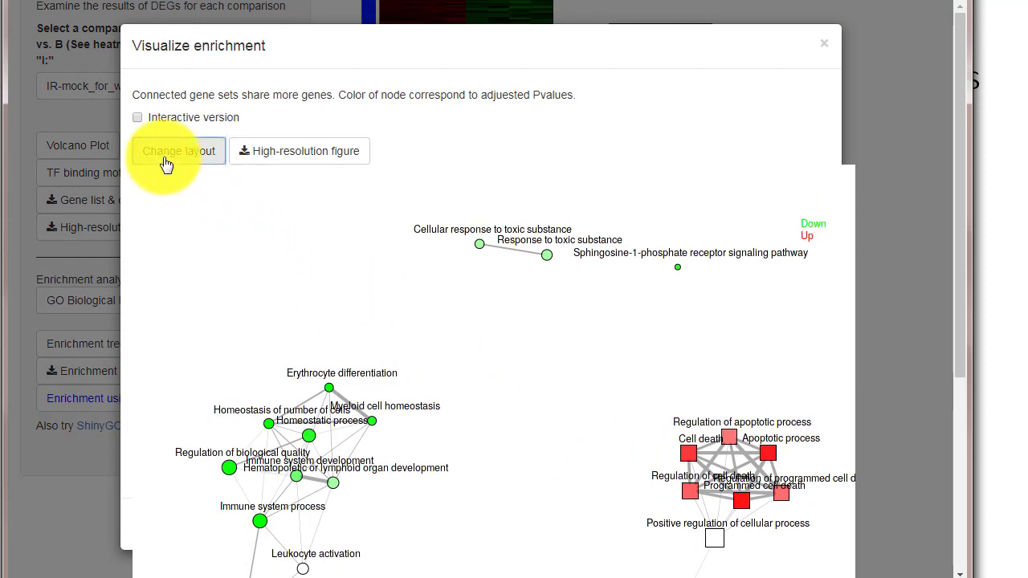
pyautogui.click(178, 151)
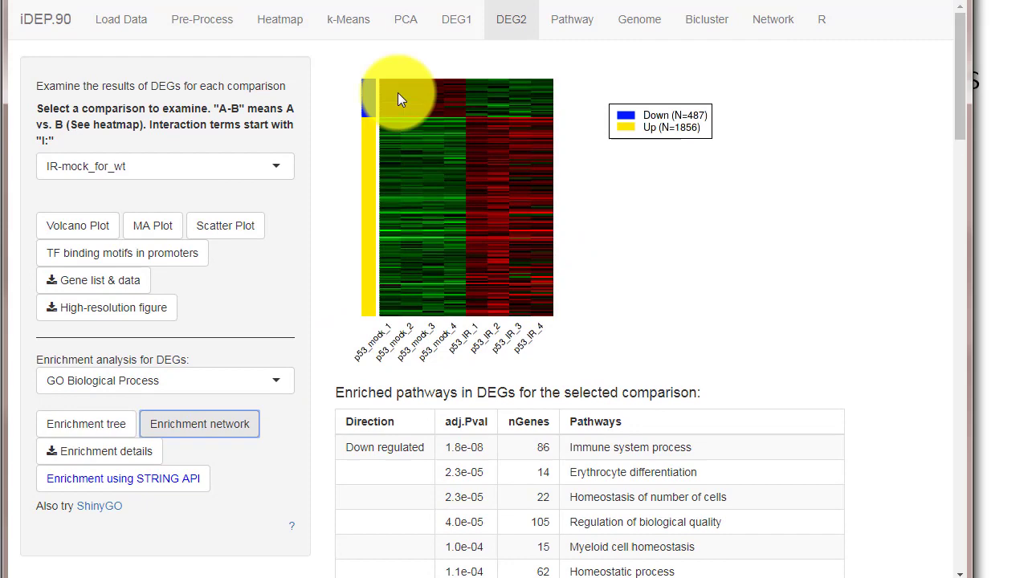
# Step: Keep GAGE as the pathway method and browse GO Biological Process results and pathway heatmap
pyautogui.click(572, 19)
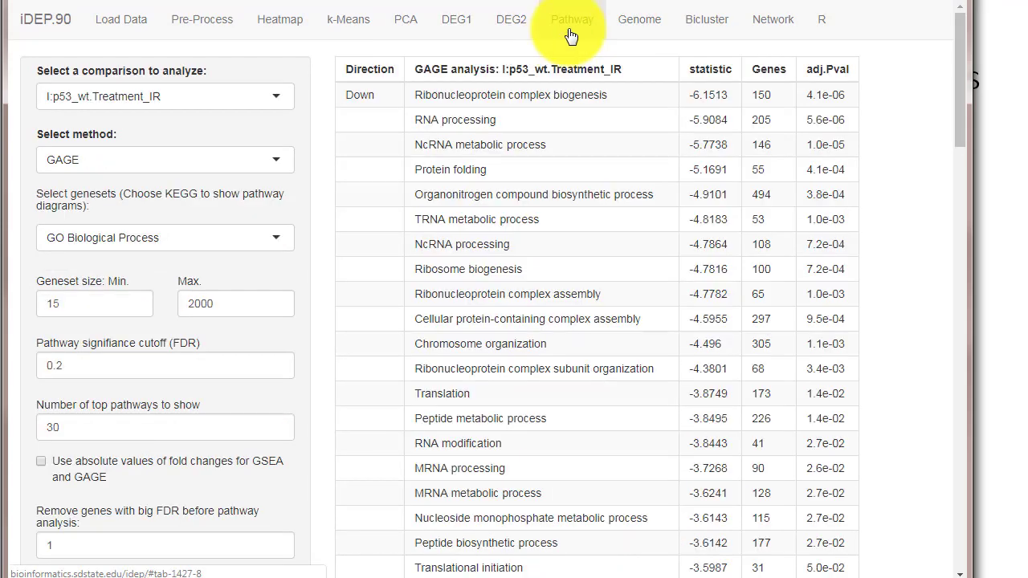
pyautogui.moveTo(286, 185)
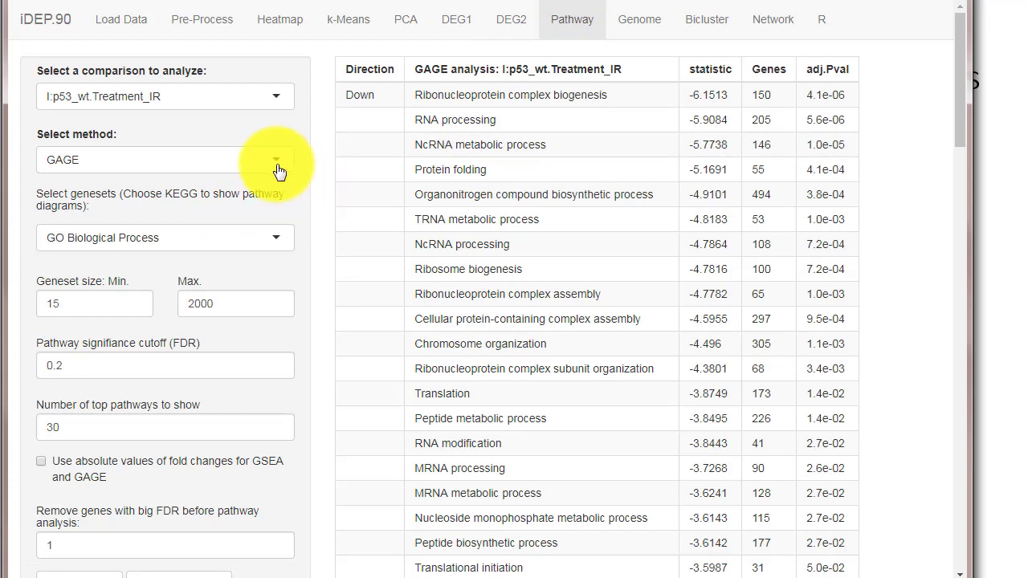
pyautogui.click(165, 159)
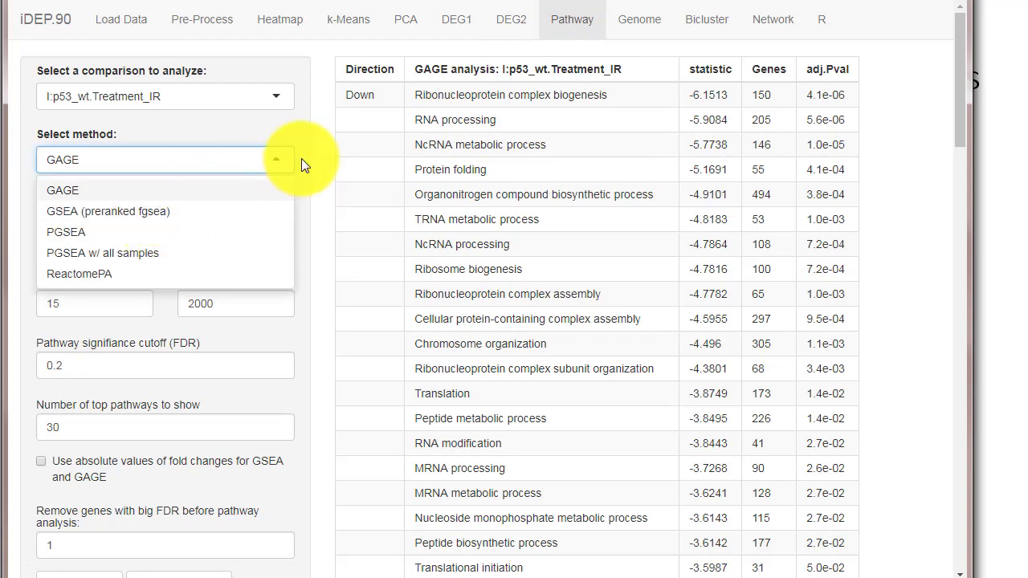
pyautogui.click(62, 190)
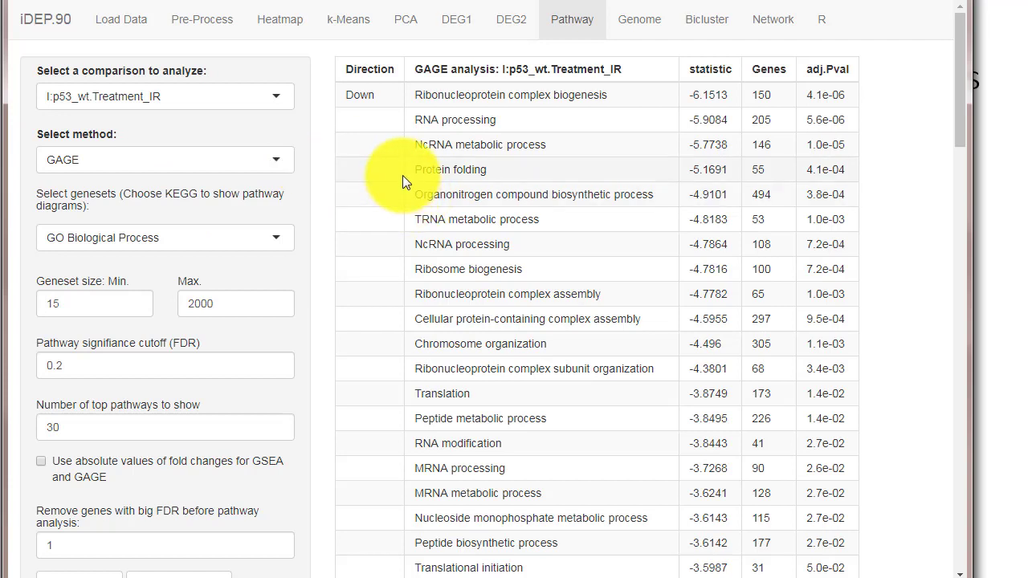
pyautogui.moveTo(316, 212)
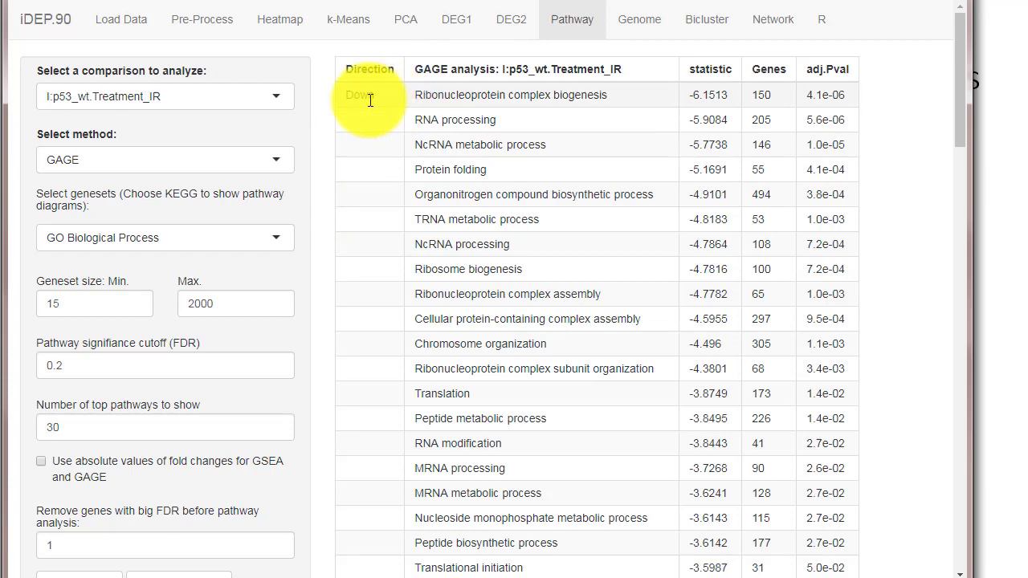
pyautogui.scroll(-3)
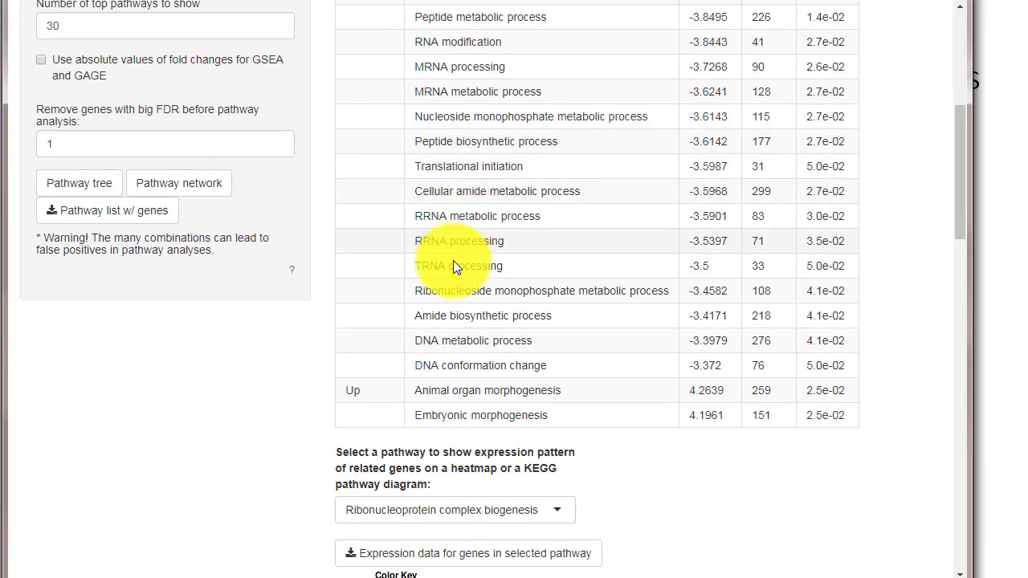
pyautogui.click(459, 241)
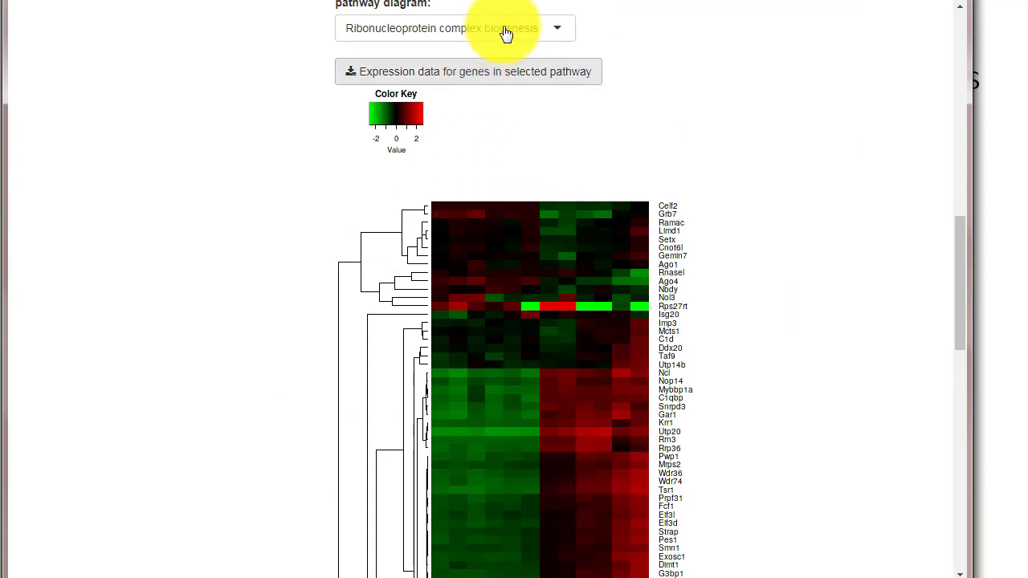
pyautogui.moveTo(426, 39)
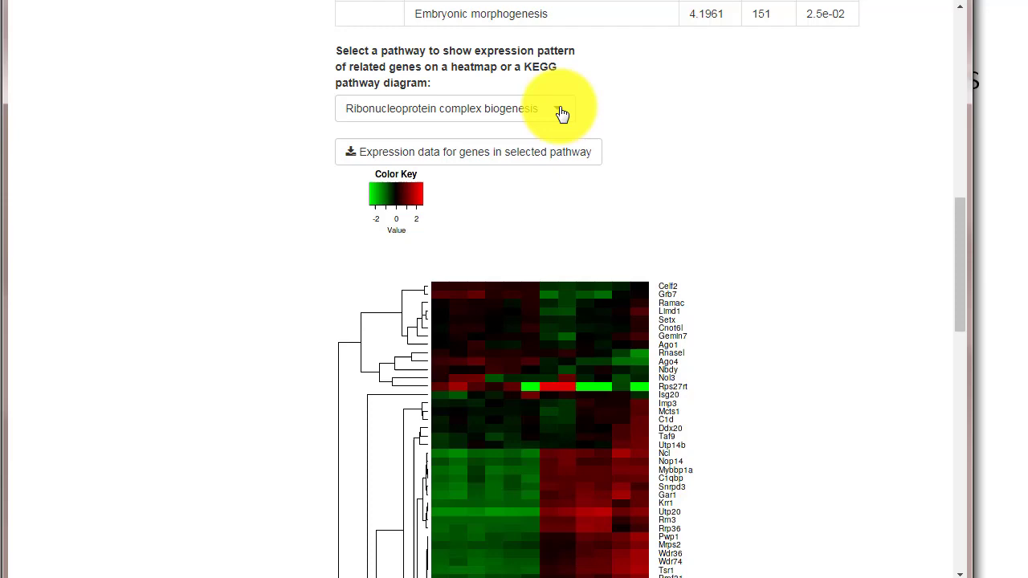
pyautogui.click(442, 108)
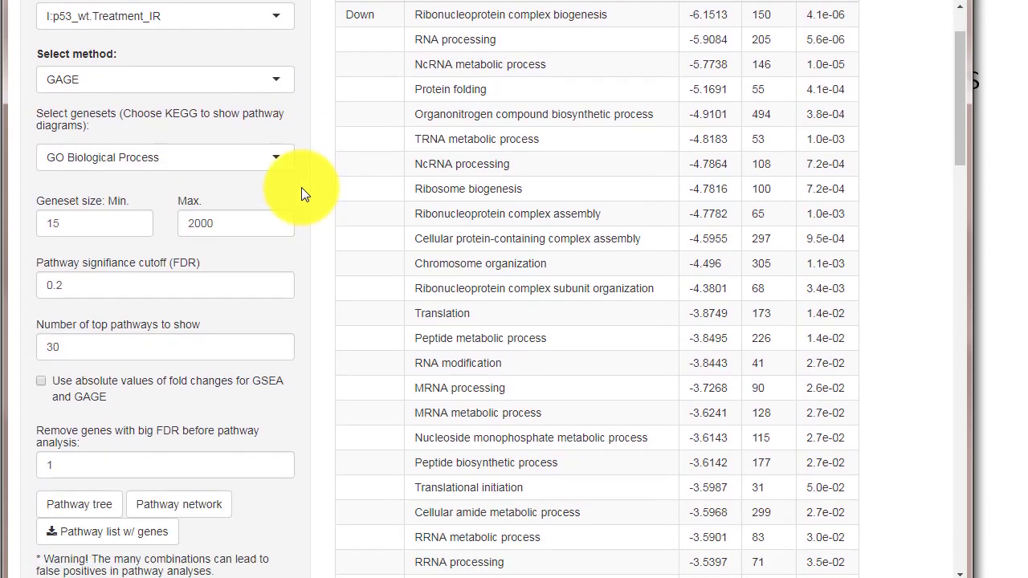
# Step: Use KEGG gene sets and view the Ribosome biogenesis in eukaryotes pathway diagram
pyautogui.click(164, 156)
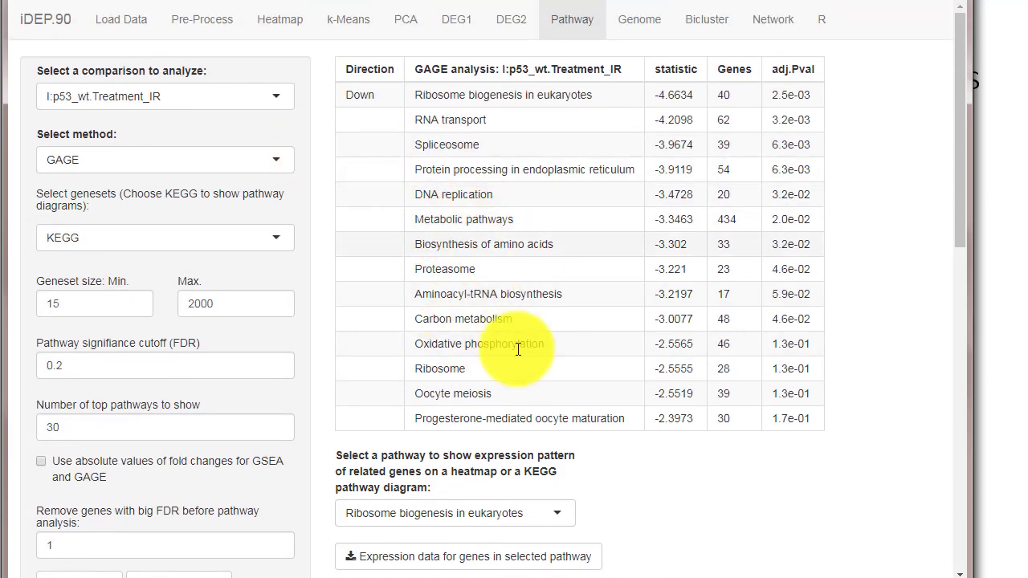
pyautogui.moveTo(493, 352)
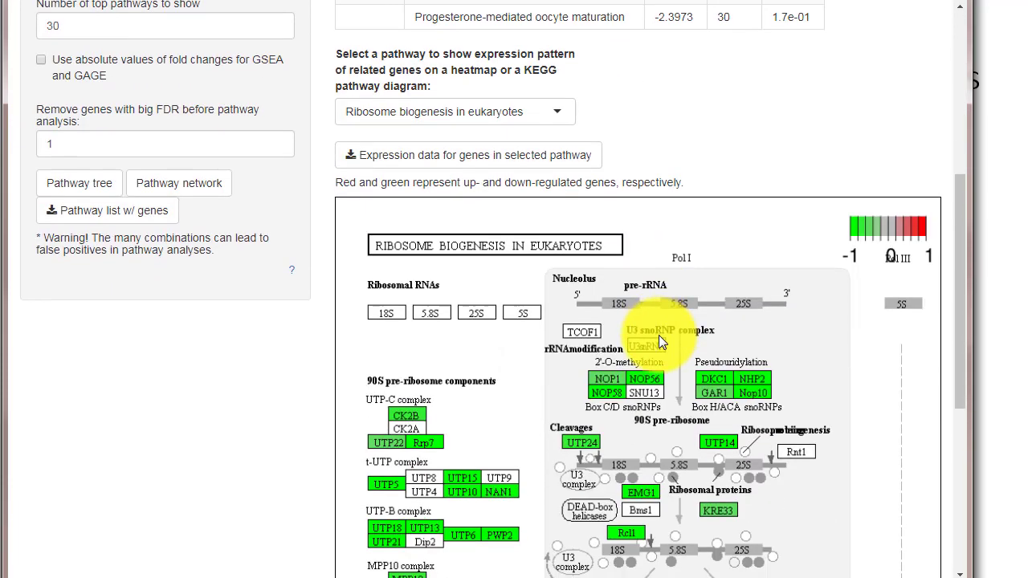
pyautogui.scroll(-3)
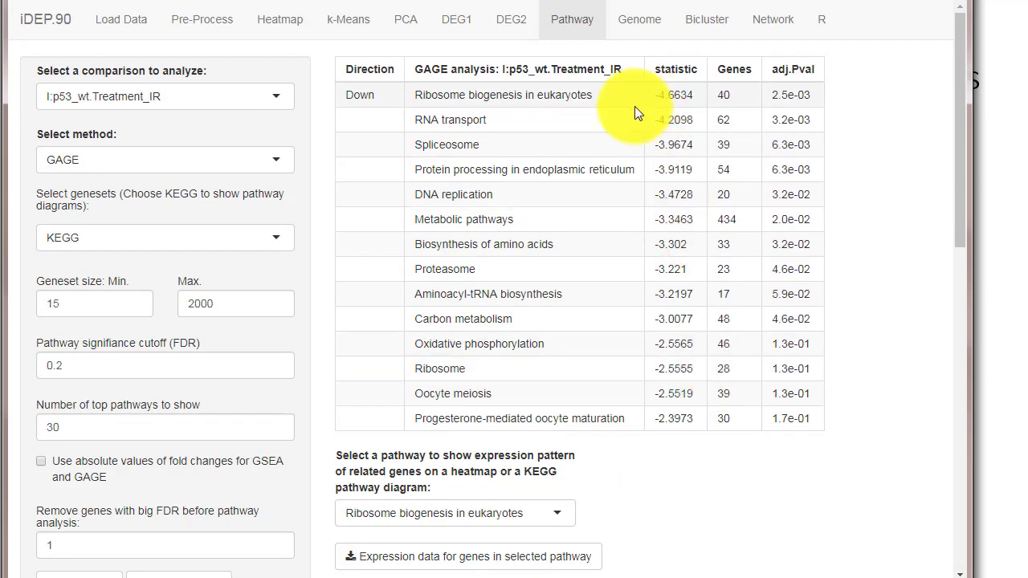
pyautogui.click(639, 19)
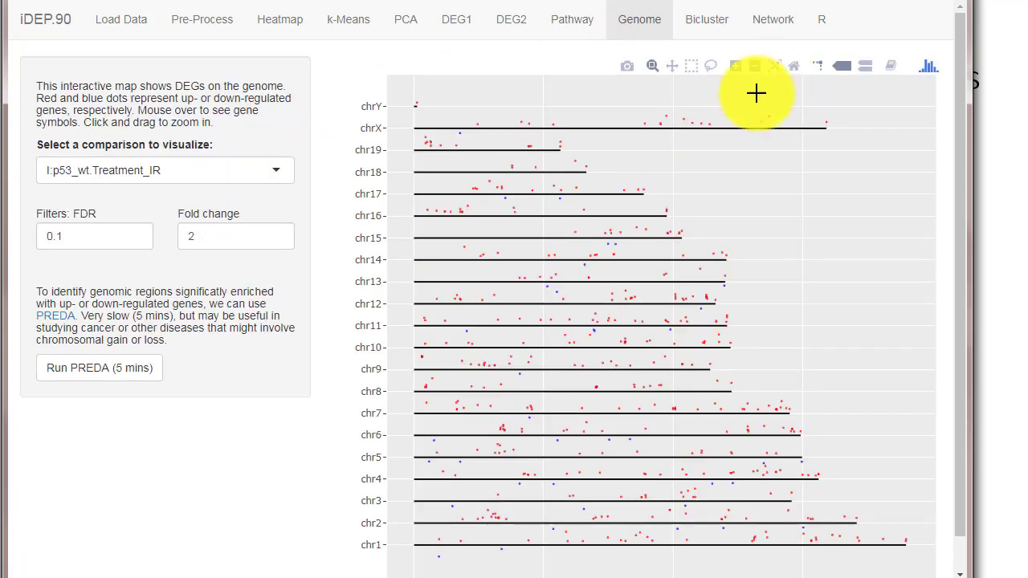
pyautogui.moveTo(532, 405)
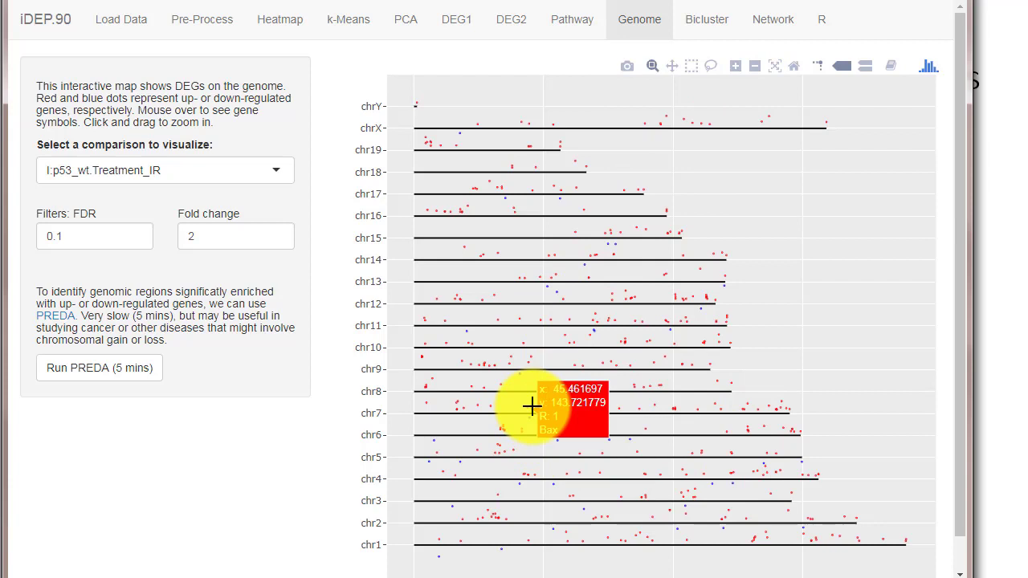
pyautogui.moveTo(417, 422)
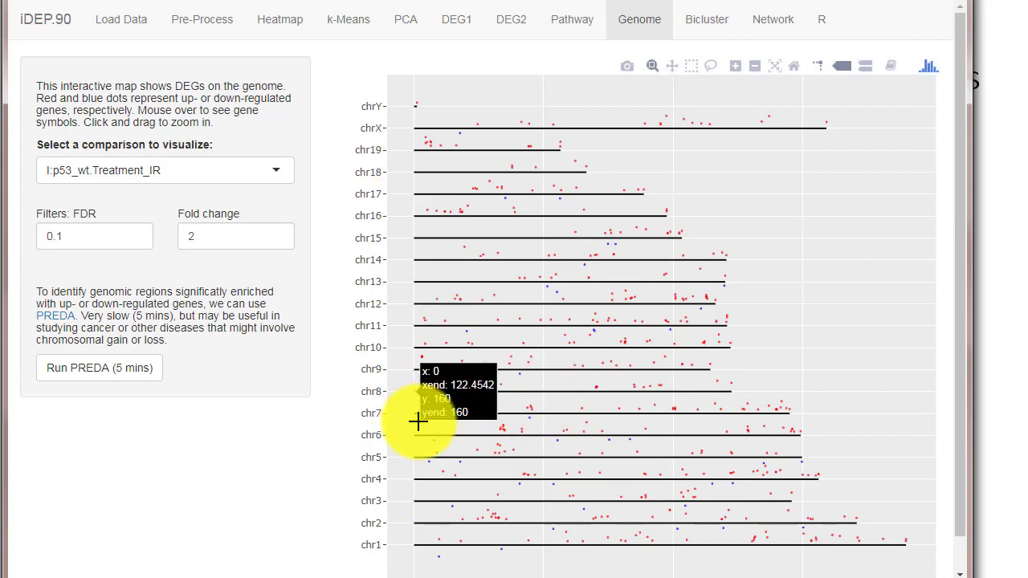
pyautogui.moveTo(619, 474)
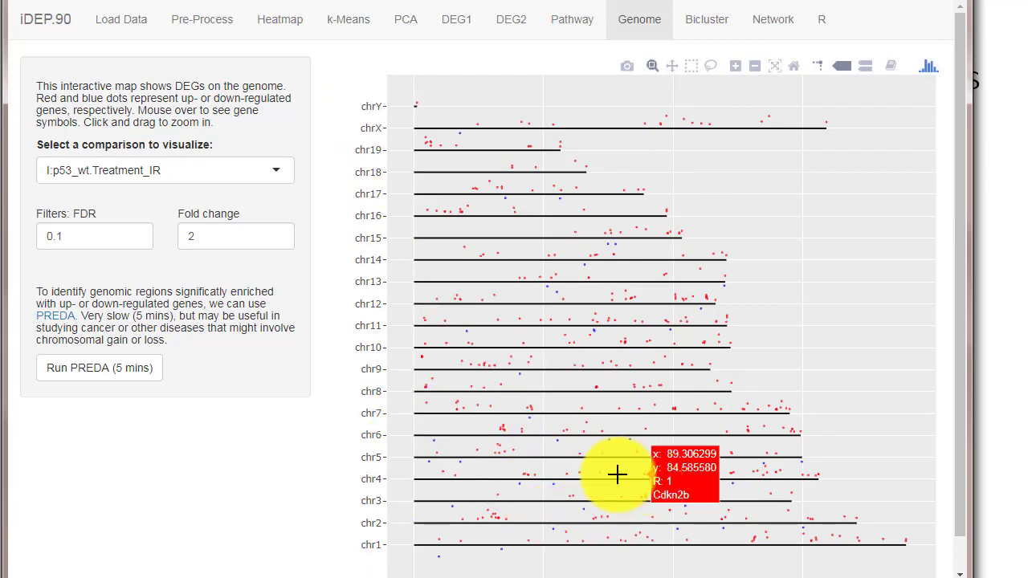
pyautogui.moveTo(496, 424)
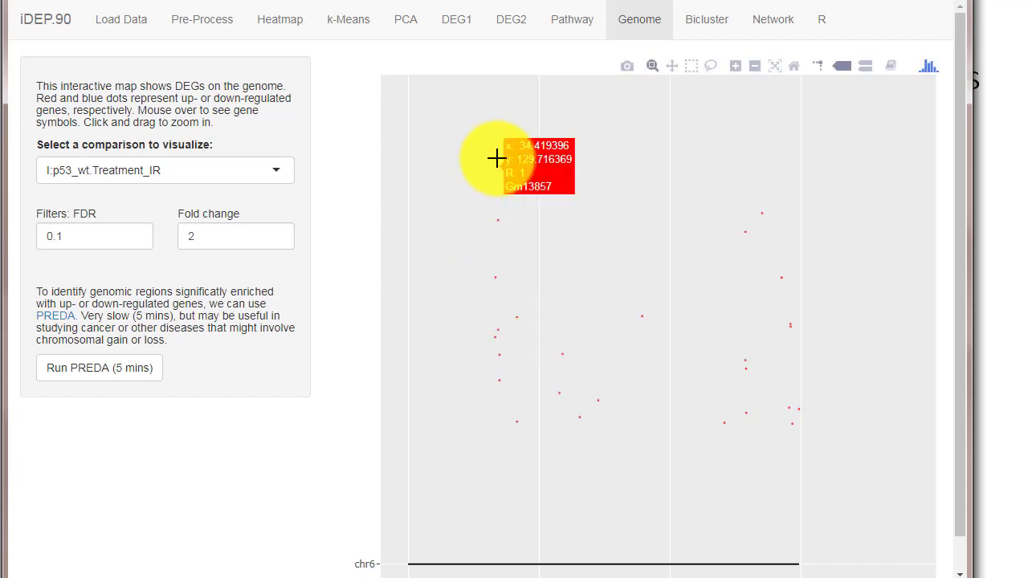
pyautogui.moveTo(764, 223)
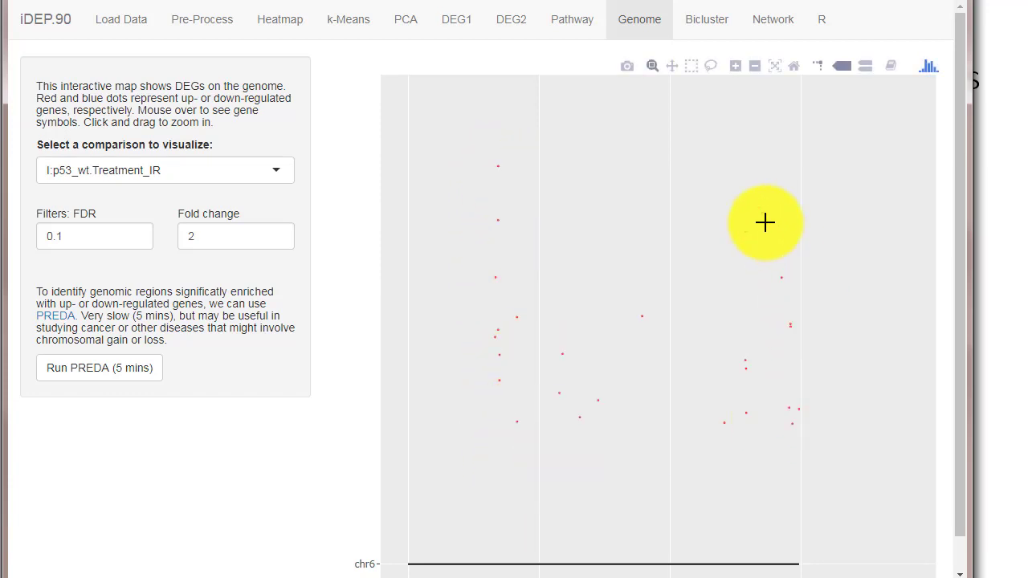
pyautogui.moveTo(572, 277)
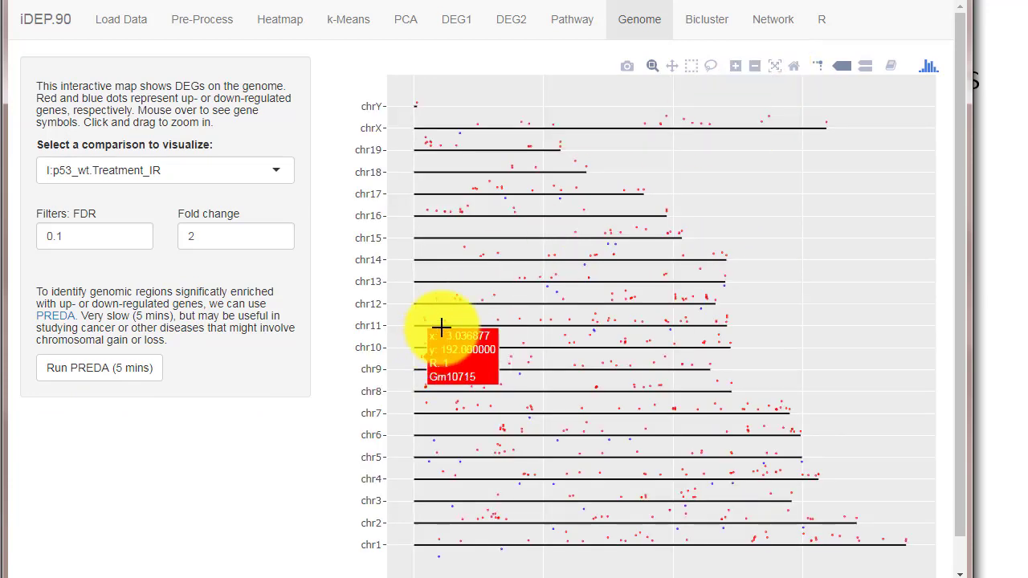
pyautogui.moveTo(464, 290)
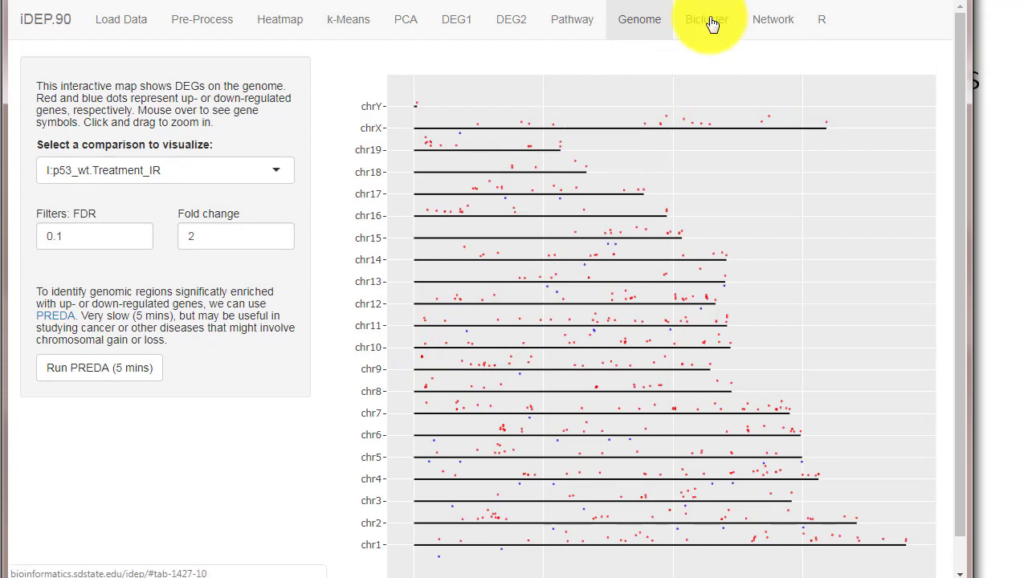
# Step: Keep BCCC as biclustering method and review cluster 1's heatmap and enriched gene sets
pyautogui.click(706, 19)
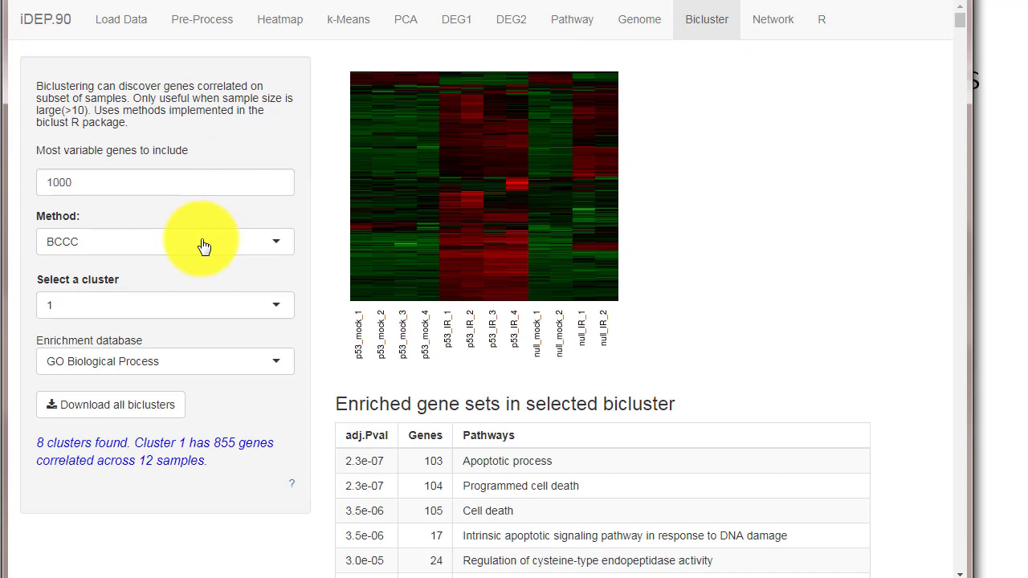
pyautogui.click(164, 242)
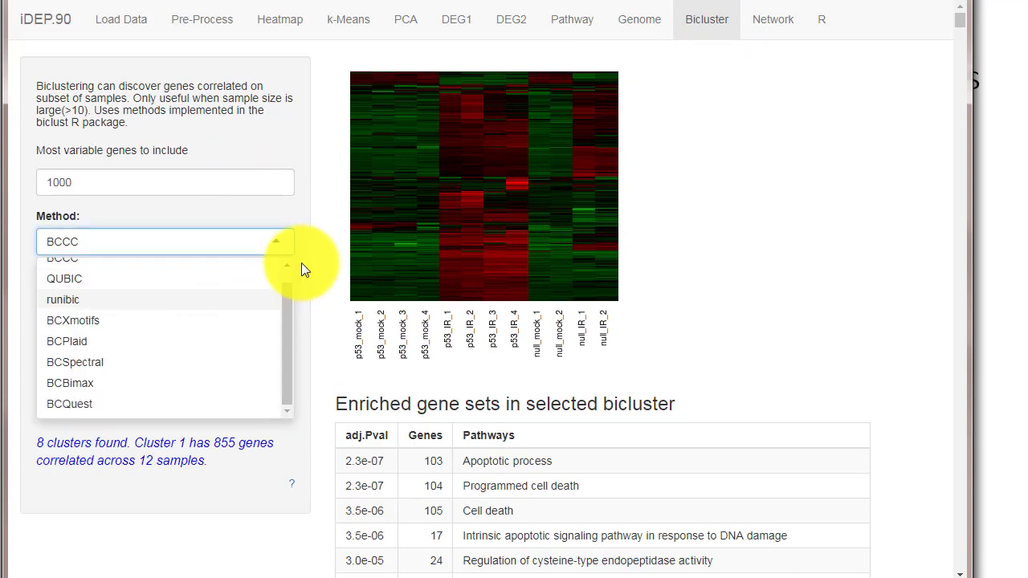
pyautogui.click(62, 258)
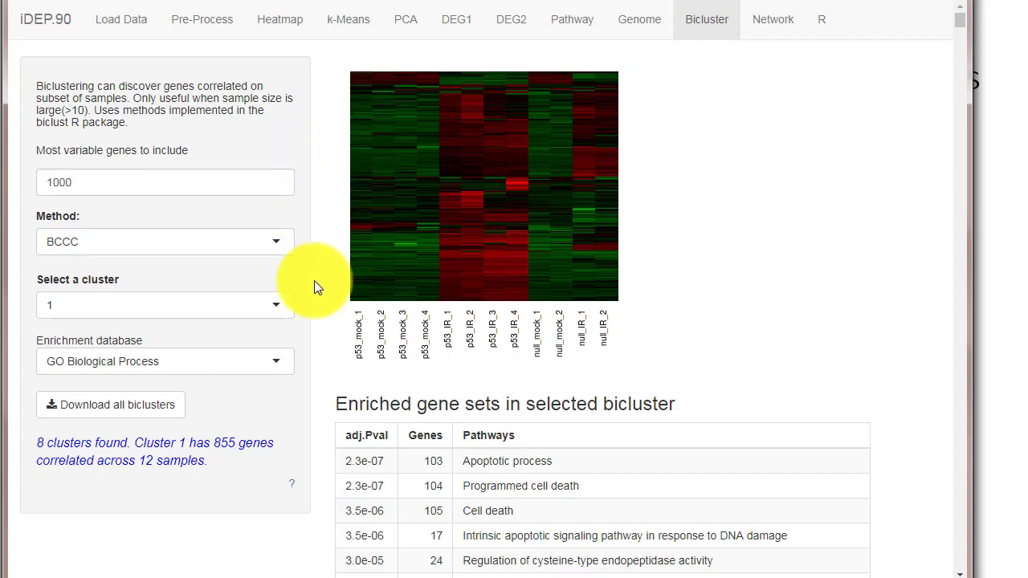
pyautogui.scroll(-3)
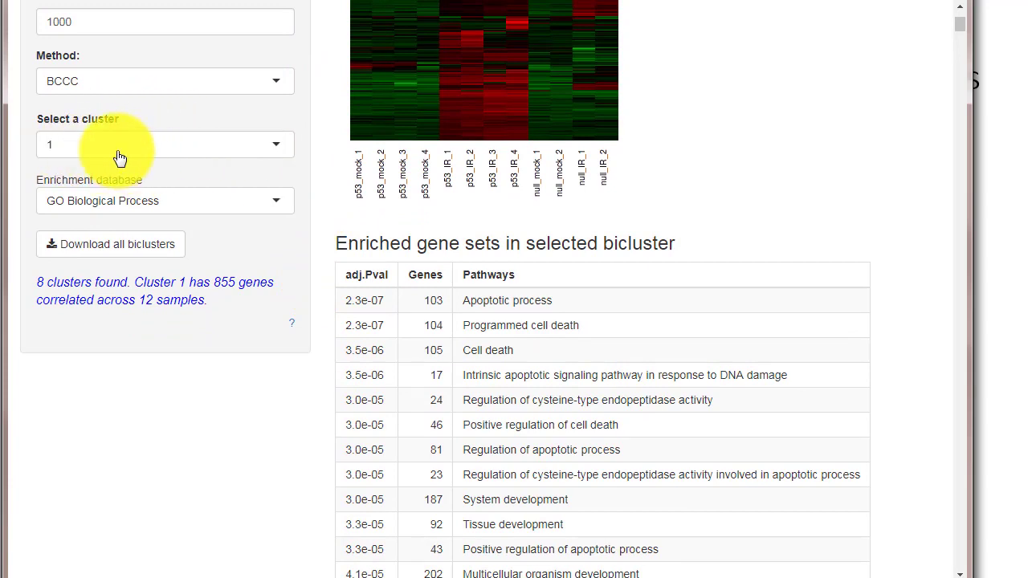
pyautogui.moveTo(350, 305)
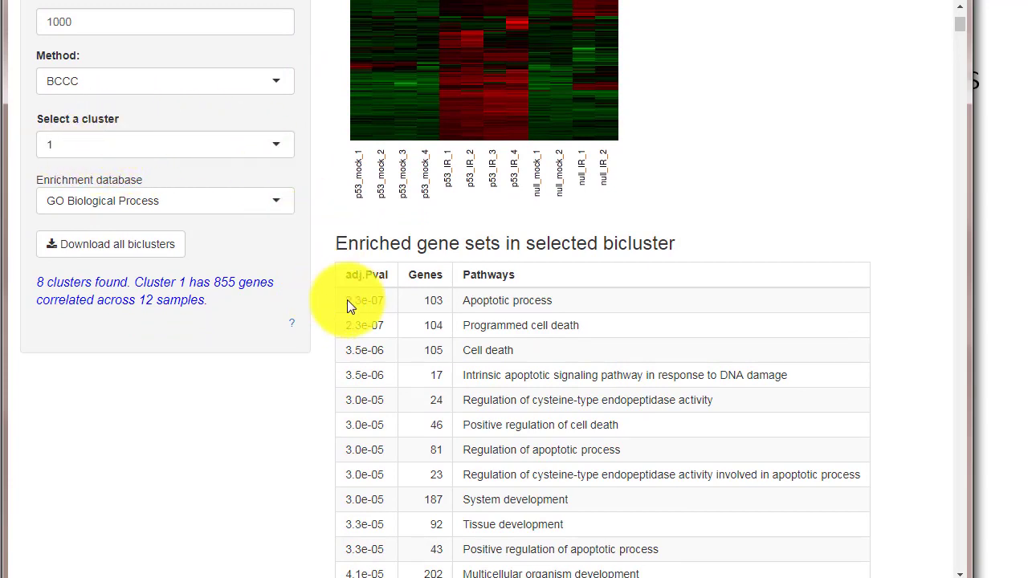
pyautogui.doubleClick(496, 300)
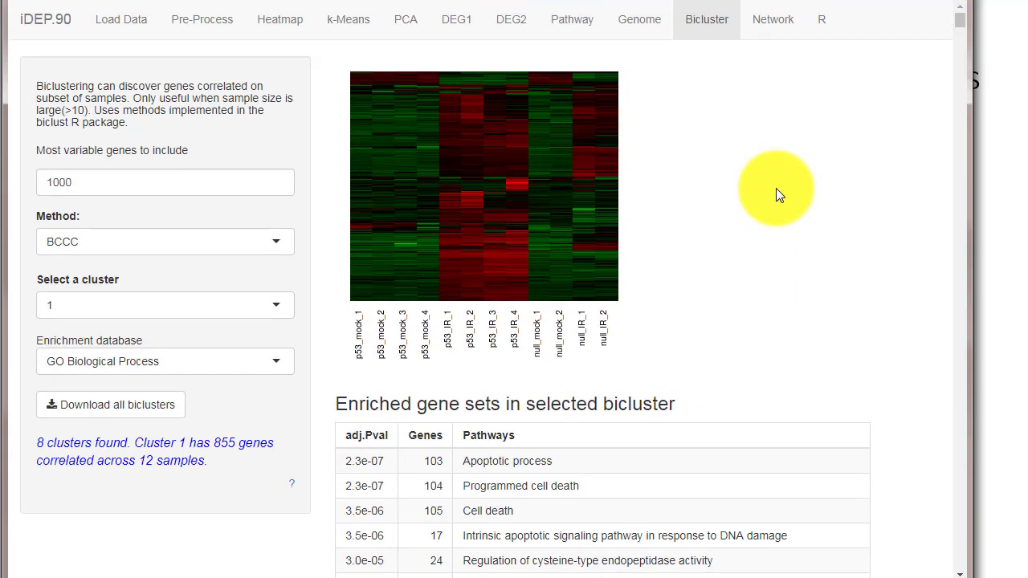
pyautogui.click(773, 20)
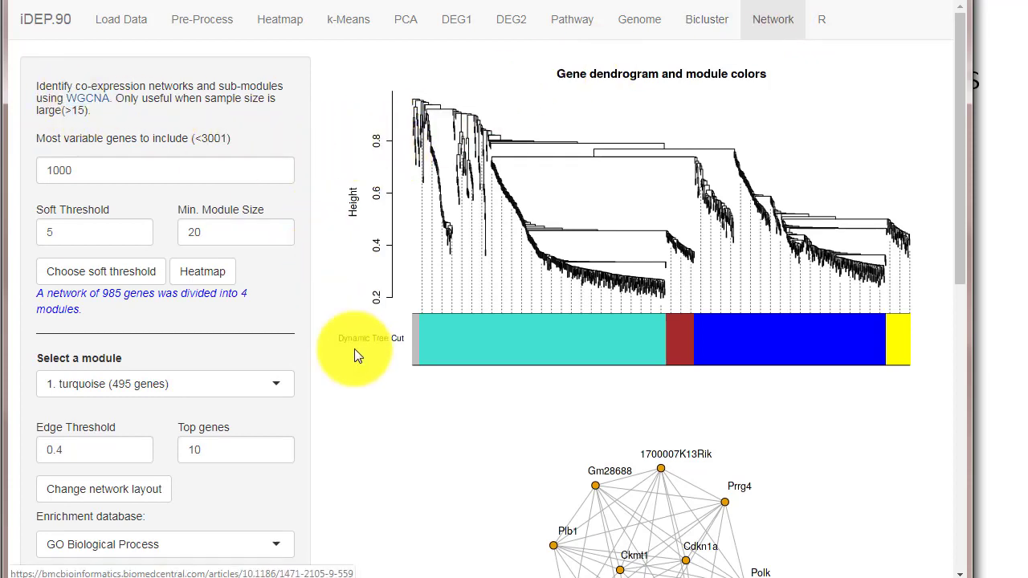
pyautogui.moveTo(408, 379)
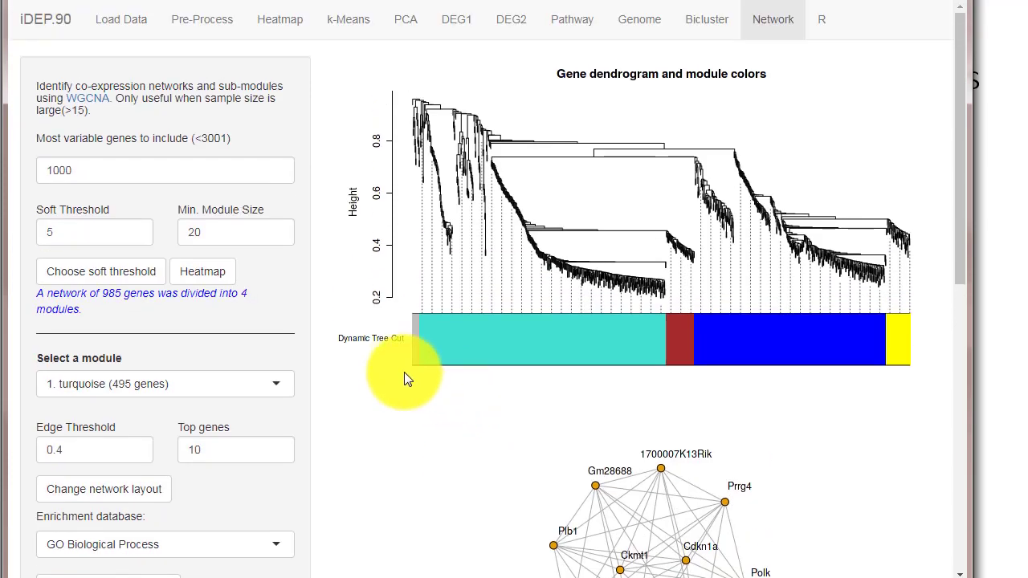
# Step: Rearrange the turquoise module network layout, then go to the R reproducibility page
pyautogui.scroll(-3)
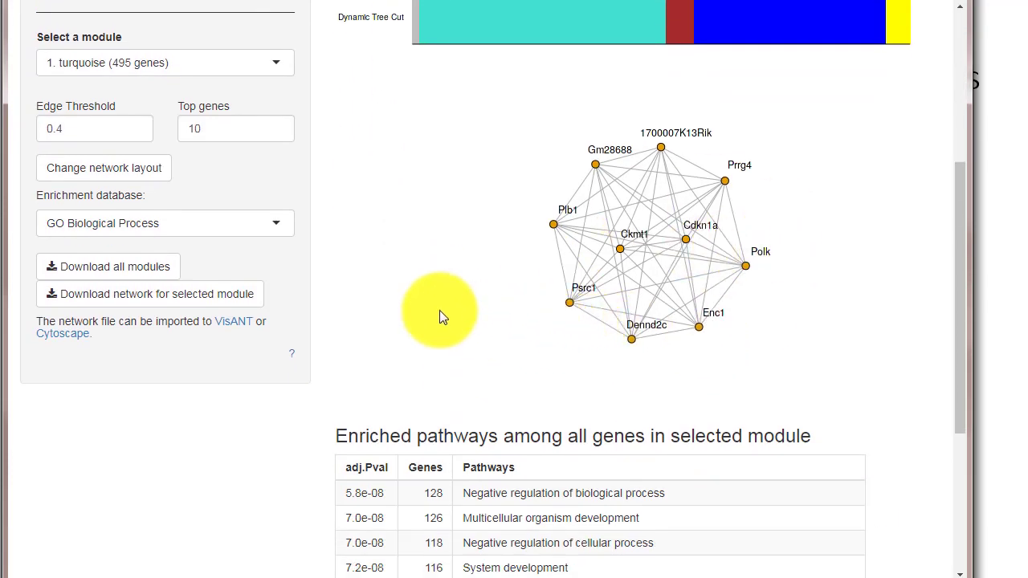
pyautogui.scroll(-3)
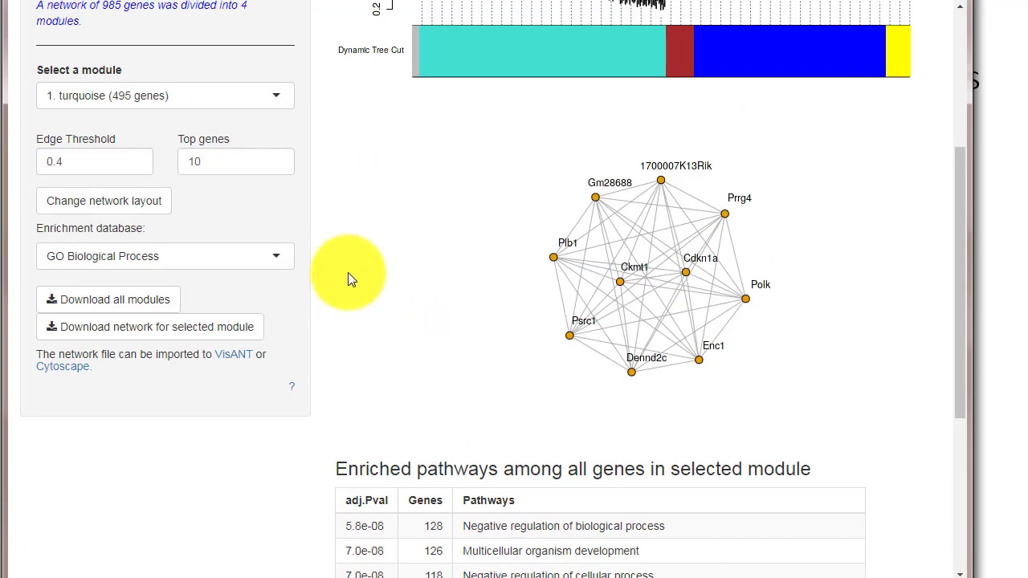
pyautogui.click(103, 201)
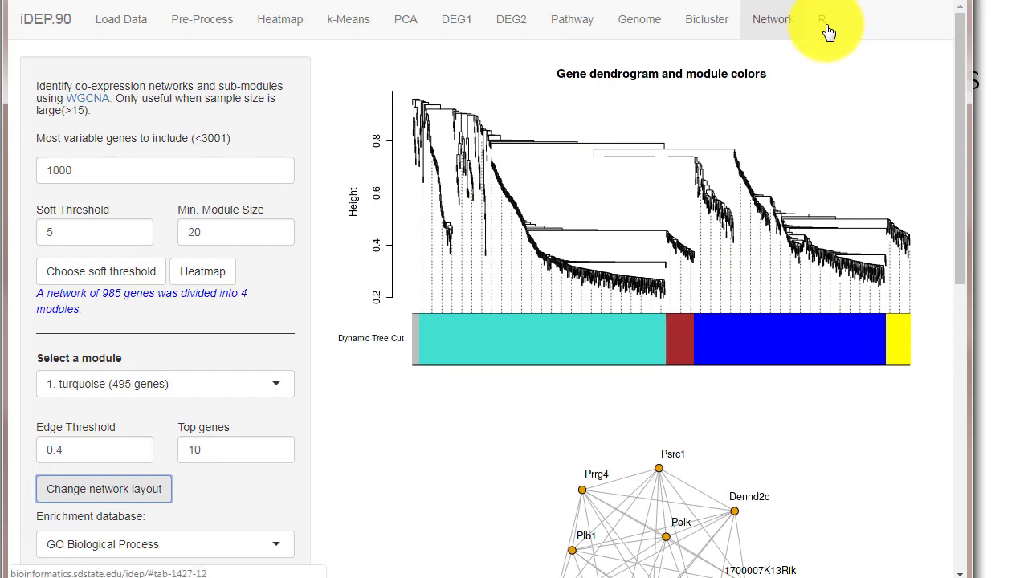
pyautogui.click(820, 19)
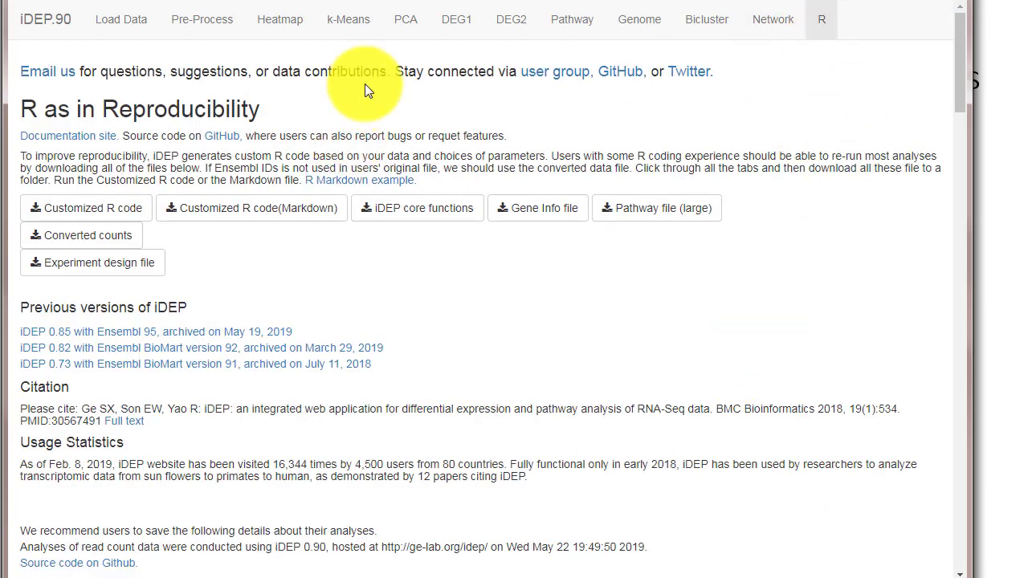
pyautogui.moveTo(620, 71)
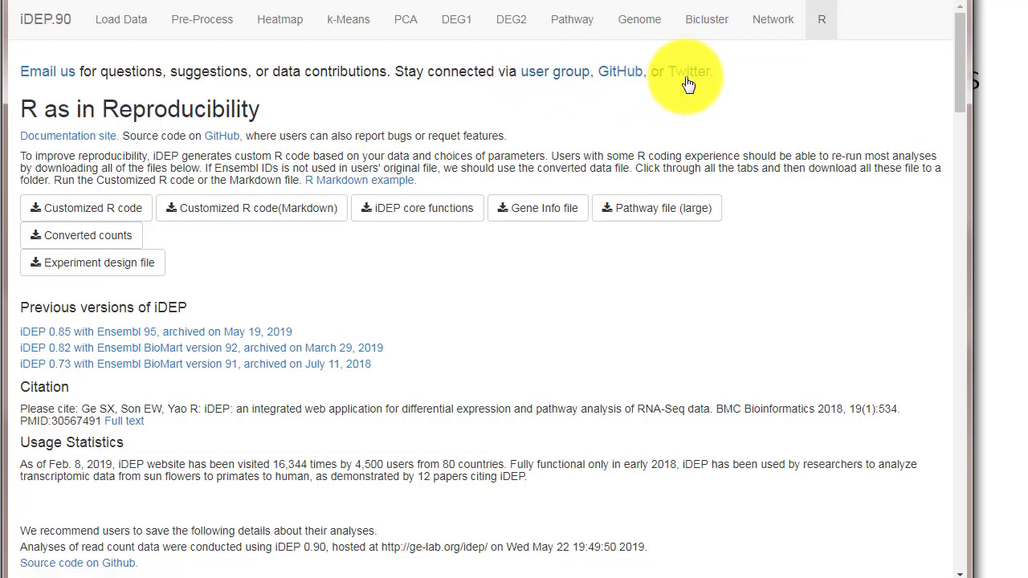
pyautogui.moveTo(251, 283)
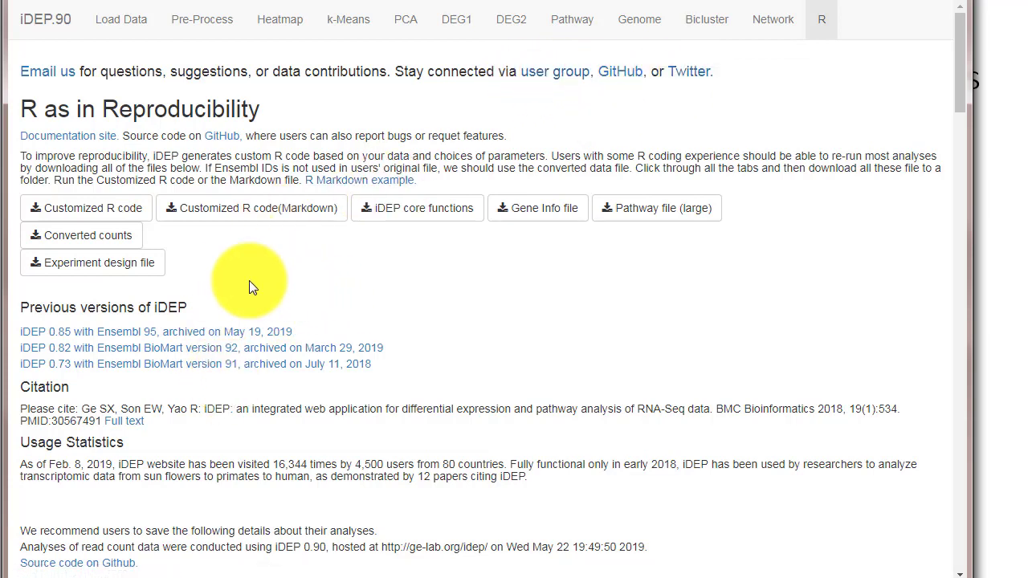
# Step: Download the customized R code and iDEP core functions, then scroll to R session info
pyautogui.click(86, 208)
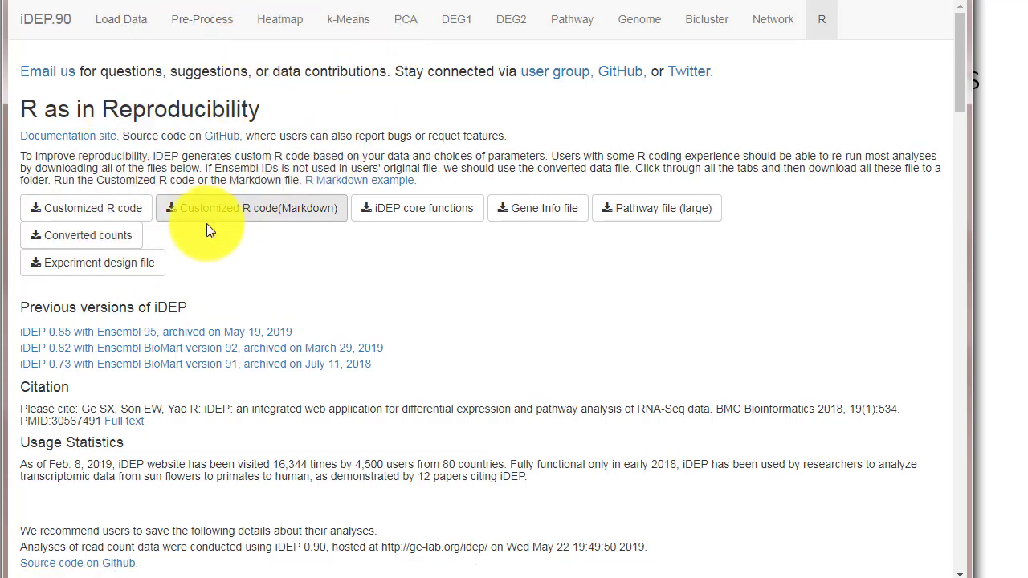
pyautogui.click(85, 208)
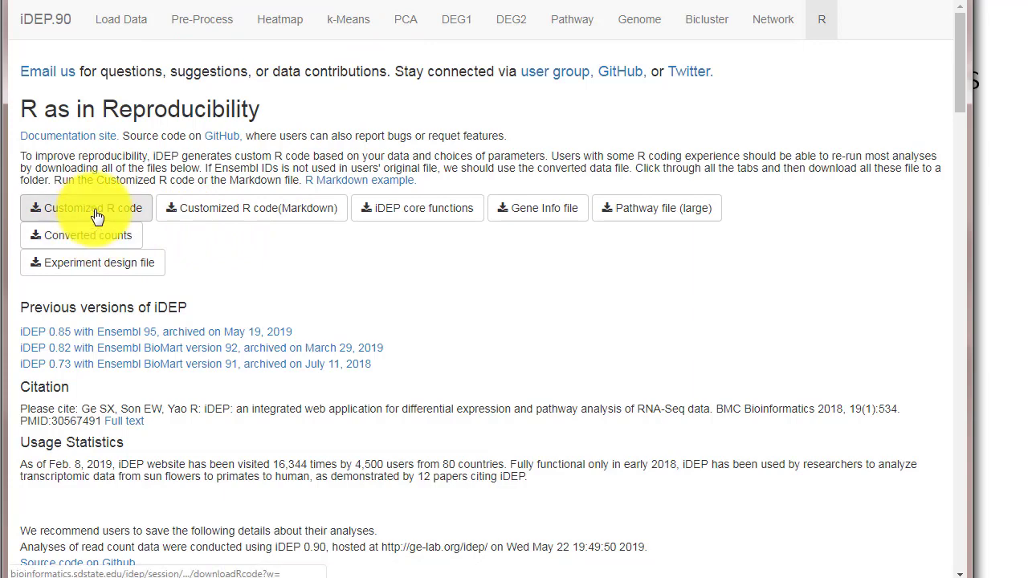
pyautogui.click(86, 208)
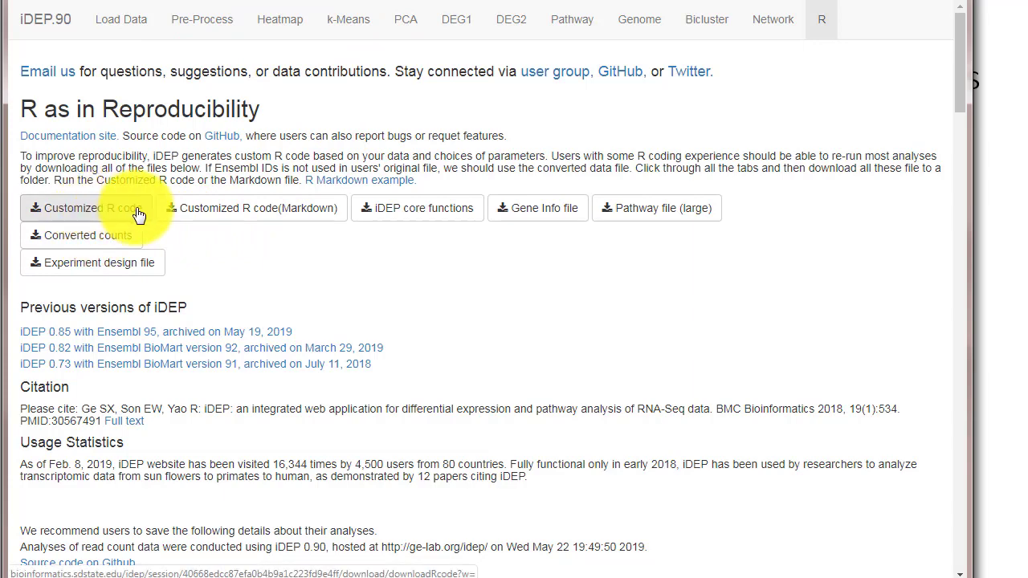
pyautogui.moveTo(462, 225)
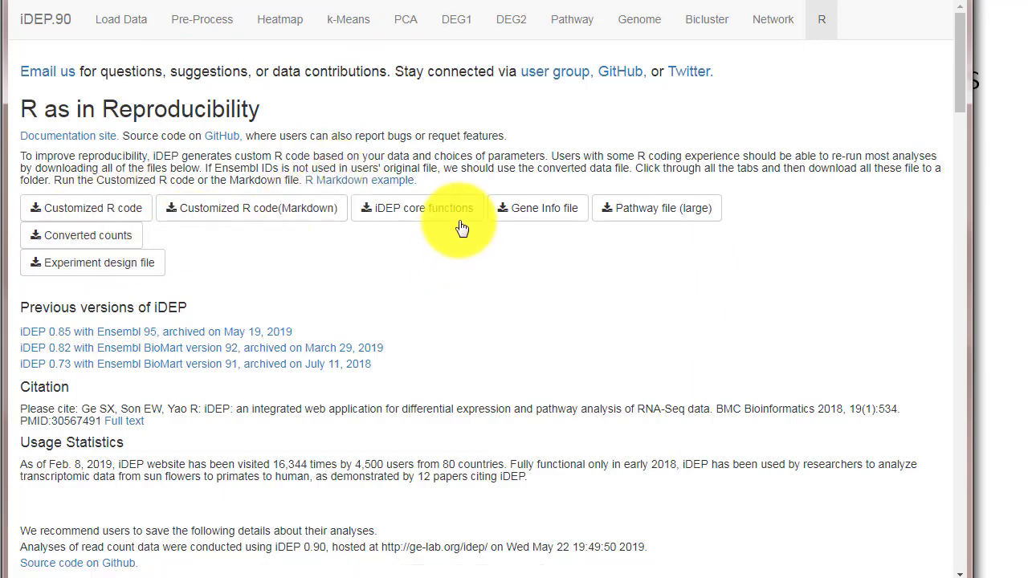
pyautogui.click(544, 208)
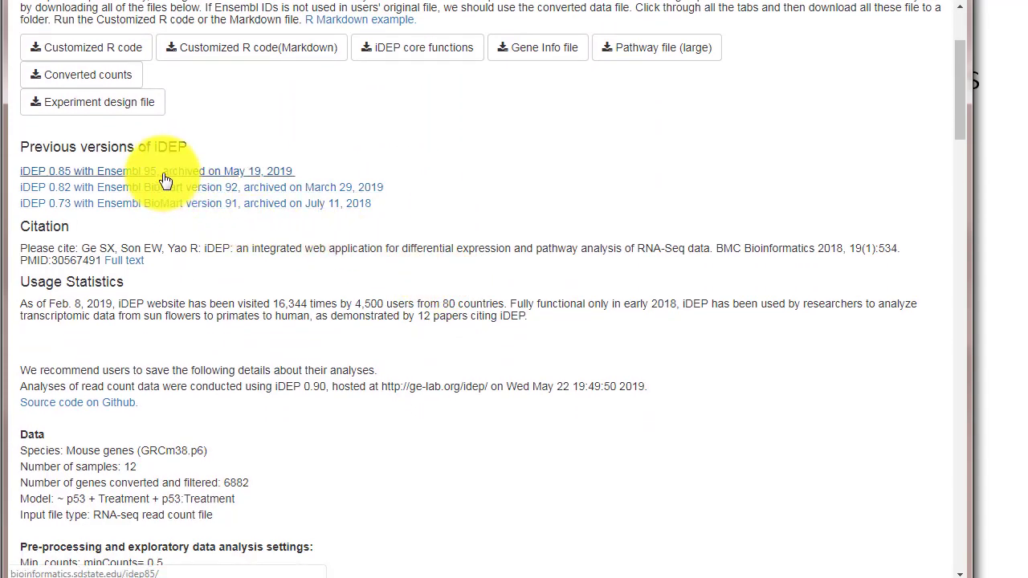
pyautogui.moveTo(168, 203)
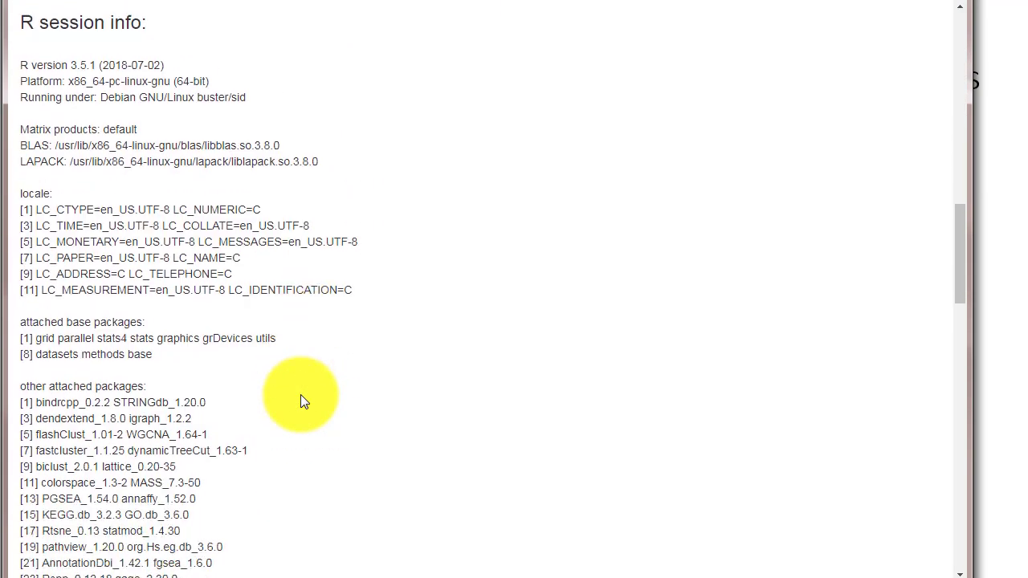
pyautogui.scroll(-3)
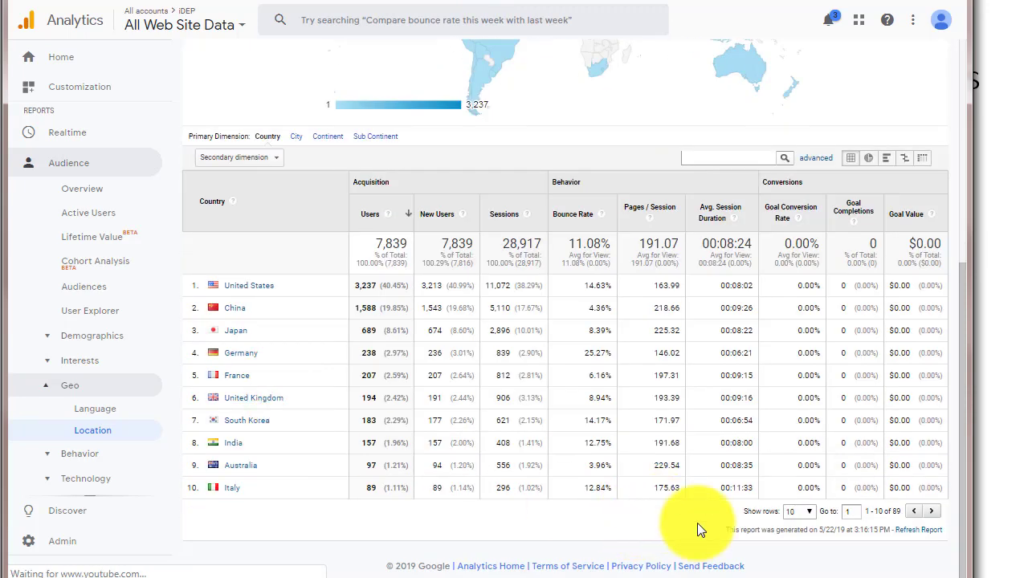
pyautogui.moveTo(856, 554)
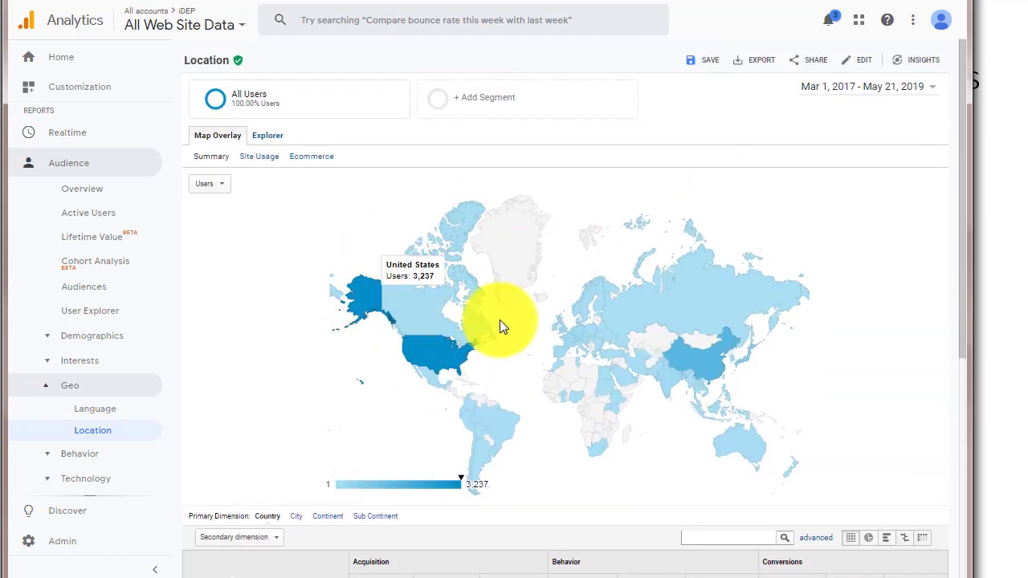
# Step: Switch from the country location report to Audience > Overview
pyautogui.click(81, 188)
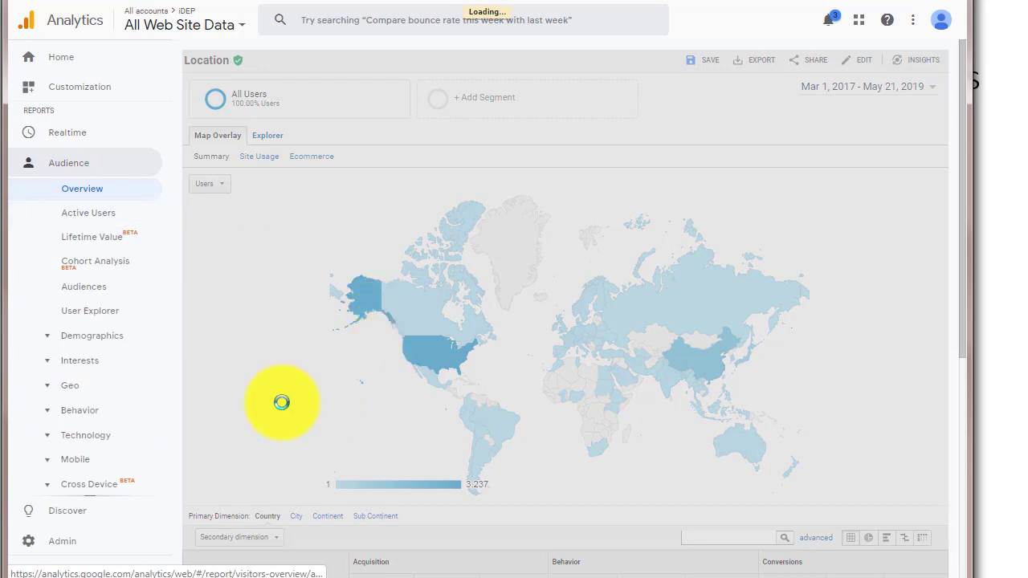
# Step: Load Audience Overview showing 7,839 users, 28,917 sessions and the new/returning visitor split
pyautogui.click(82, 188)
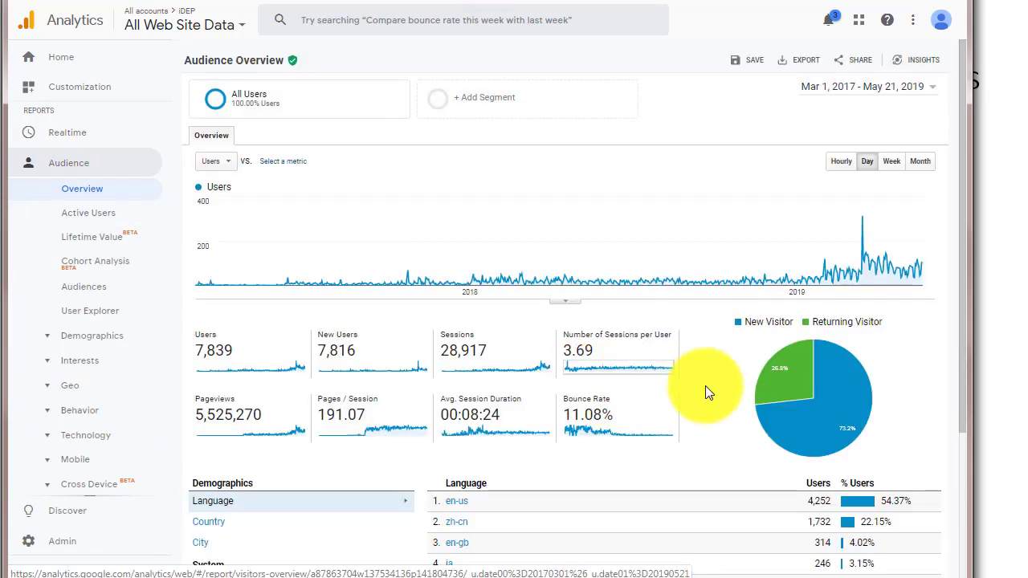
pyautogui.moveTo(801, 293)
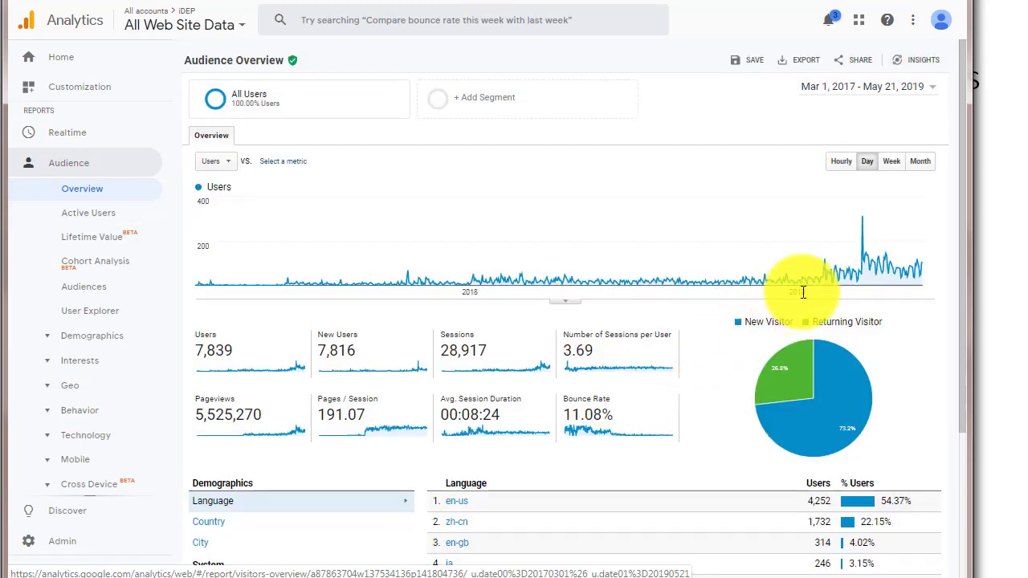
pyautogui.moveTo(850, 292)
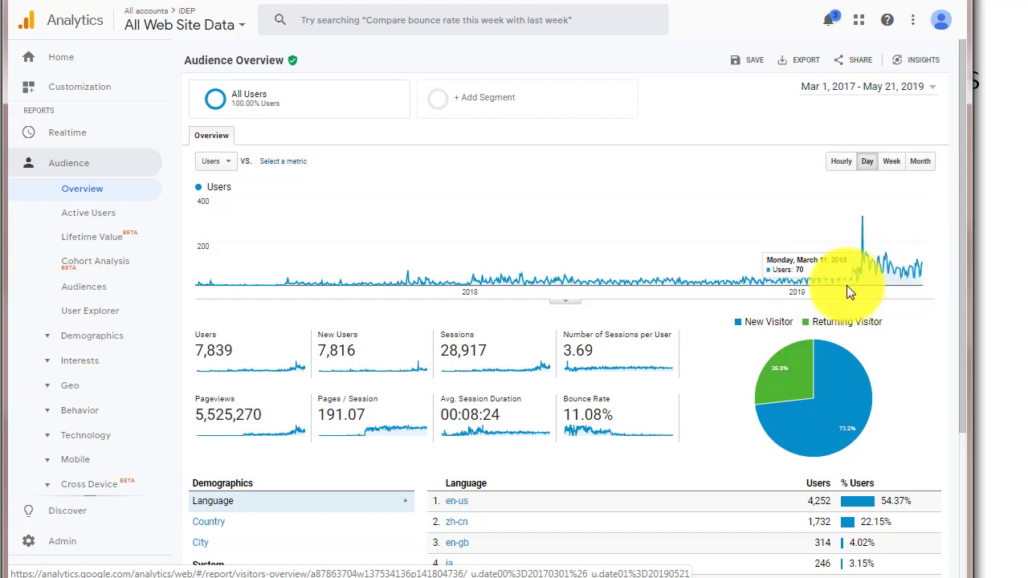
pyautogui.moveTo(866, 276)
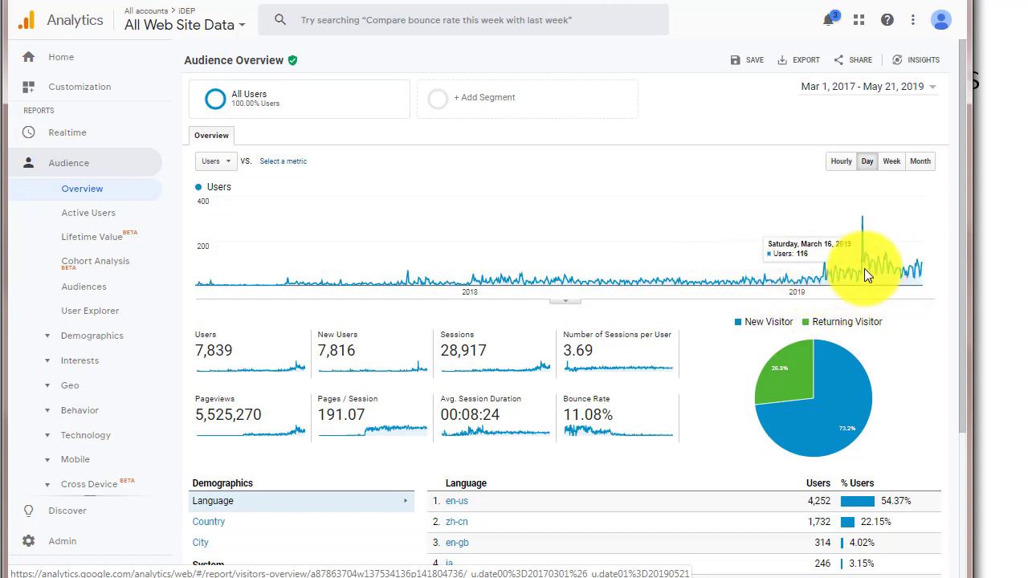
pyautogui.moveTo(904, 273)
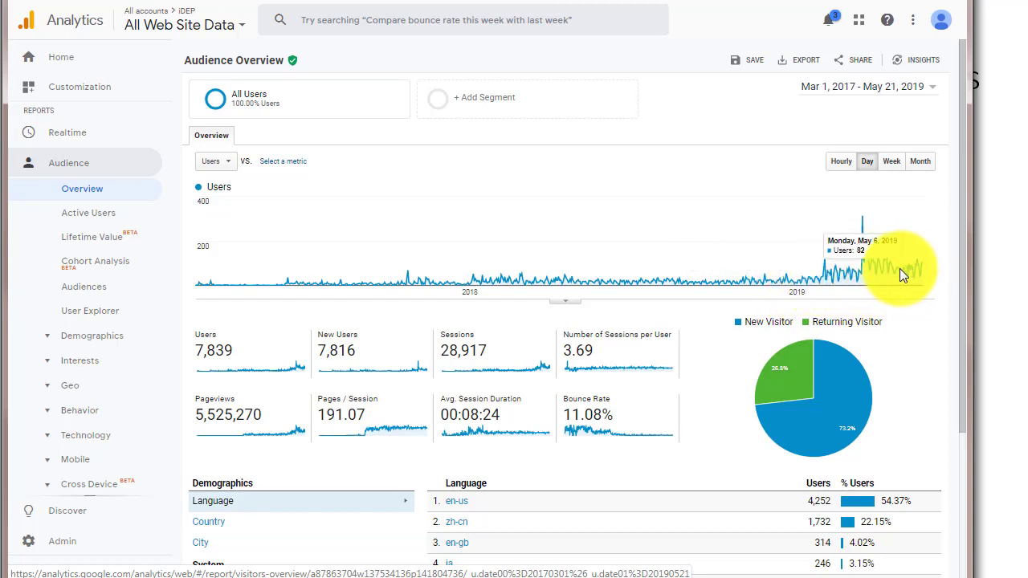
pyautogui.moveTo(833, 283)
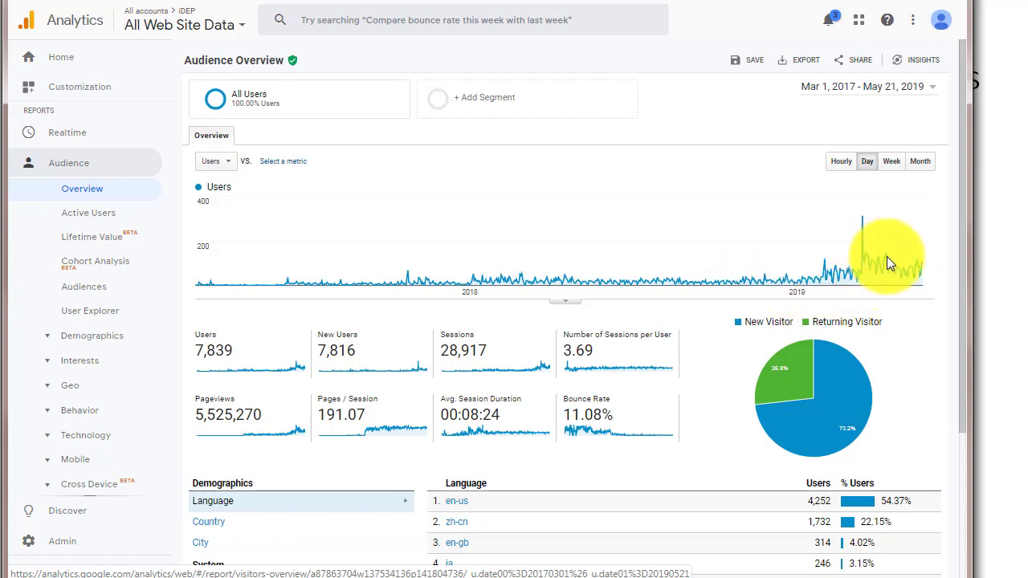
pyautogui.moveTo(919, 273)
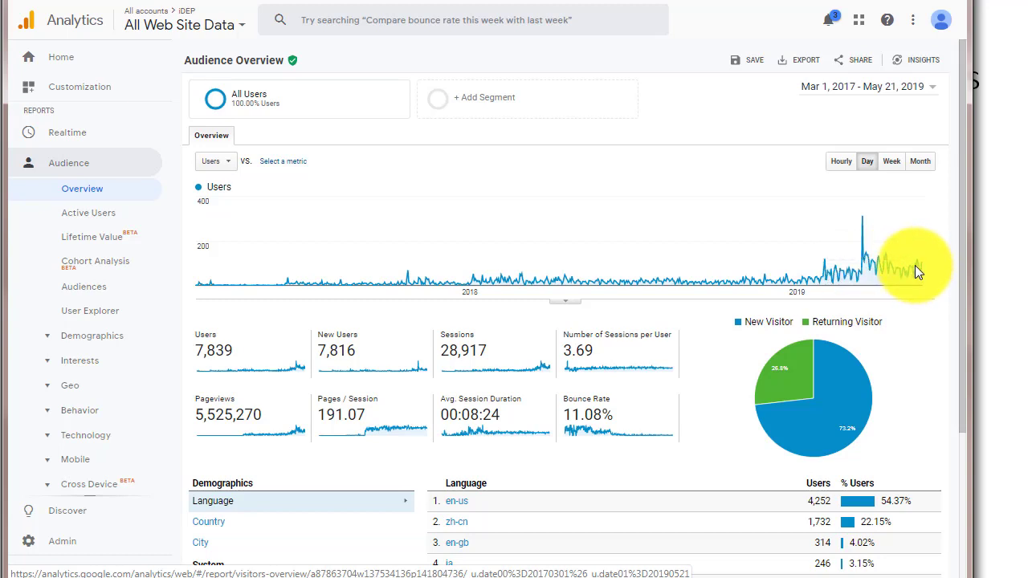
pyautogui.moveTo(875, 391)
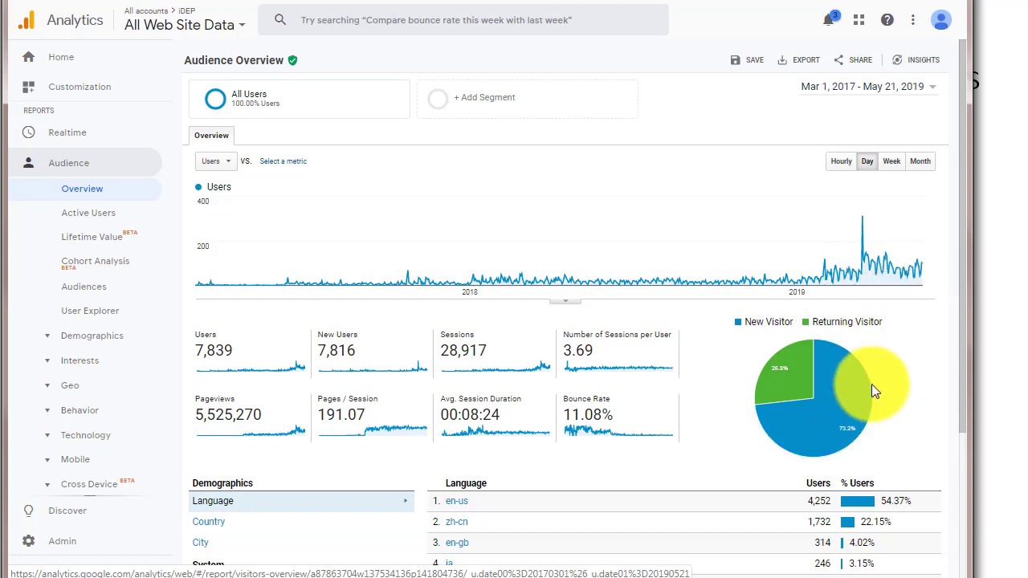
pyautogui.moveTo(655, 263)
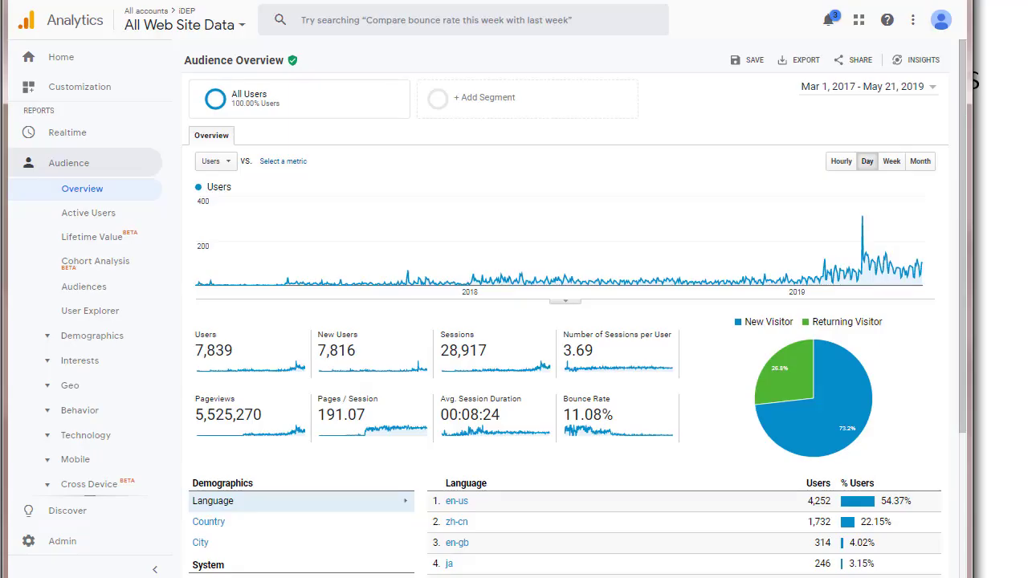
pyautogui.moveTo(558, 279)
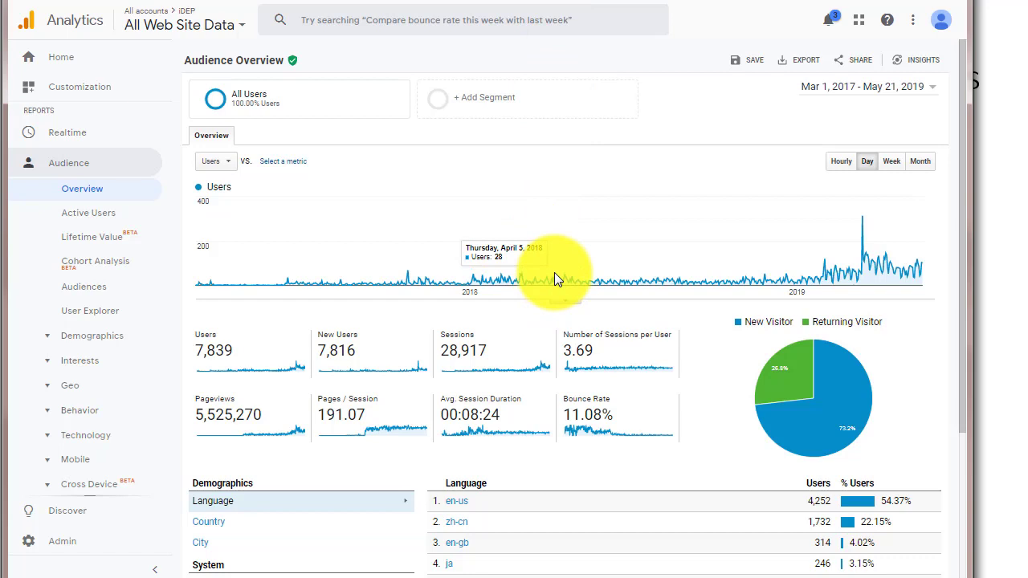
pyautogui.moveTo(606, 277)
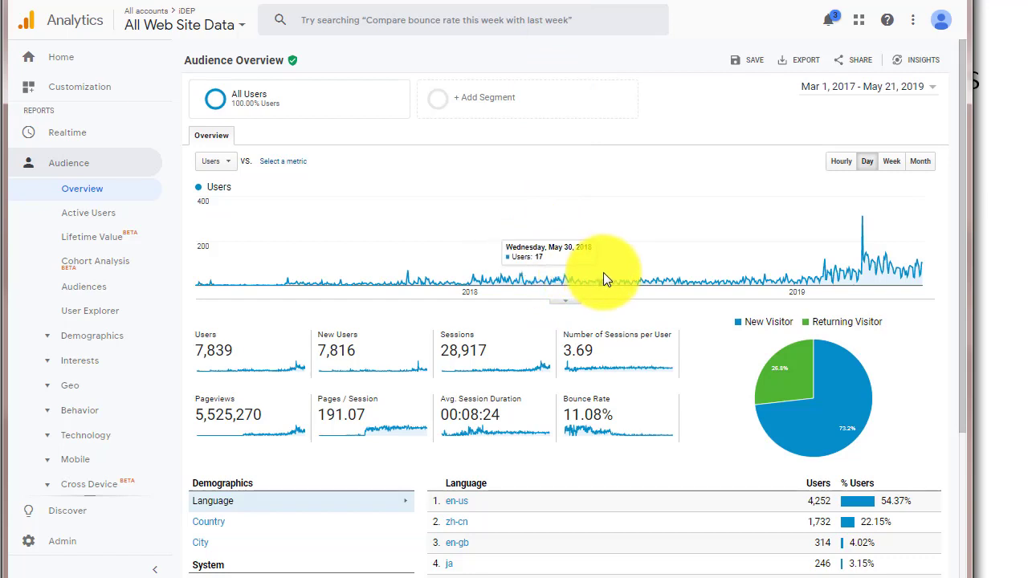